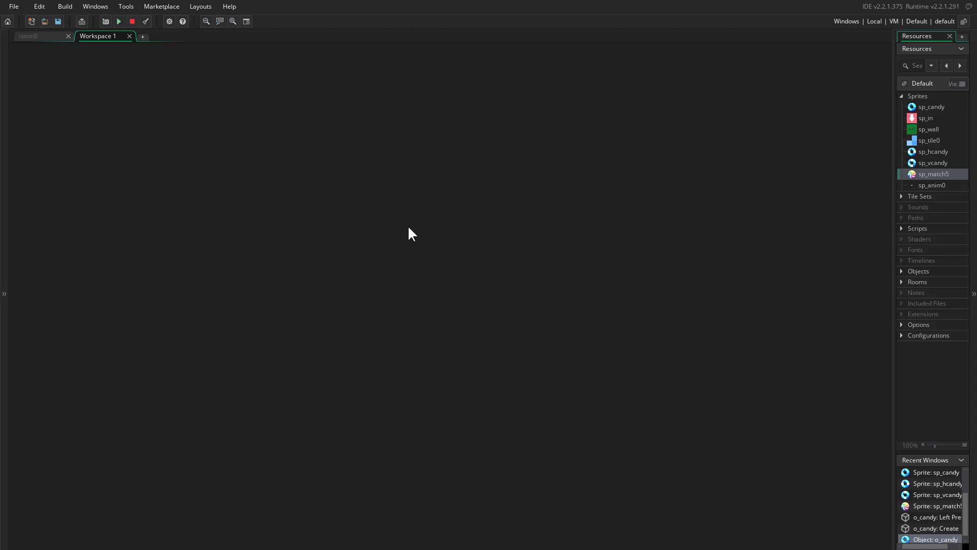
mouse_move(476, 229)
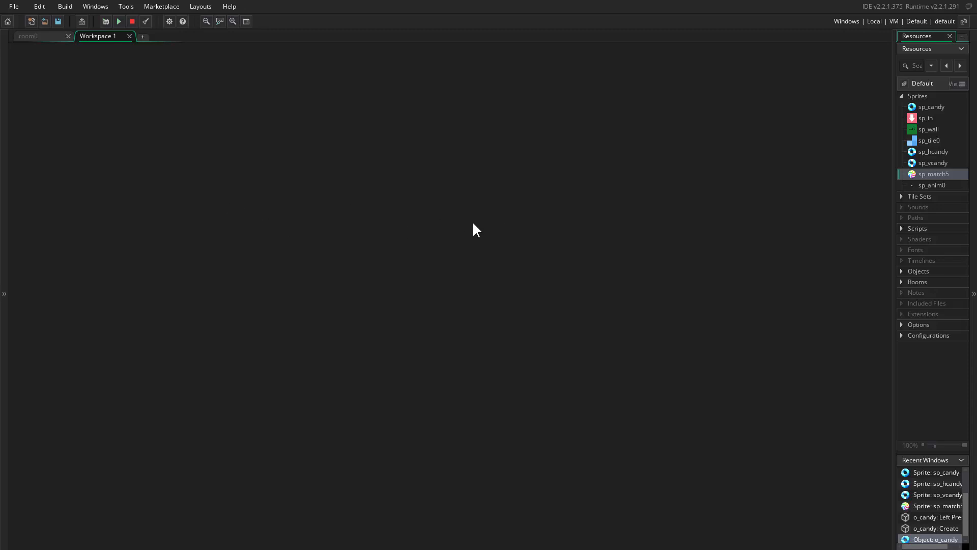
mouse_move(486, 220)
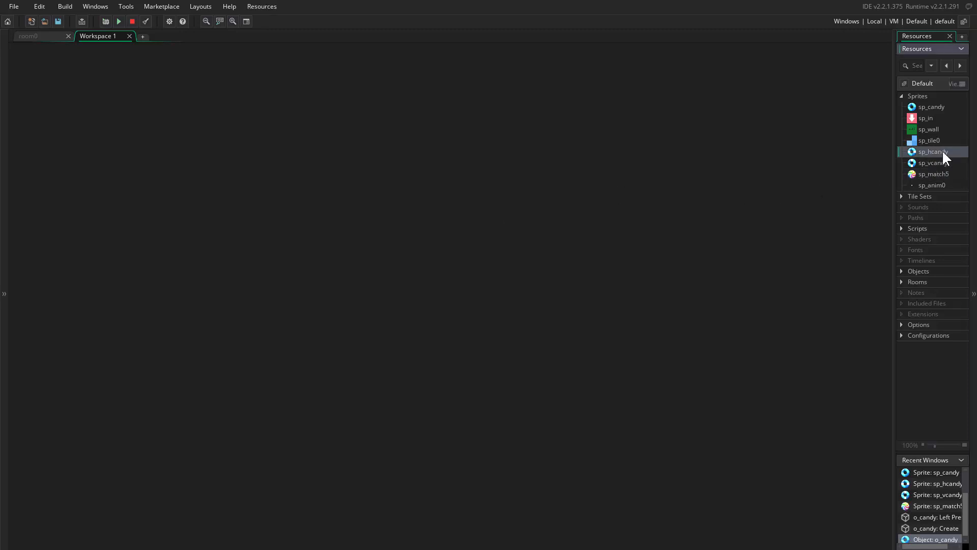
Step: Inspect the sp_candy sprite frames, then open o_candy's events and view its Destroy event code
double_click(931, 106)
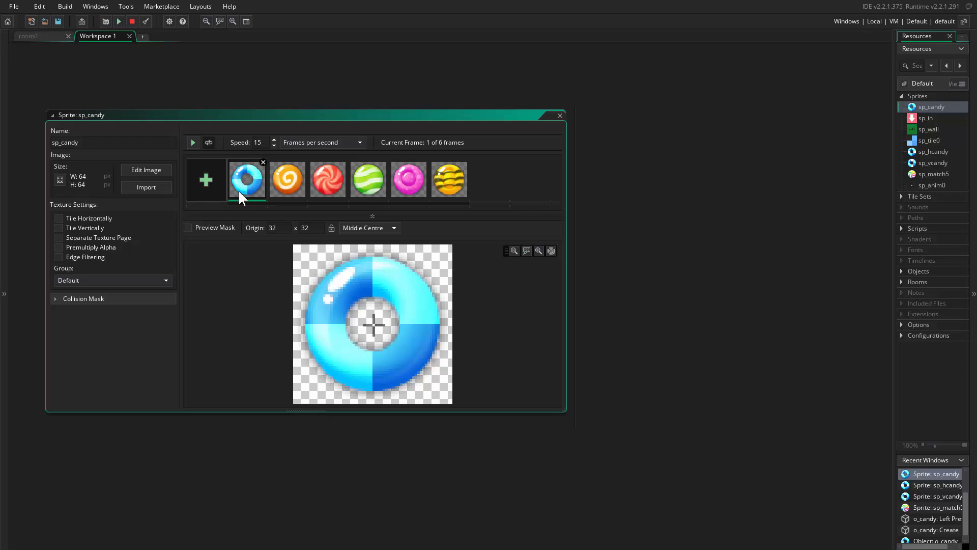
mouse_move(336, 314)
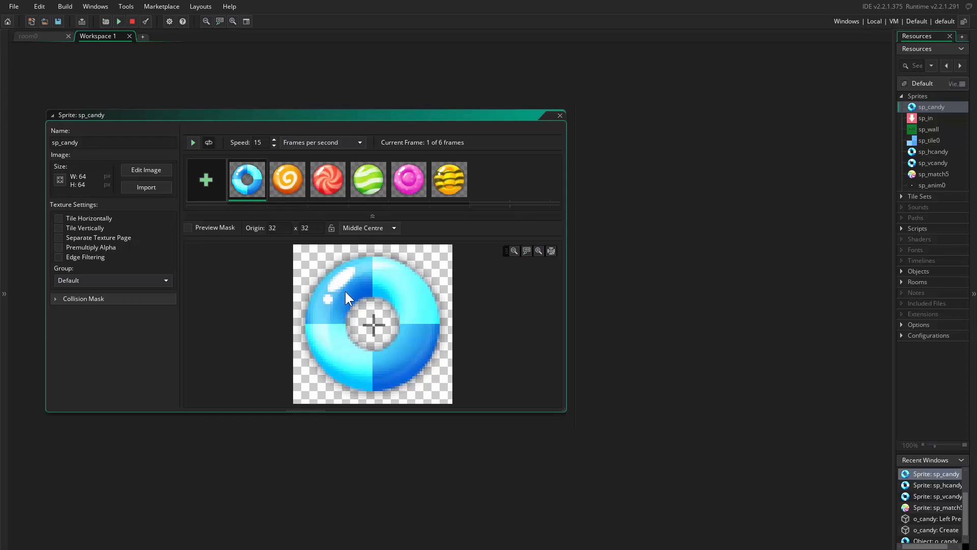
mouse_move(319, 292)
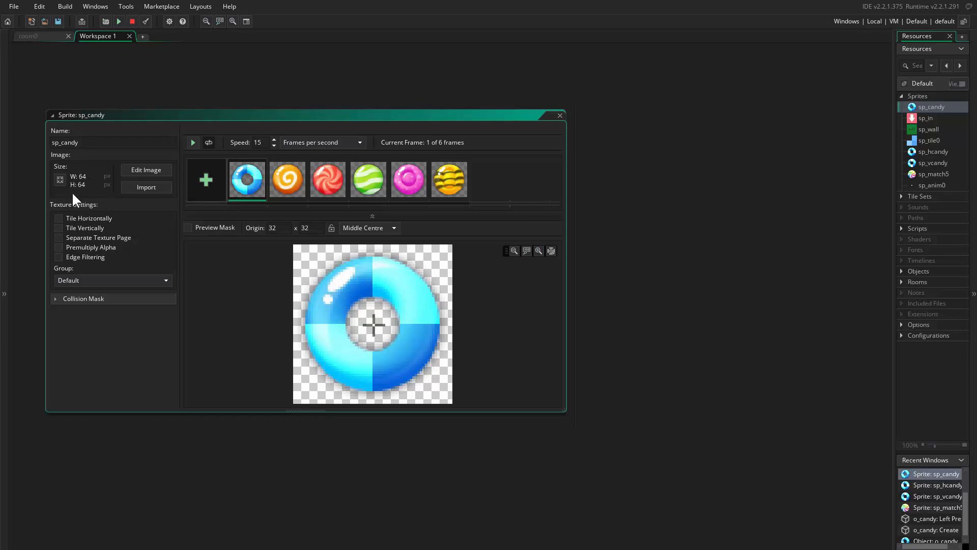
mouse_move(387, 298)
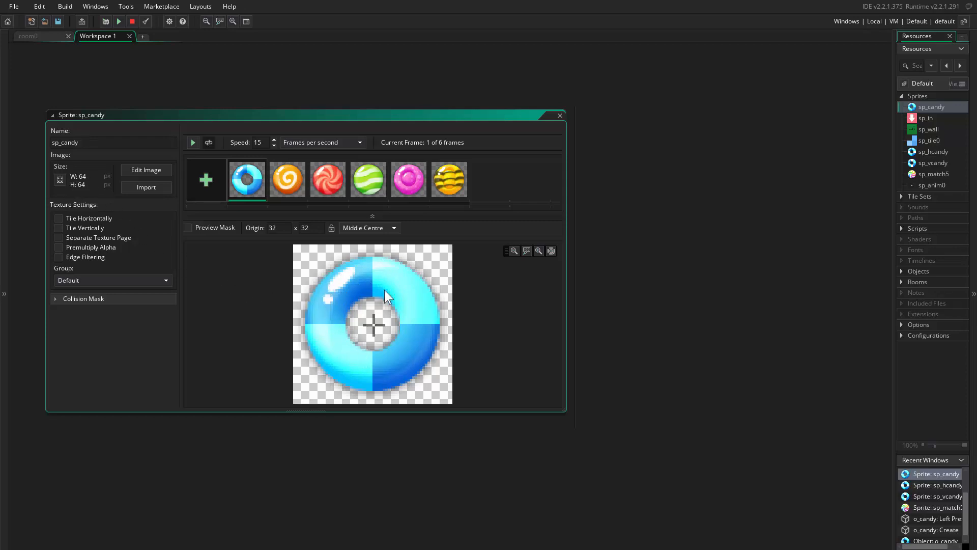
mouse_move(406, 311)
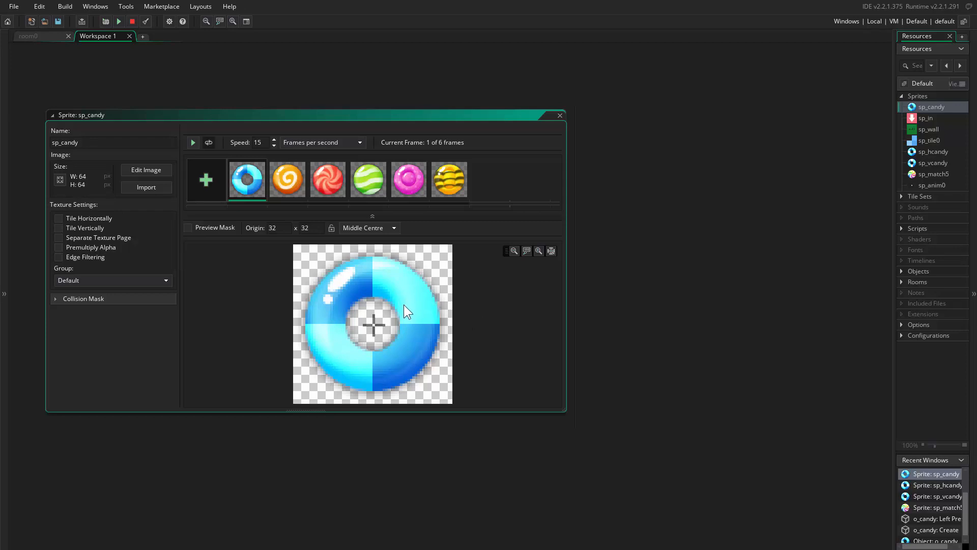
mouse_move(402, 316)
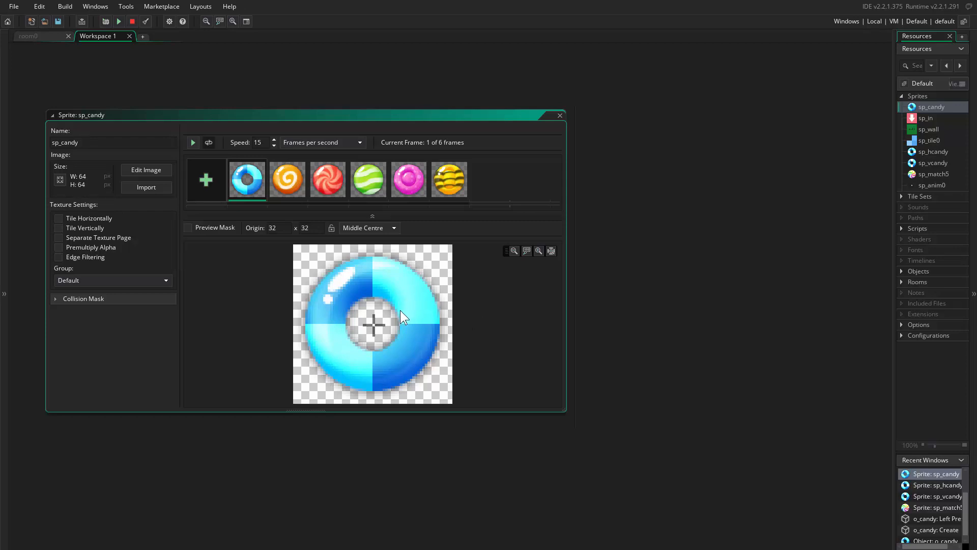
mouse_move(559, 117)
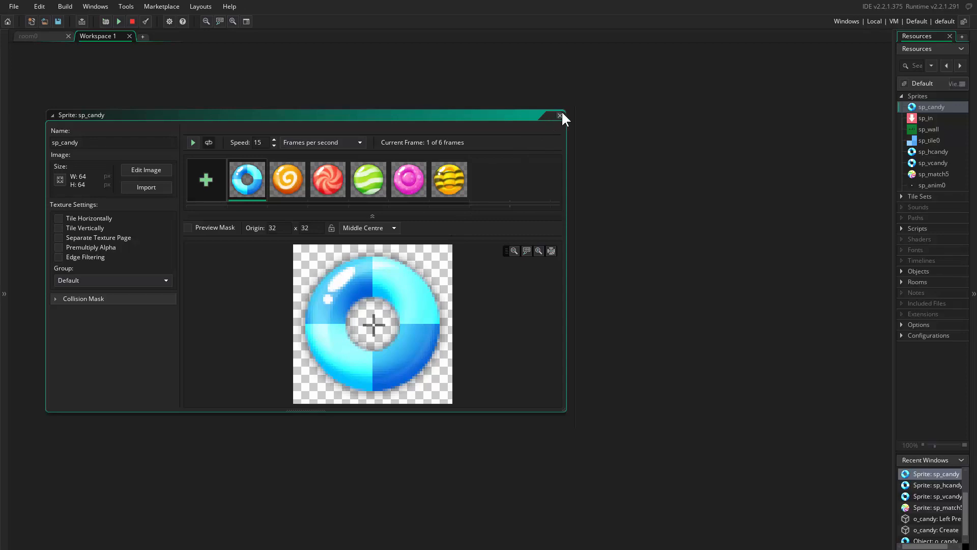
click(559, 115)
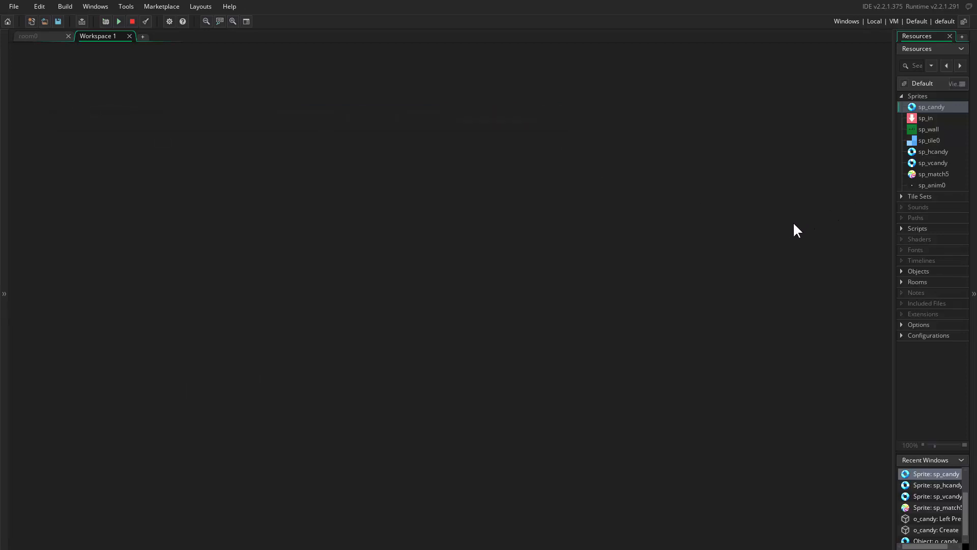
click(902, 271)
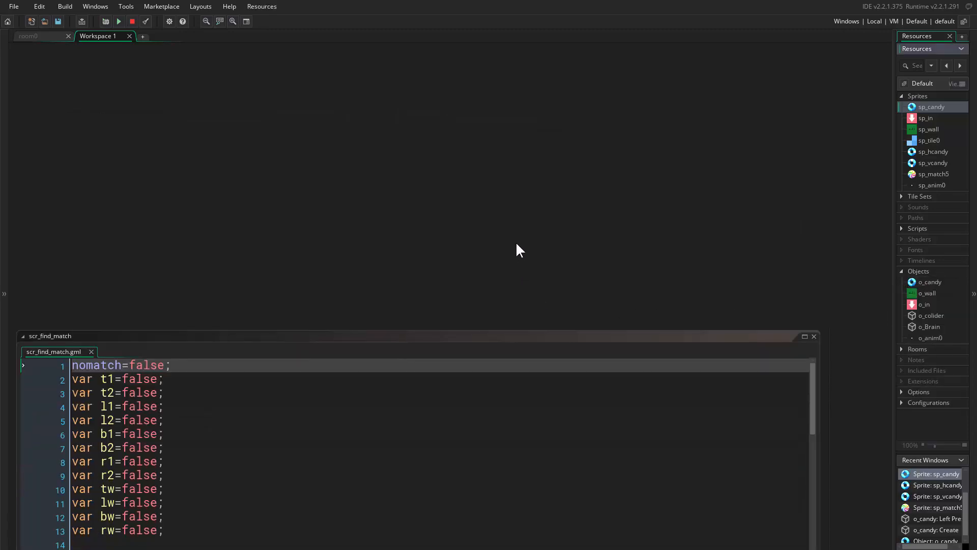
click(930, 282)
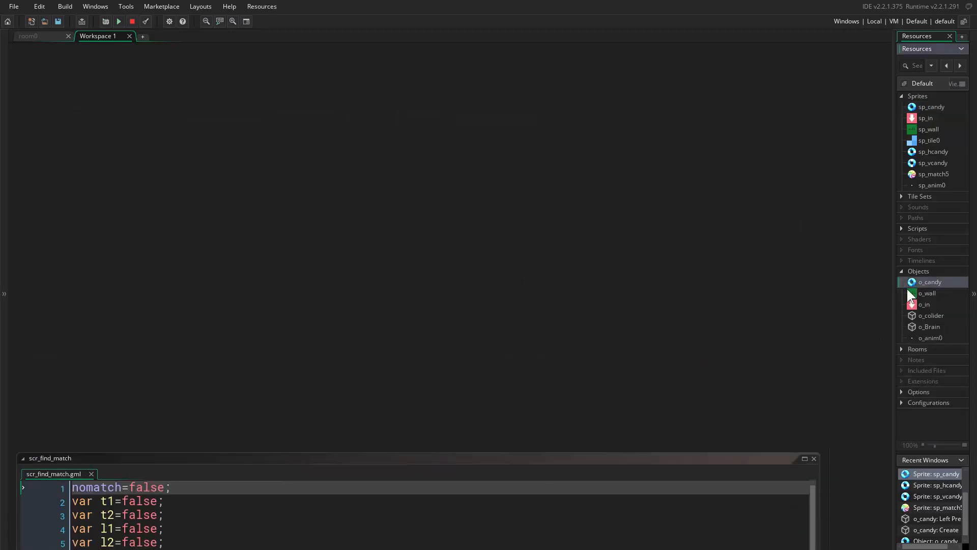
double_click(929, 282)
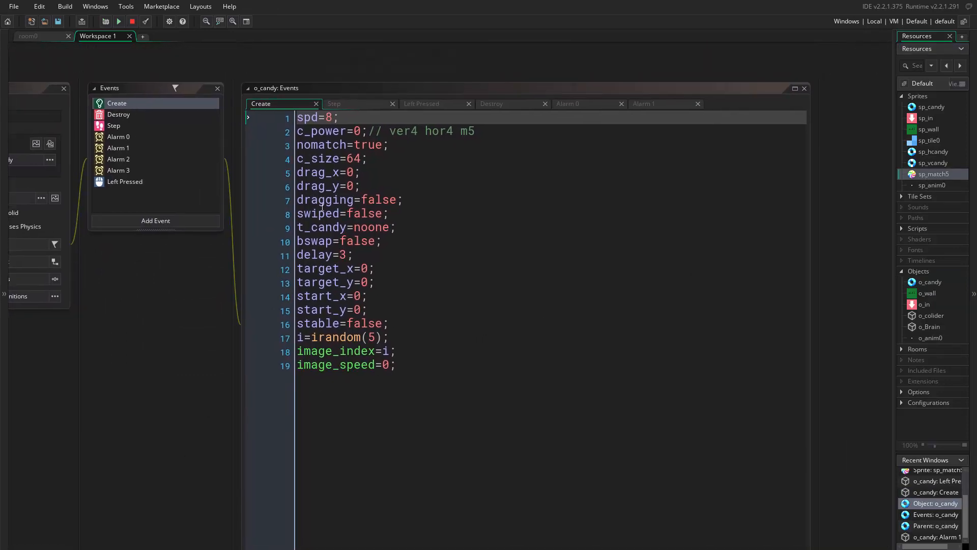
mouse_move(447, 110)
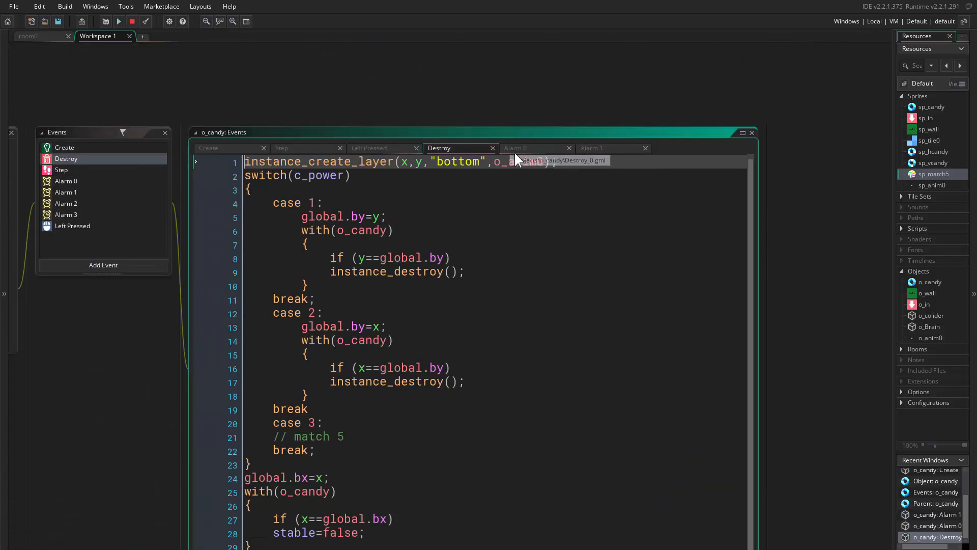
click(591, 147)
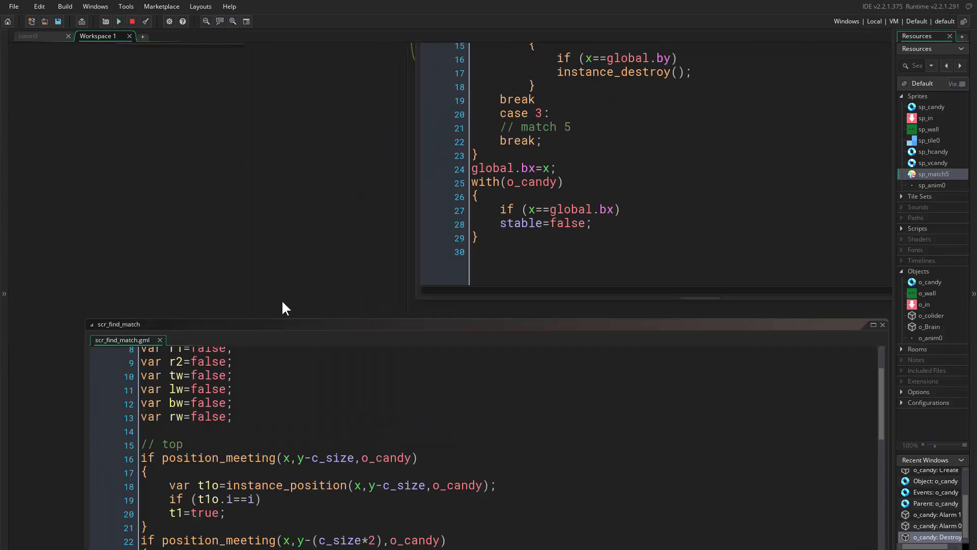
mouse_move(941, 346)
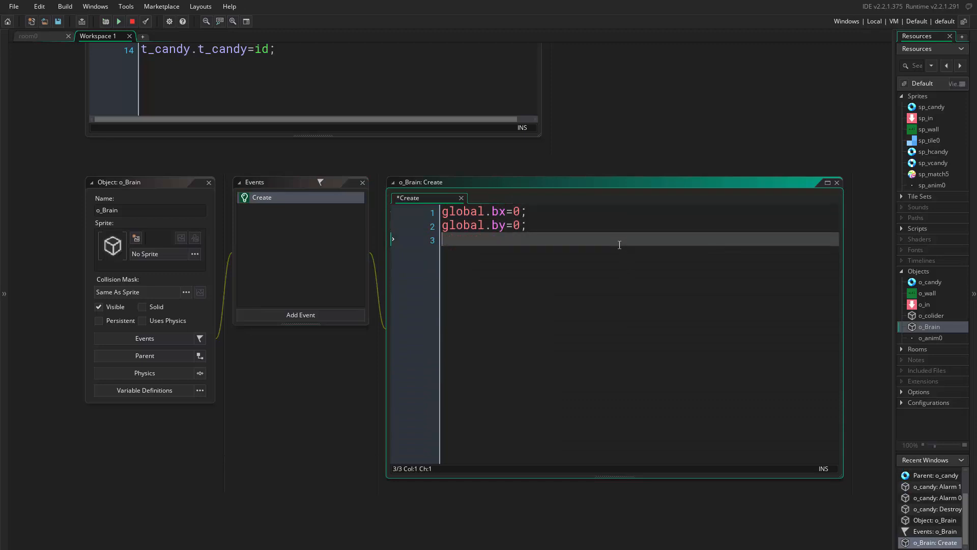
Step: Write 'globalvar busy,bx,by;' with busy=true, bx=0 and by=0 in o_Brain's Create event
text(globalvar)
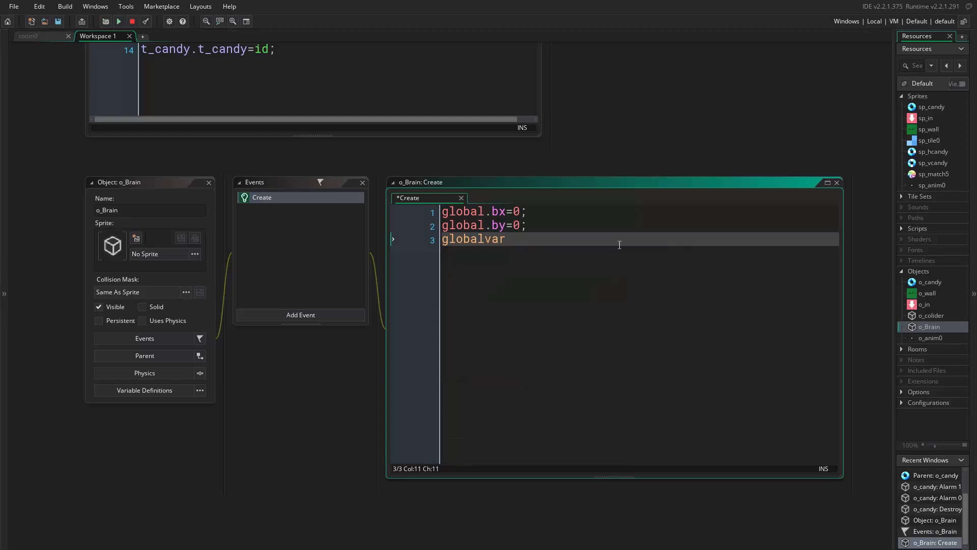
text(busy;)
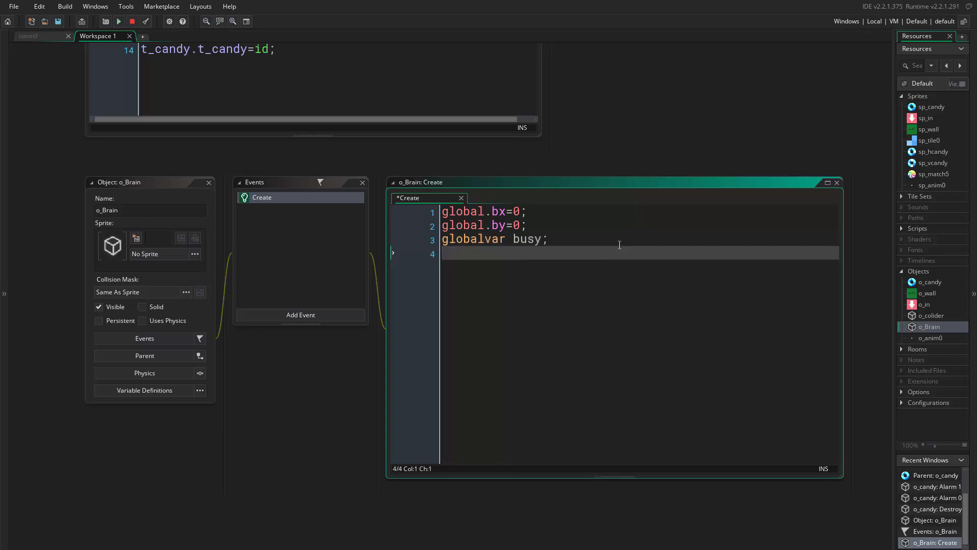
text(busy)
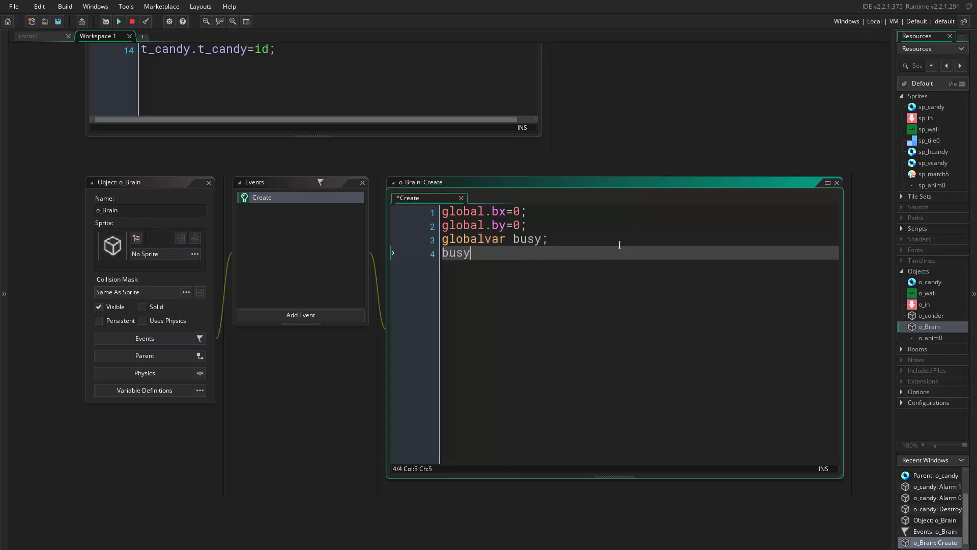
text(=tu)
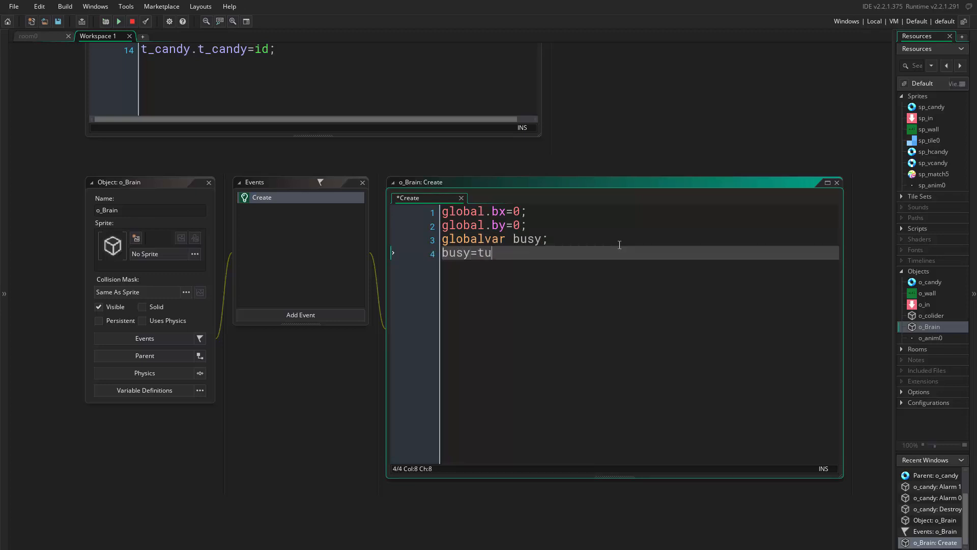
text(rue)
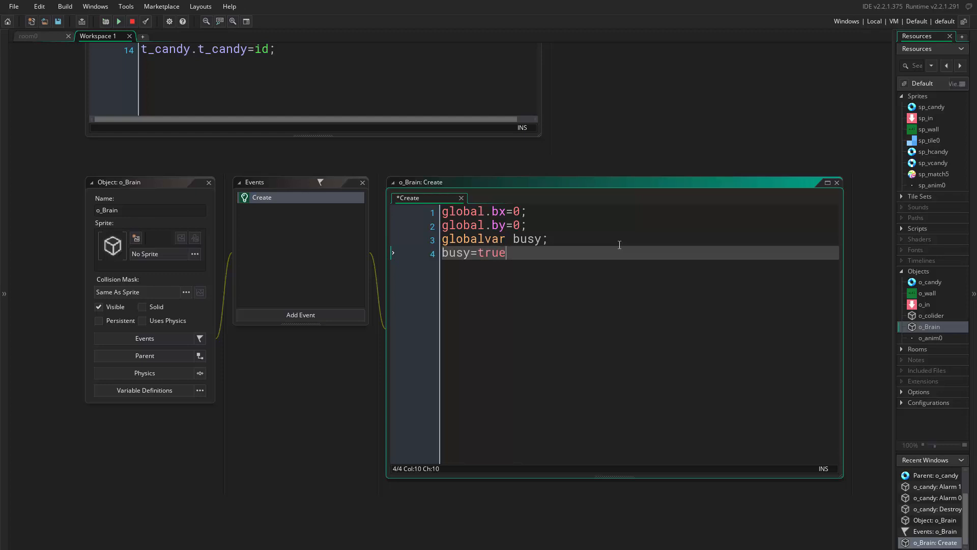
text(;)
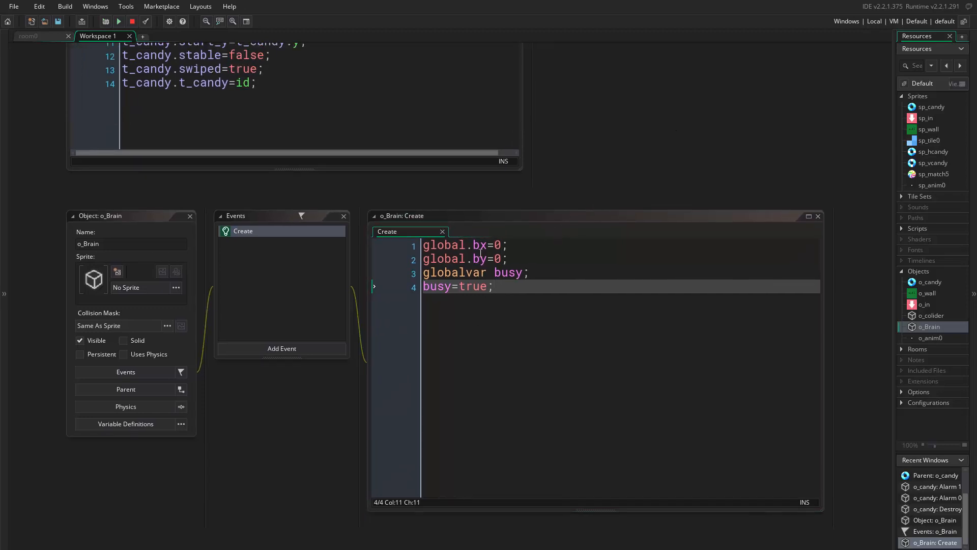
text(,)
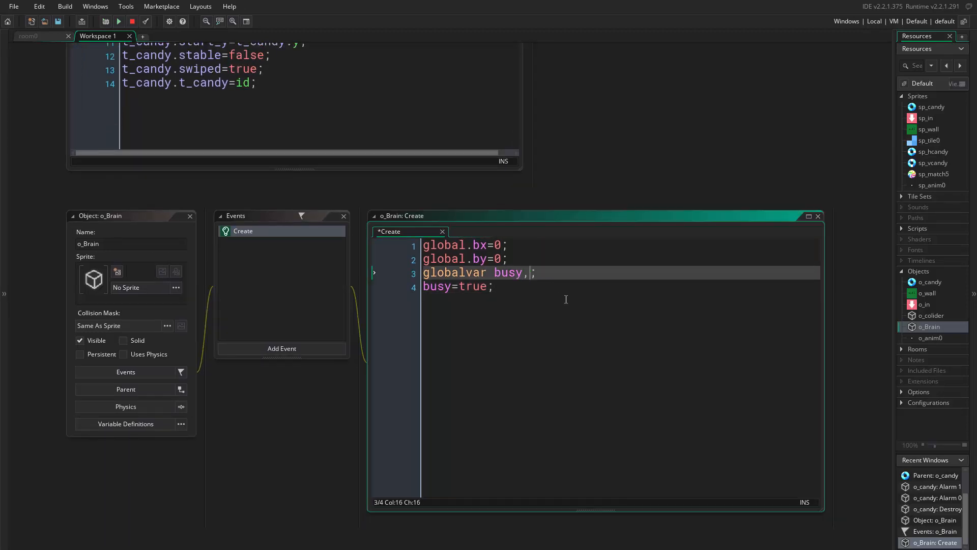
text(bx,)
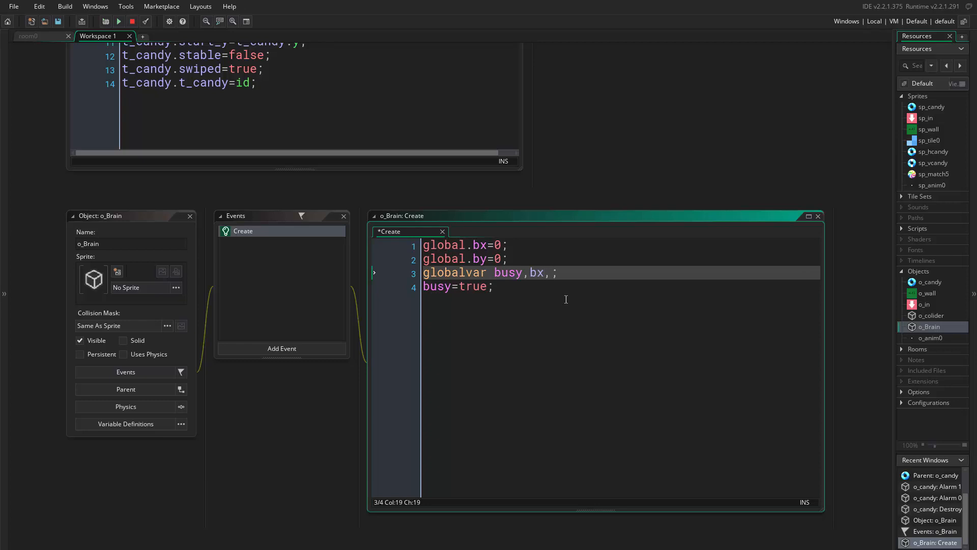
text(by)
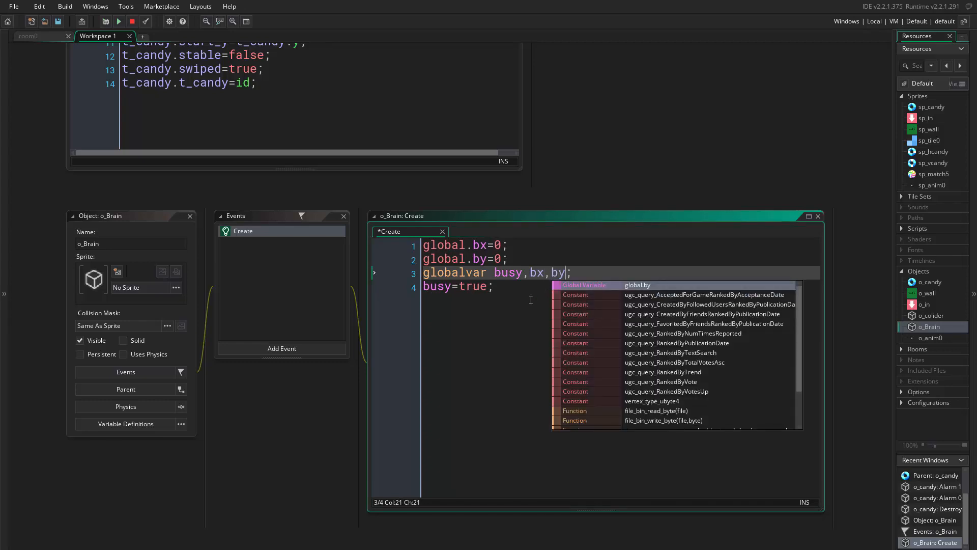
text(b)
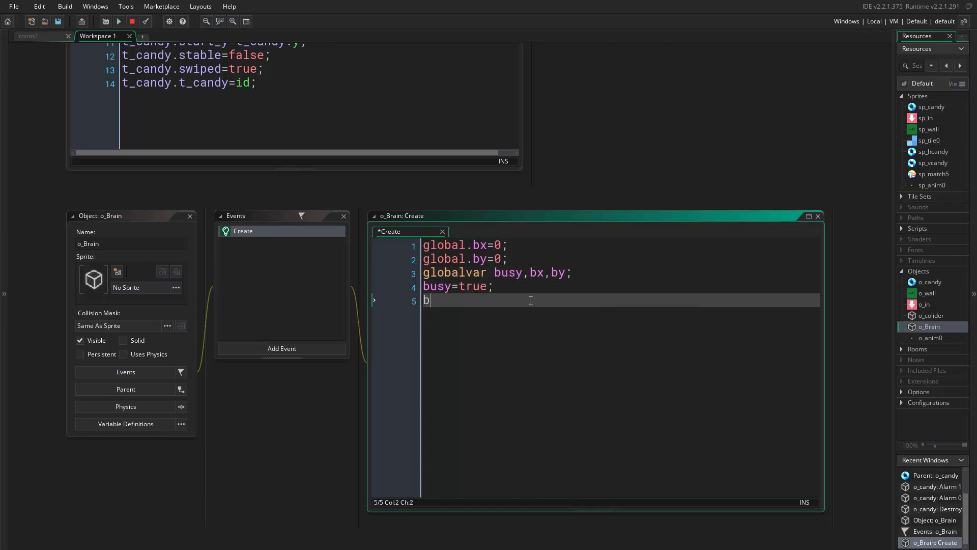
text(x=0;)
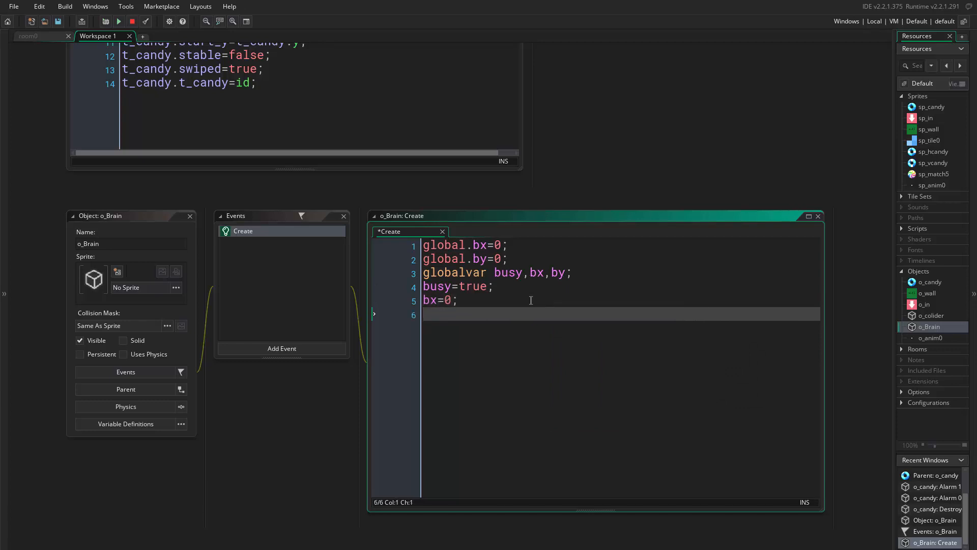
text(by=0;)
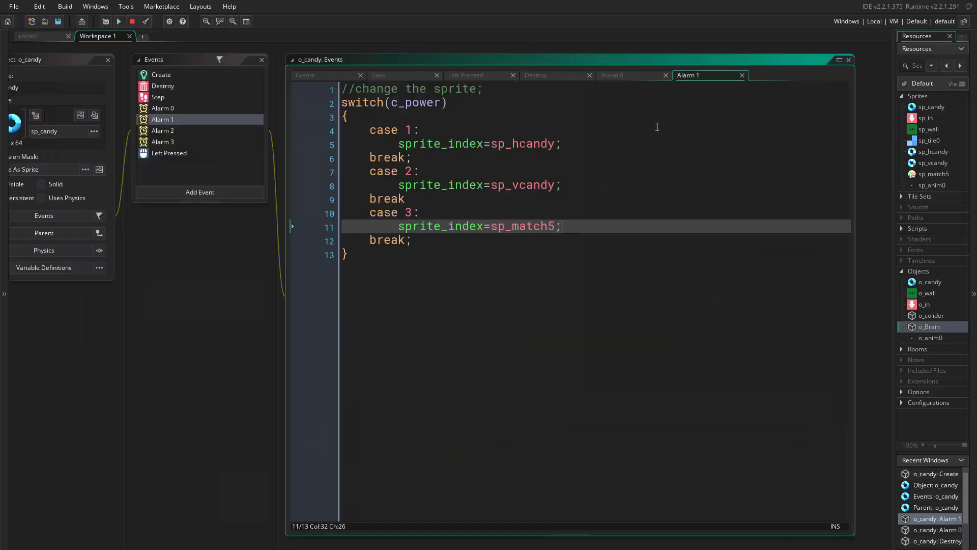
click(556, 74)
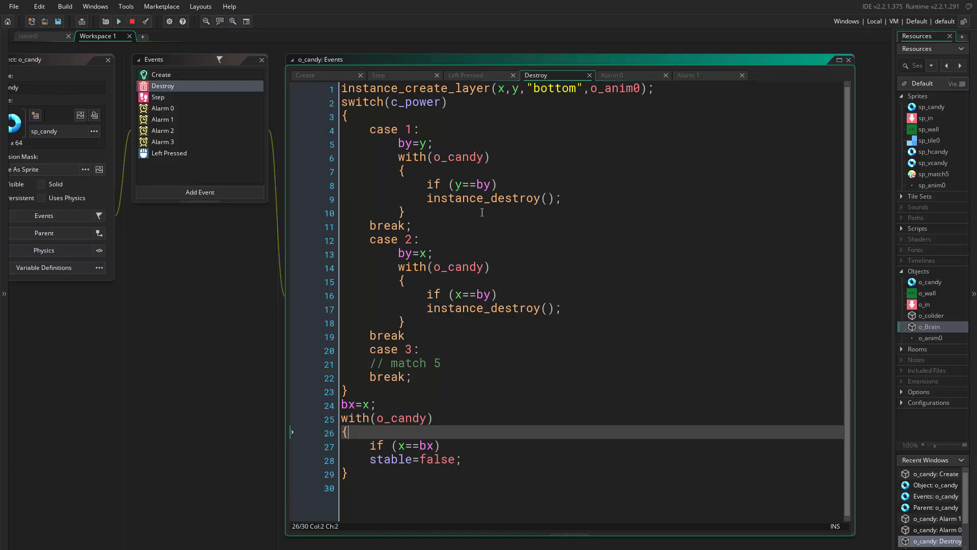
mouse_move(150, 358)
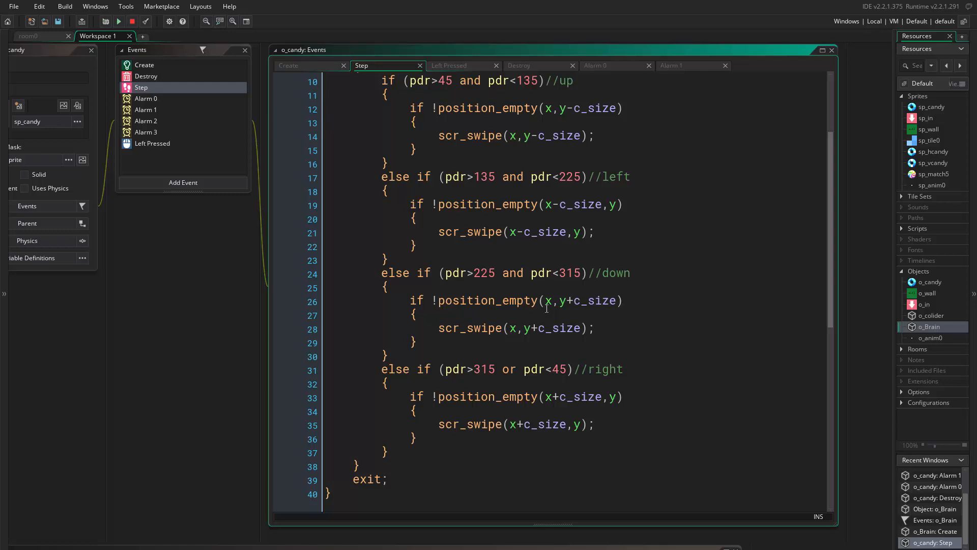
Step: Wrap the o_candy Step event's bswap block in 'if (c_power==3) { } else {'
scroll(down, 3)
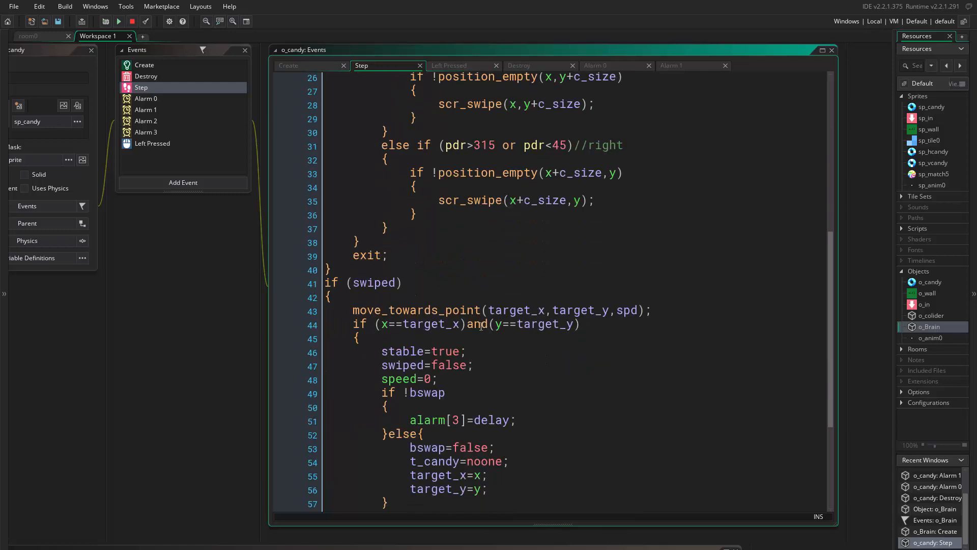
scroll(down, 3)
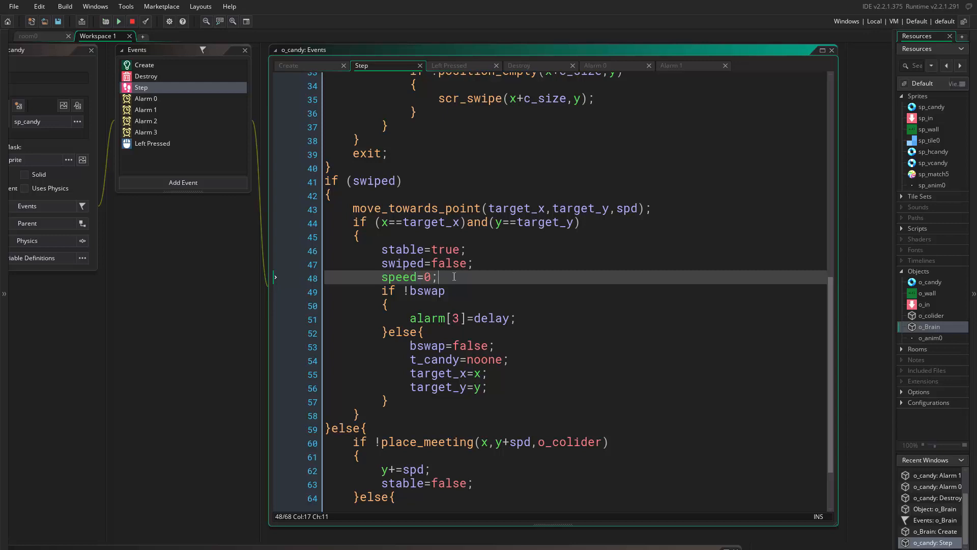
text(if)
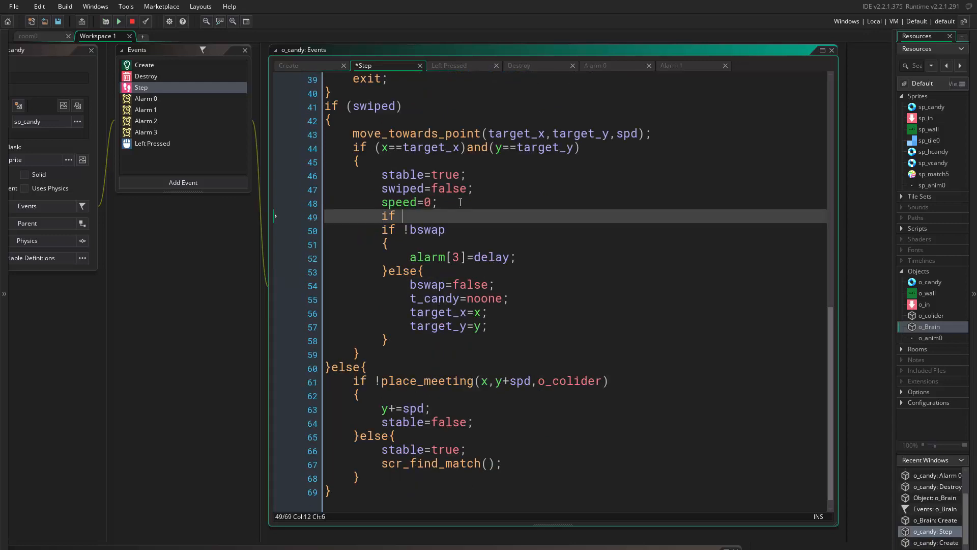
text(c_p)
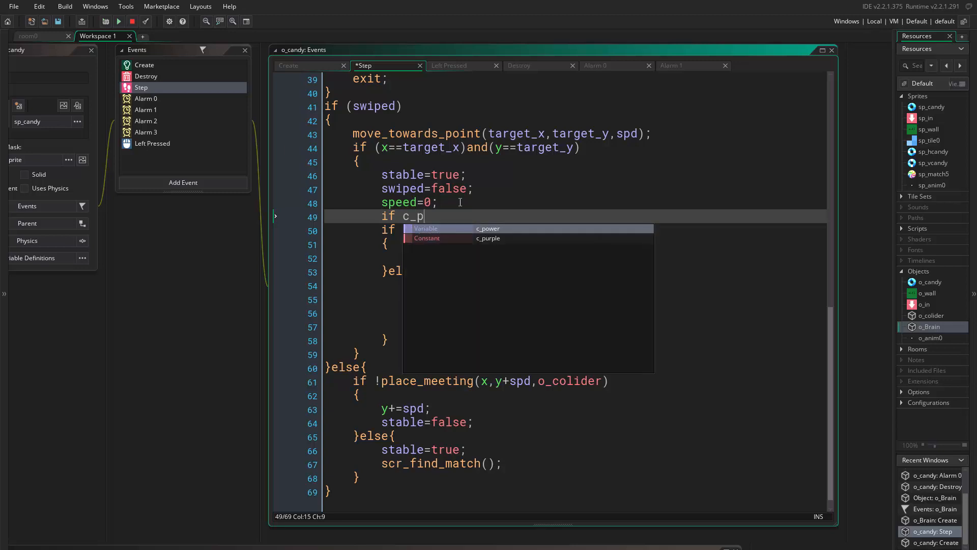
text(ower=)
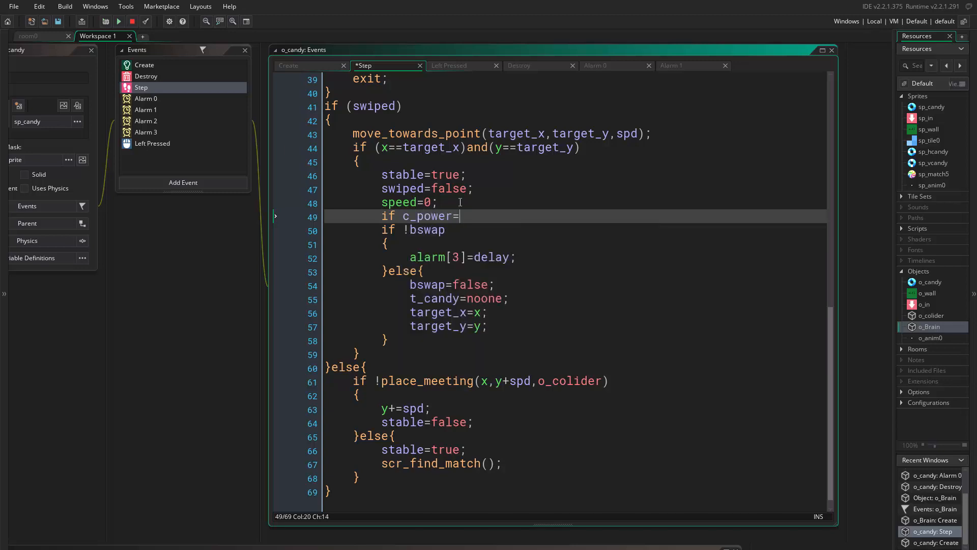
text(=3))
text({)
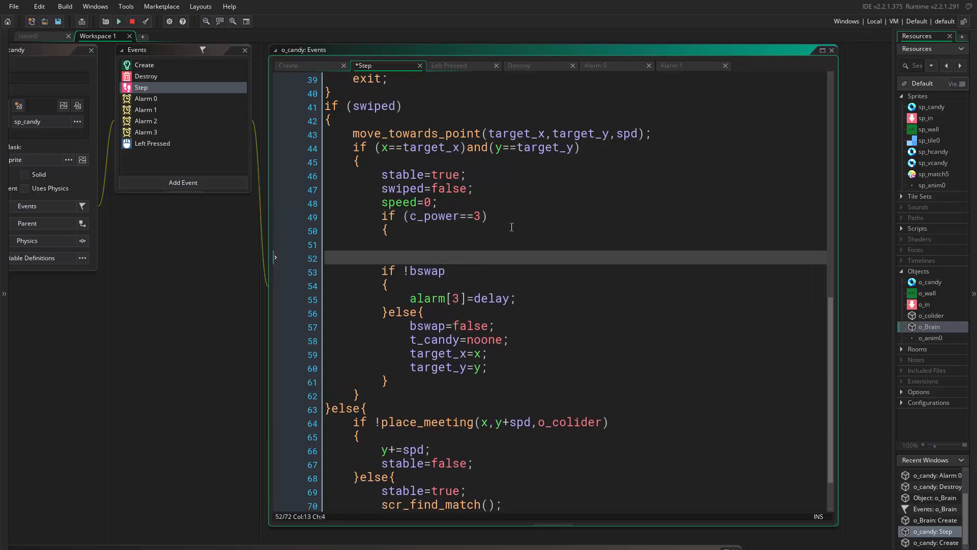
text(}el)
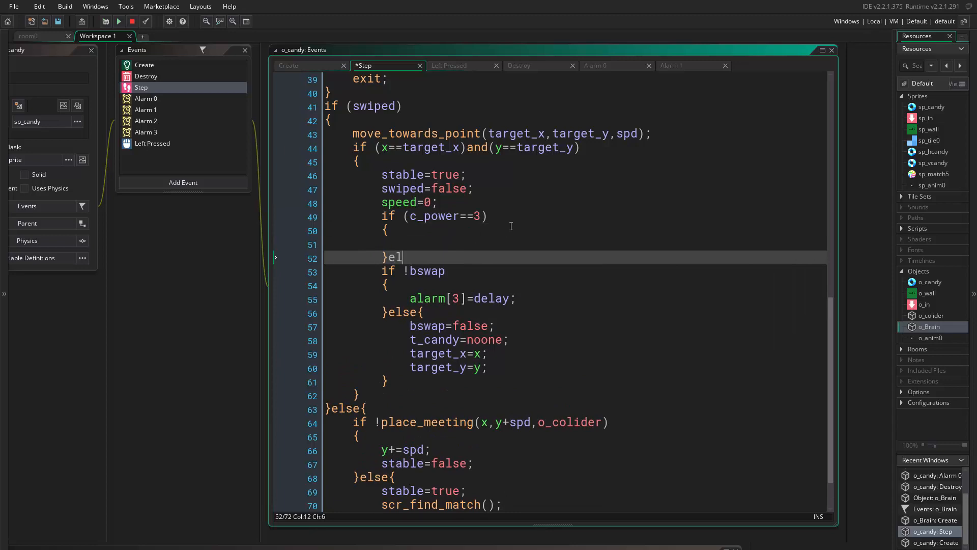
text(se{)
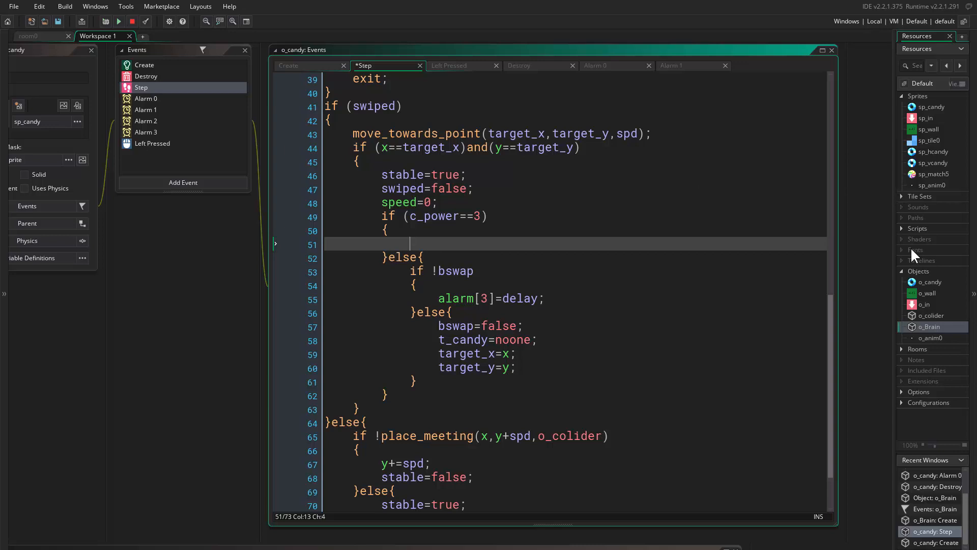
click(902, 228)
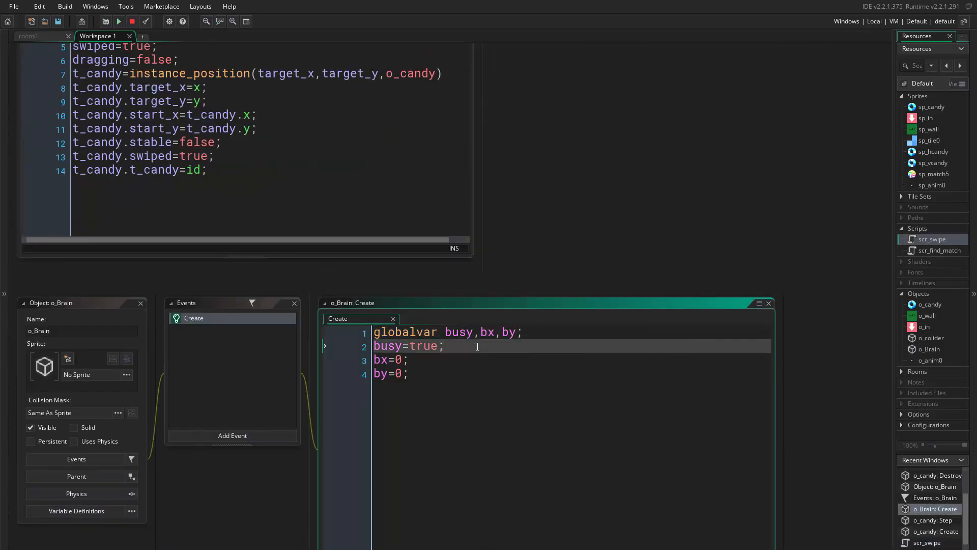
Step: Add 'supermatch=0;' after busy=true and append ',supermatch' to the globalvar line
key(enter)
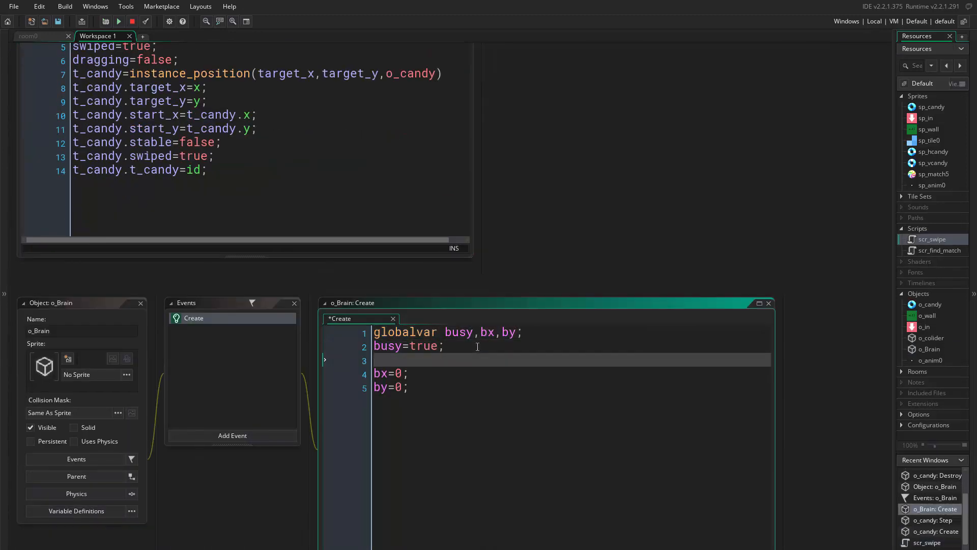
text(super_)
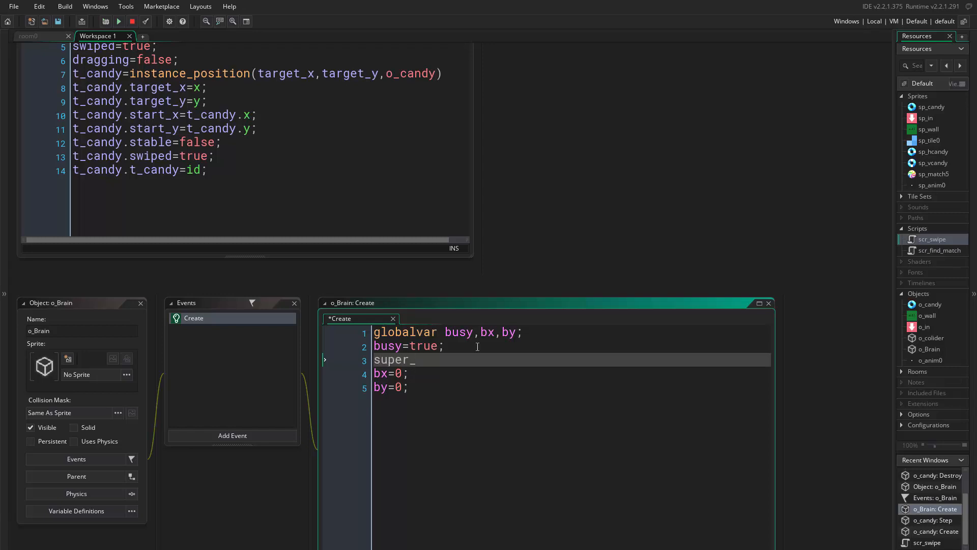
text(match)
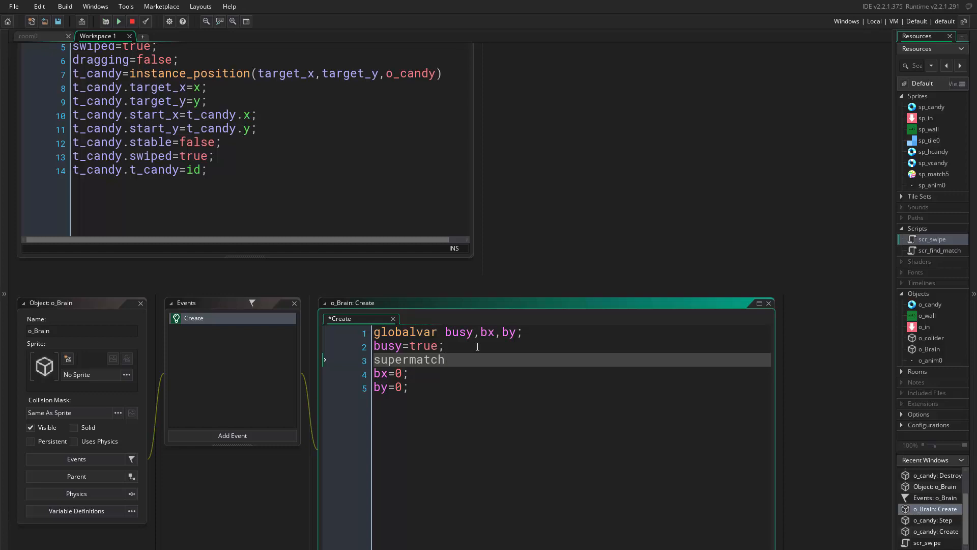
text(=0)
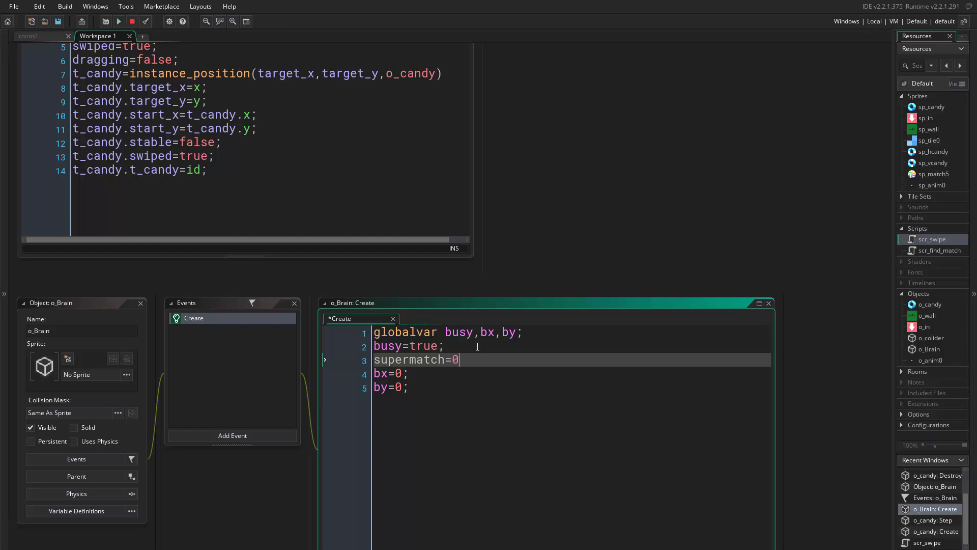
text(;)
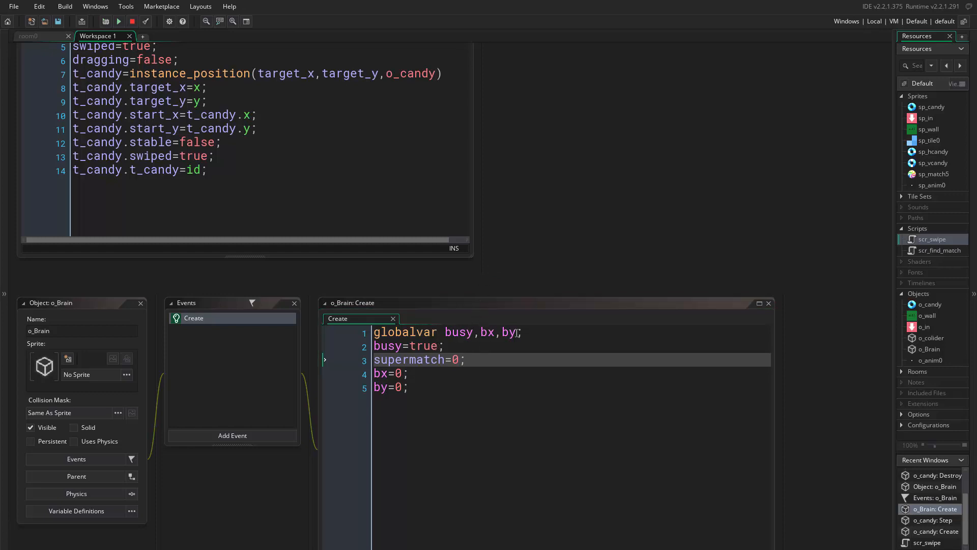
text(,sup)
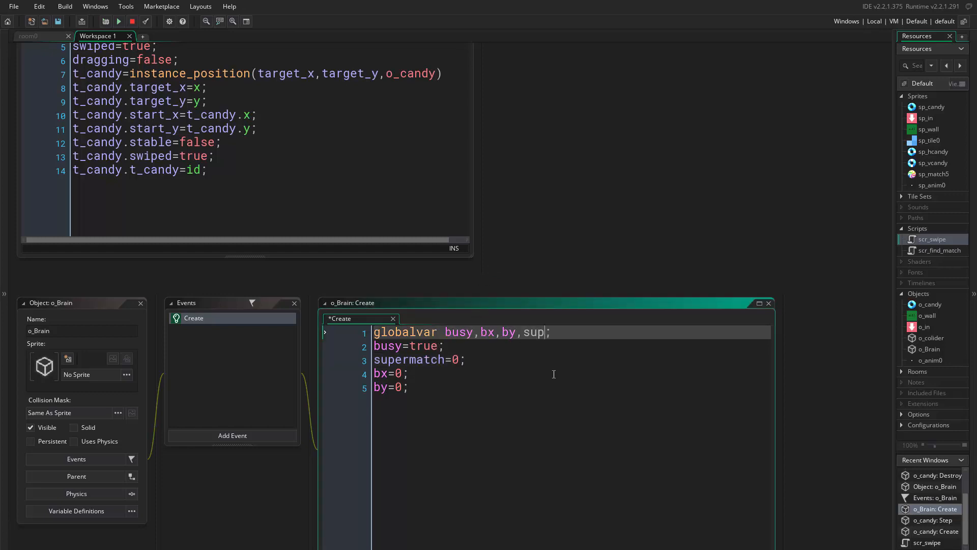
text(ermatch)
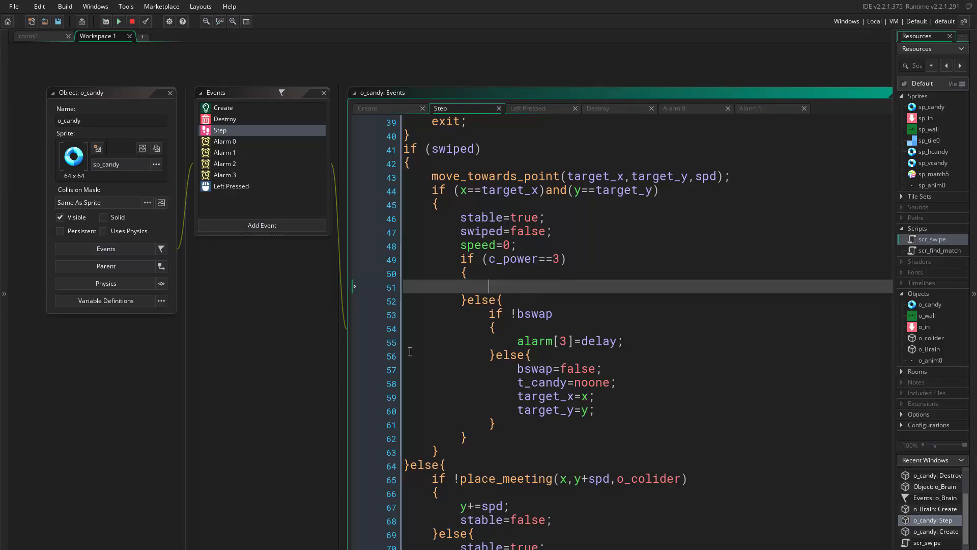
Step: Store t_candy.i into supermatch in o_candy's Step event
scroll(down, 3)
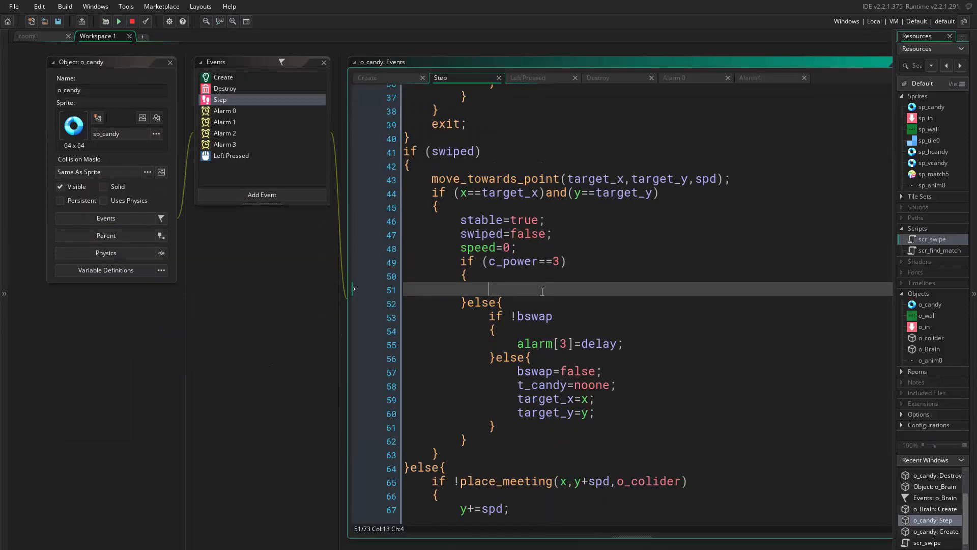
text(t_)
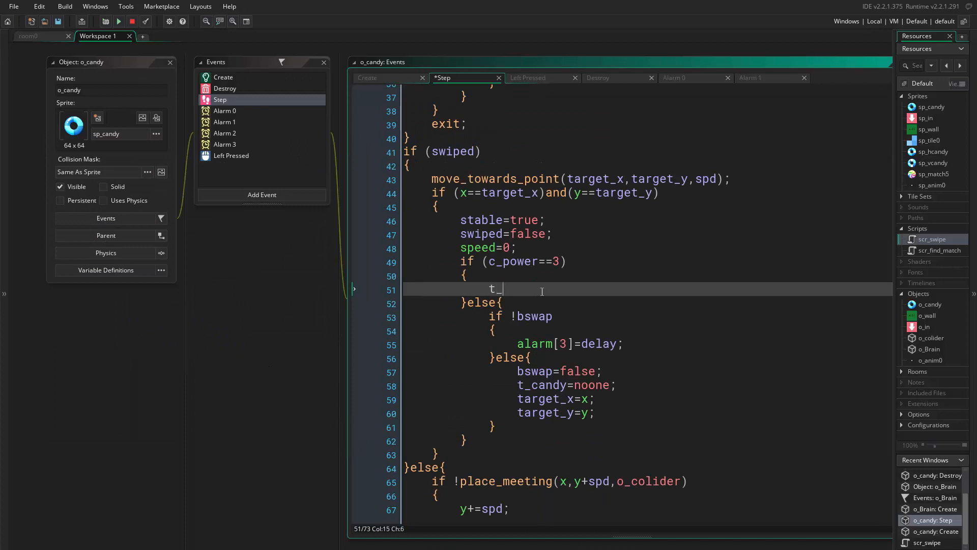
text(candy)
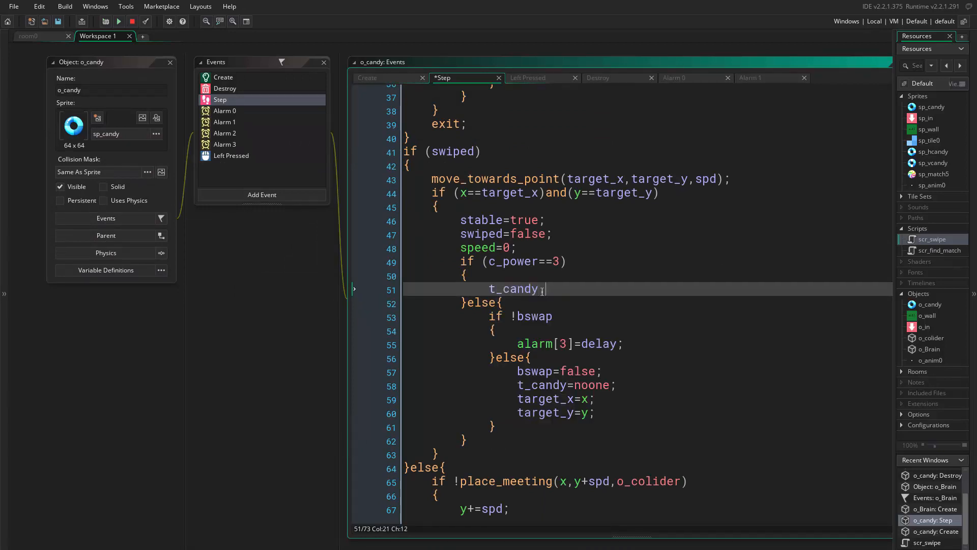
text(.)
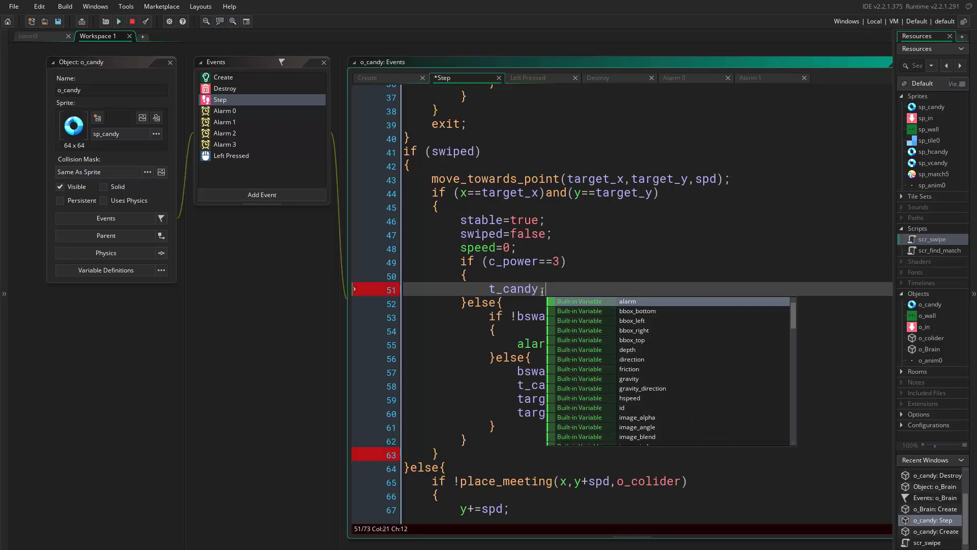
text(i)
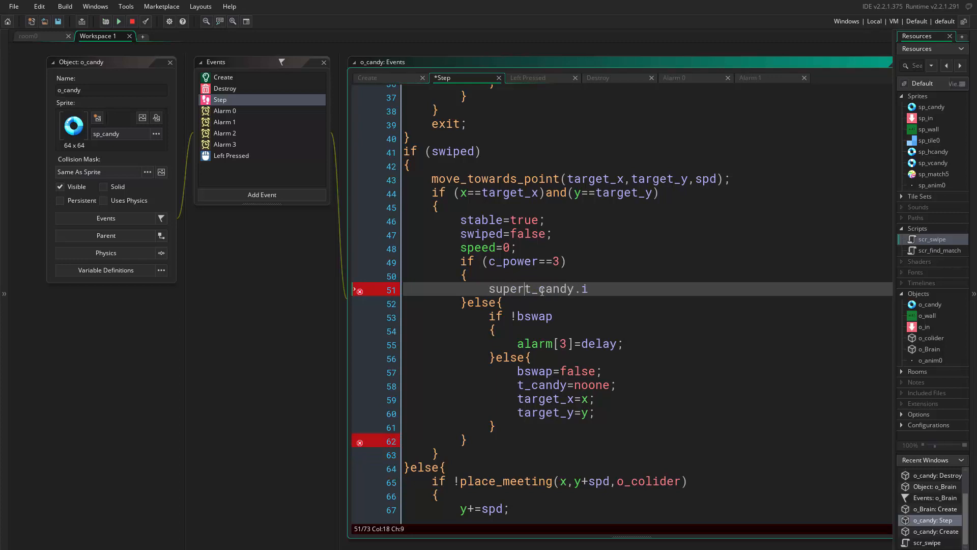
text(mat)
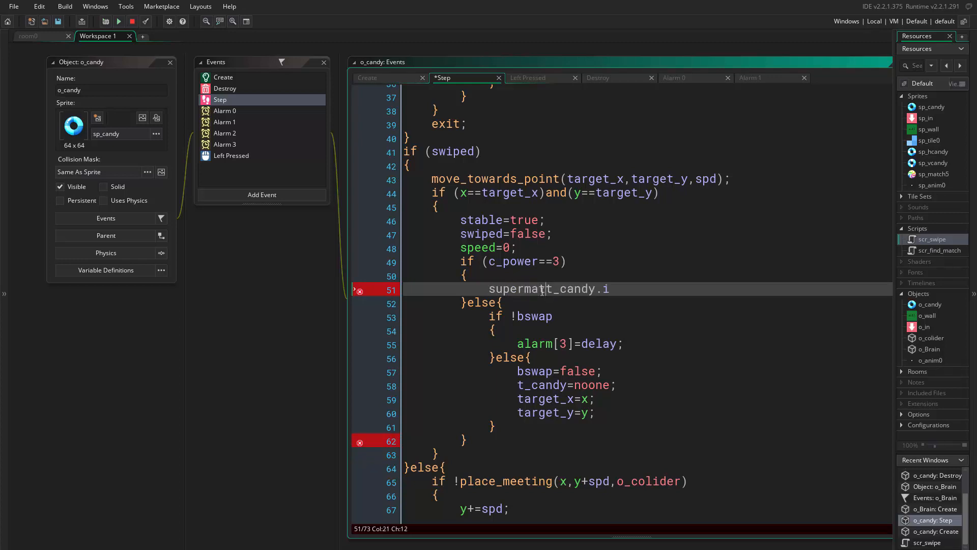
text(ch=)
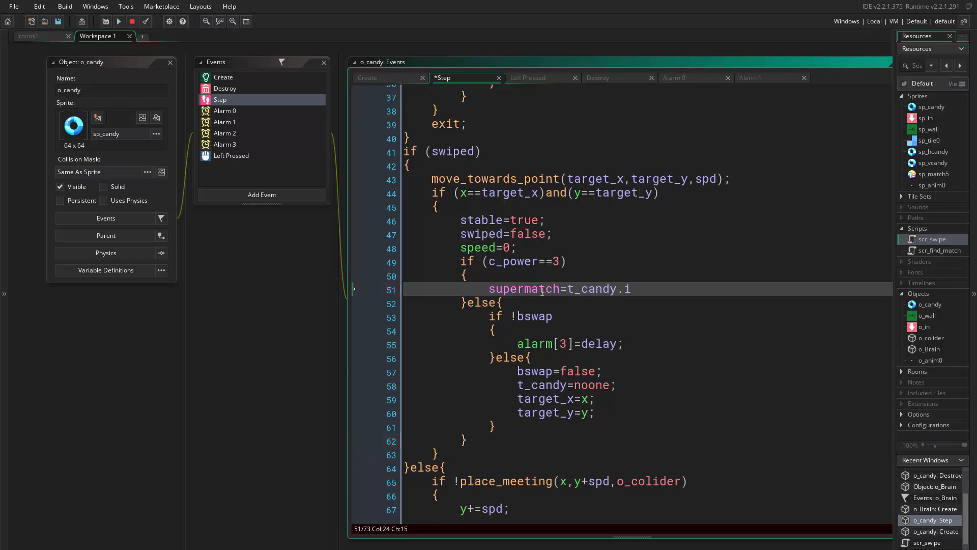
text(;)
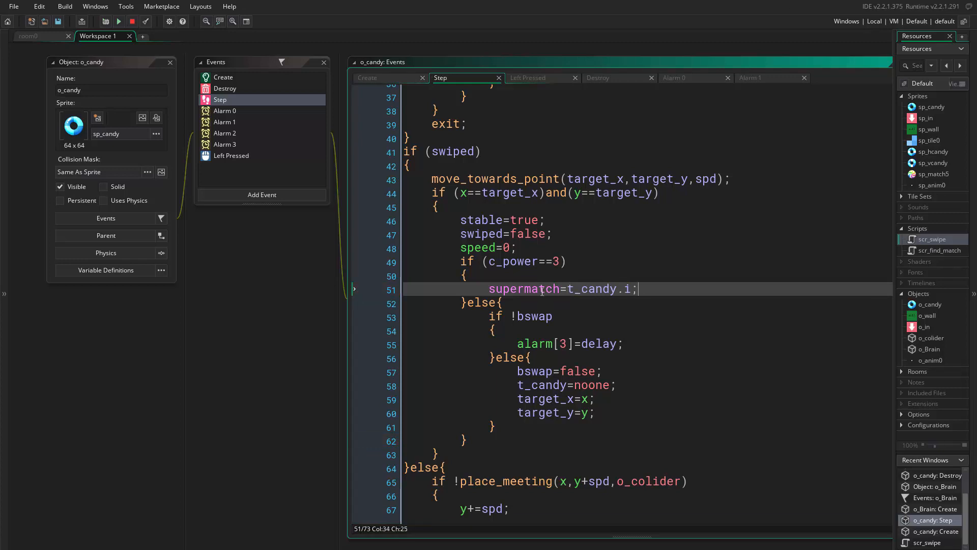
key(Enter)
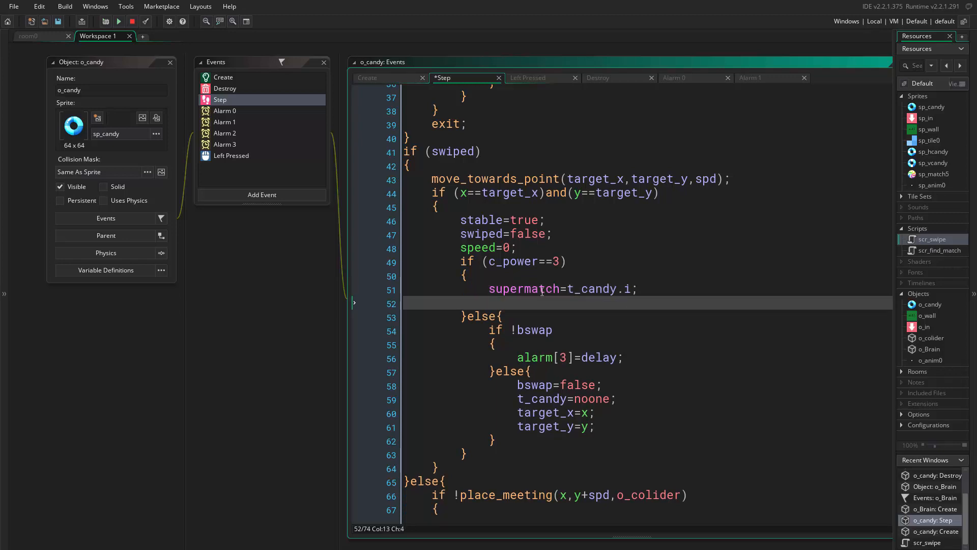
Step: Add a with(o_candy) loop setting alarm[0]=delay where i==supermatch
text(with)
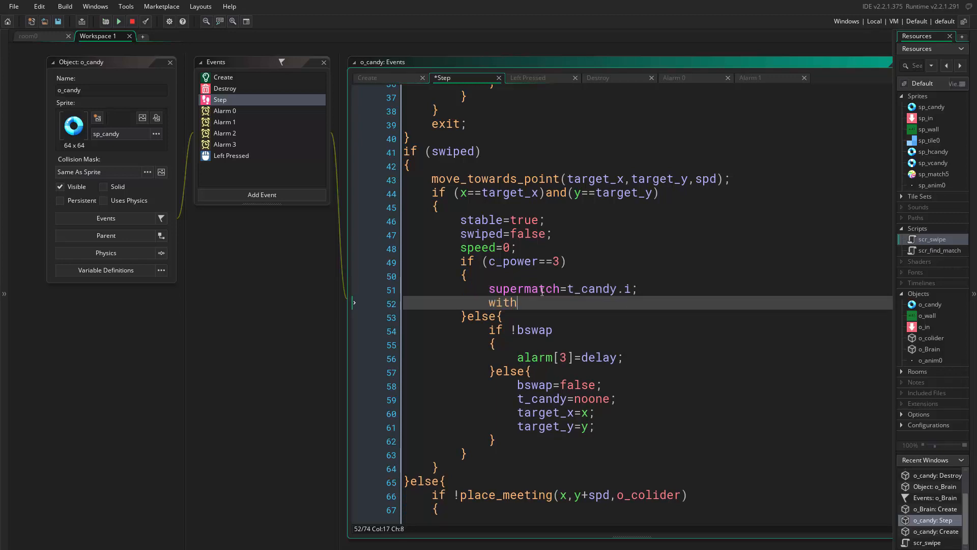
text((o_candy)
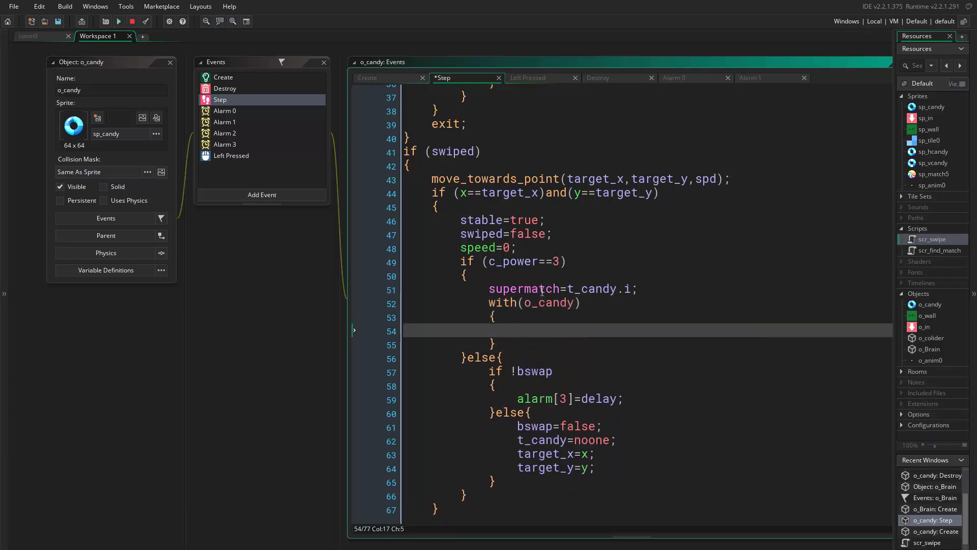
text(if)
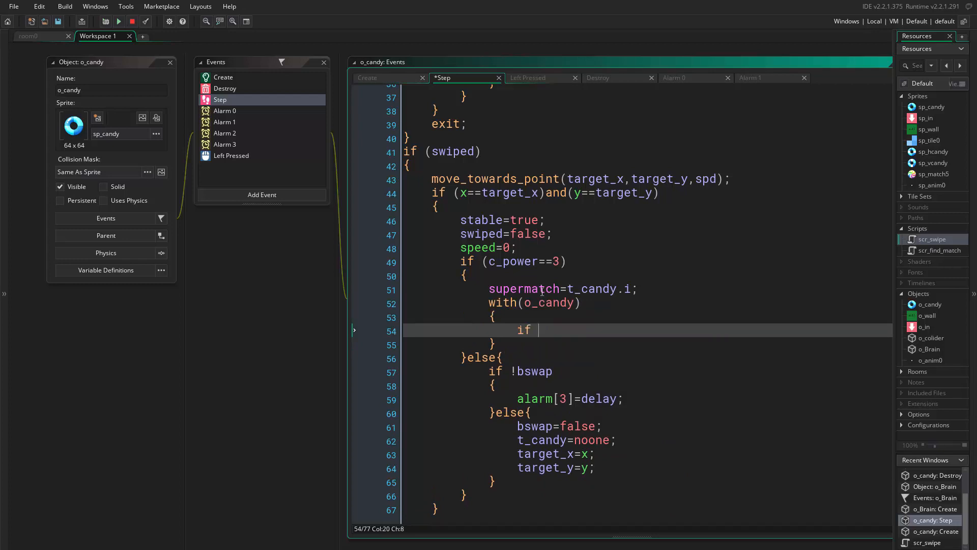
text(i==)
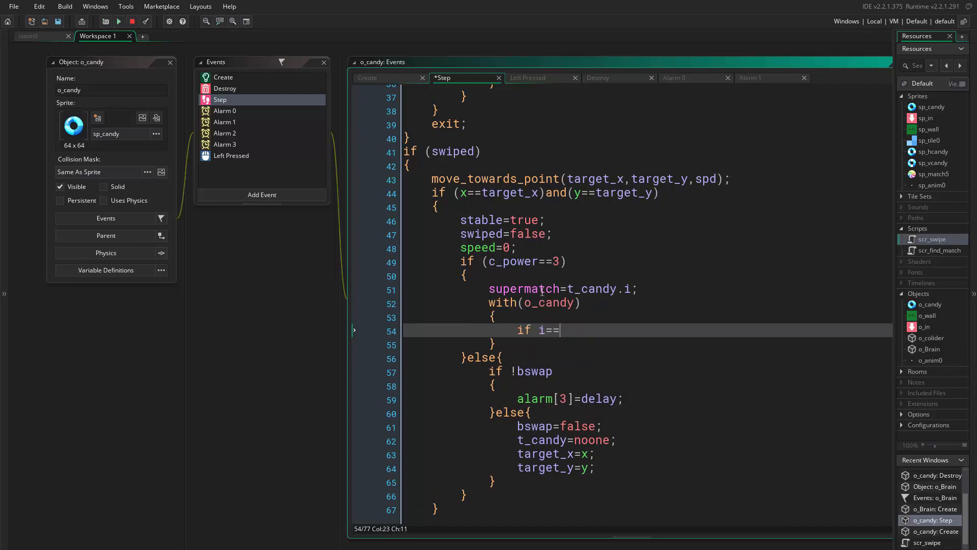
text(super)
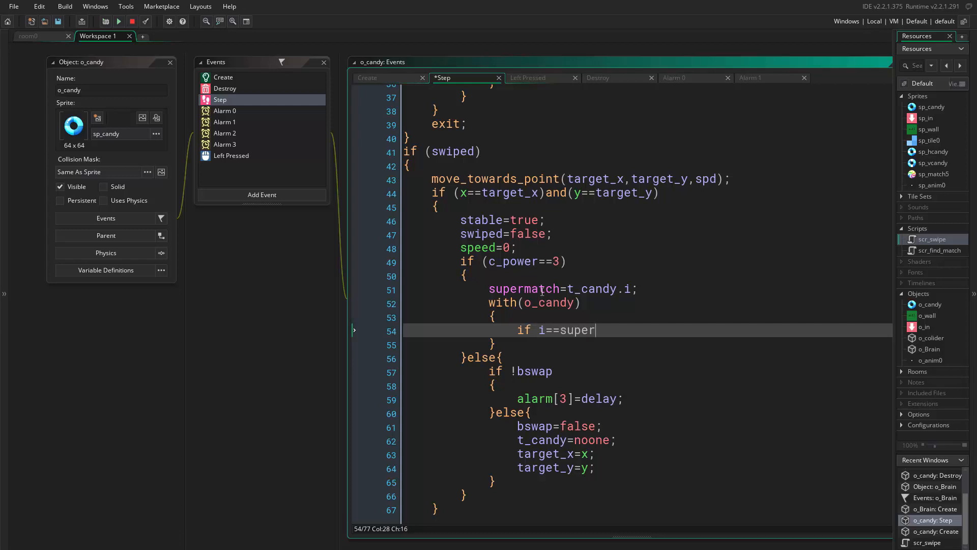
text(match)
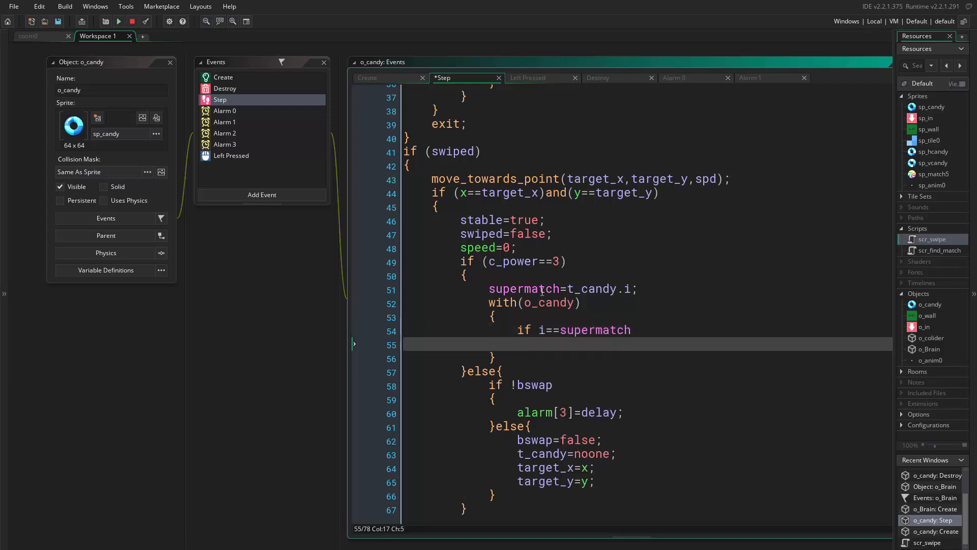
text(alarm[)
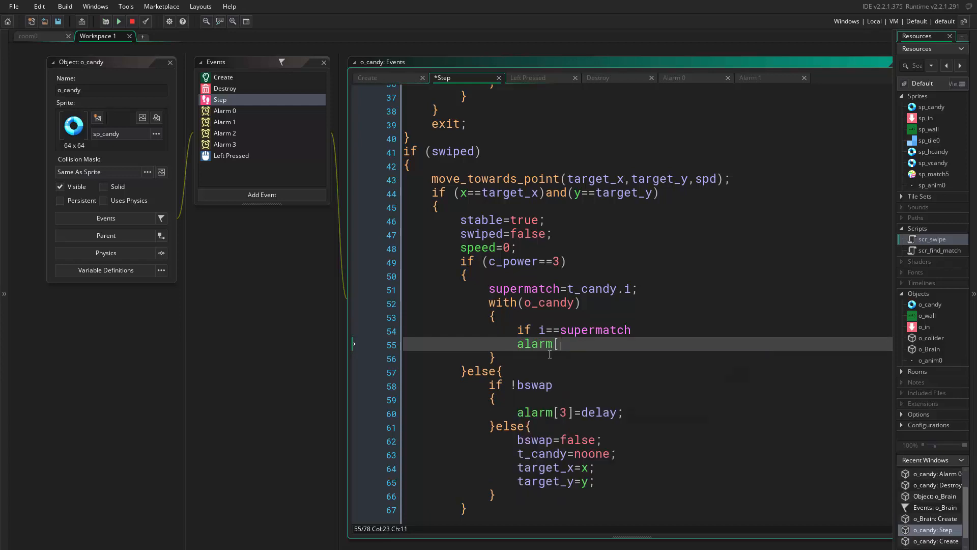
text(0]=)
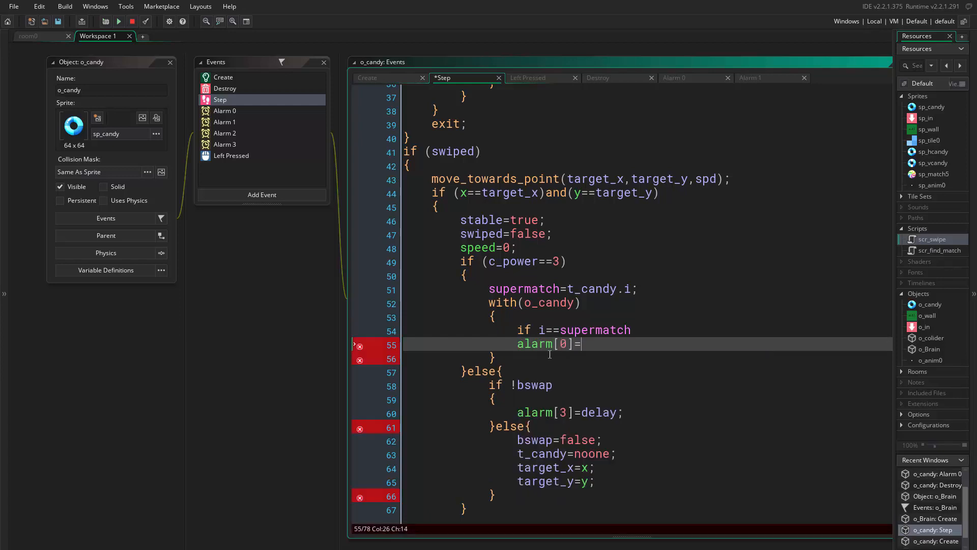
text(delay)
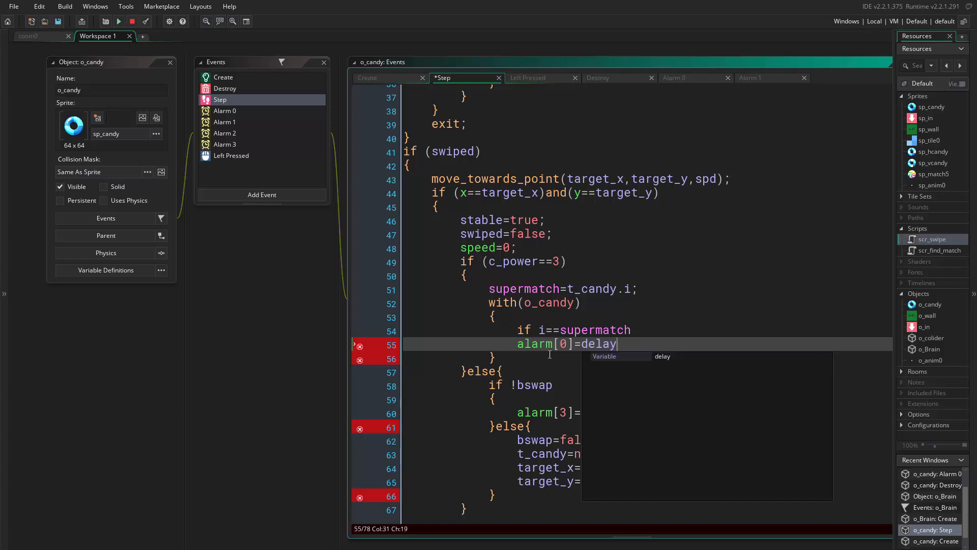
text(l)
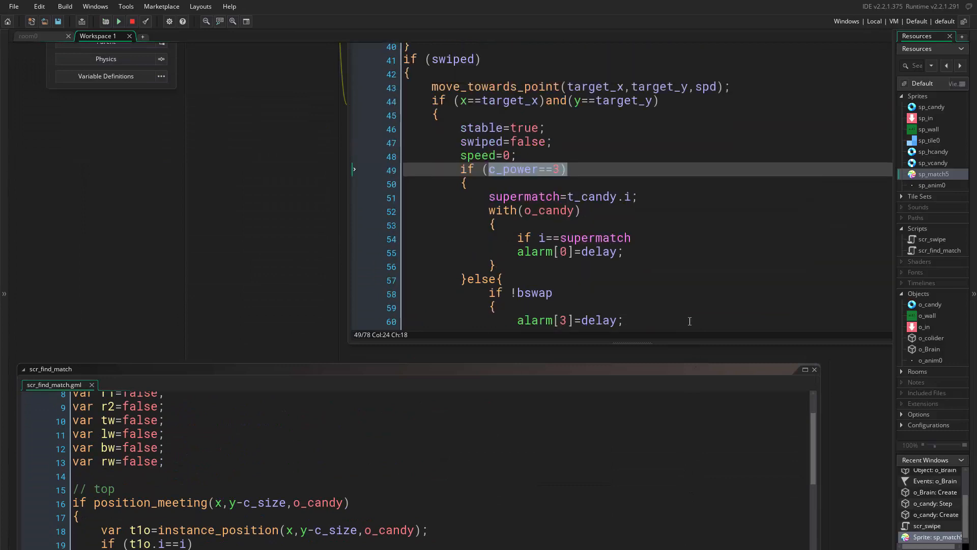
mouse_move(286, 294)
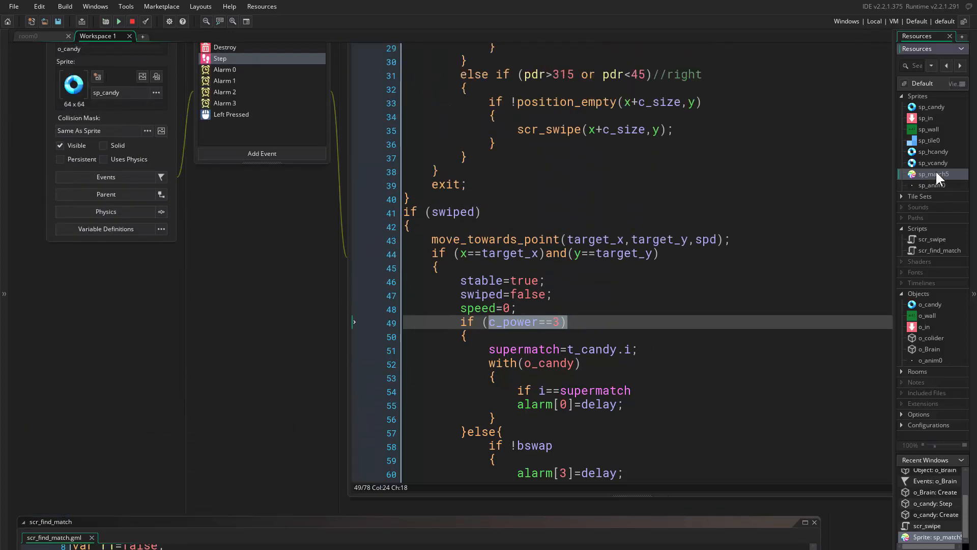
Step: Open scr_find_match and review the supermatch lines in o_candy's Step code
click(934, 151)
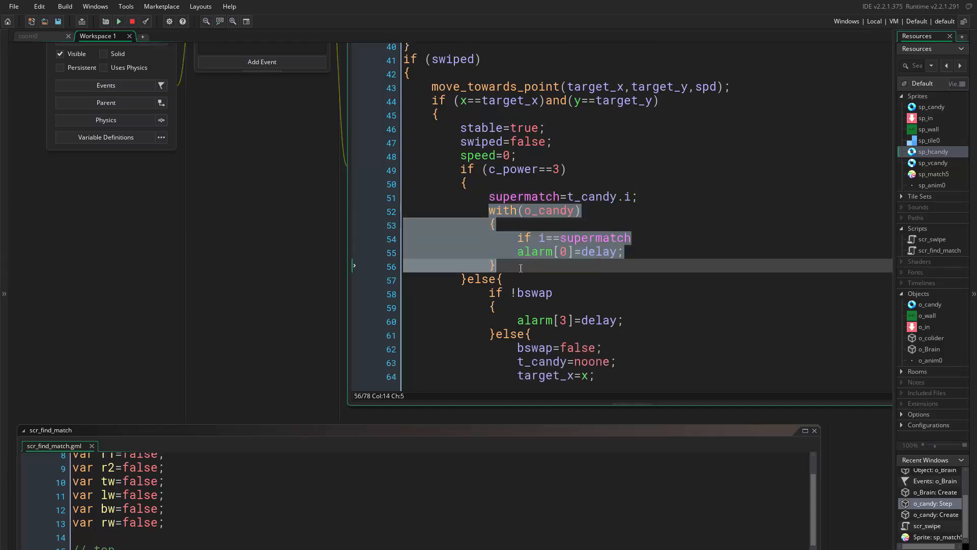
click(494, 225)
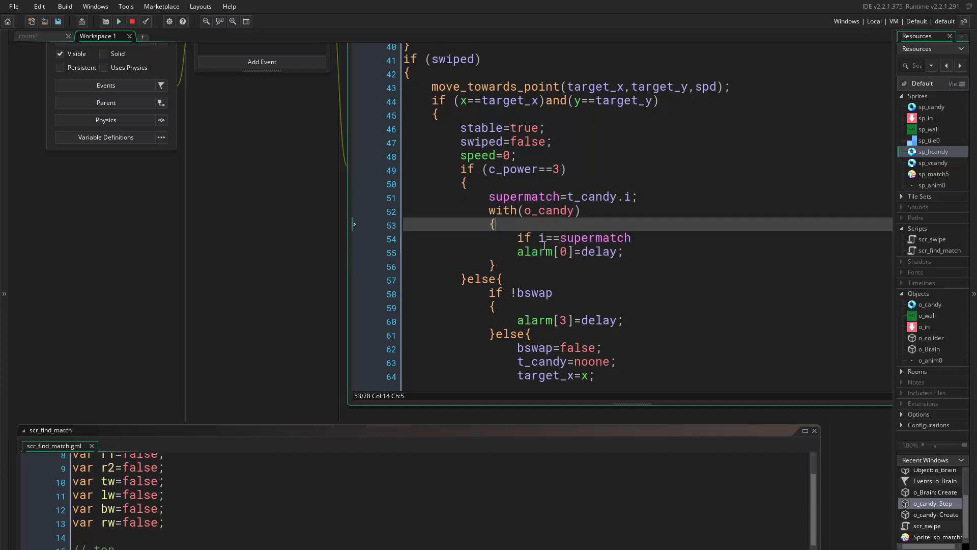
double_click(543, 238)
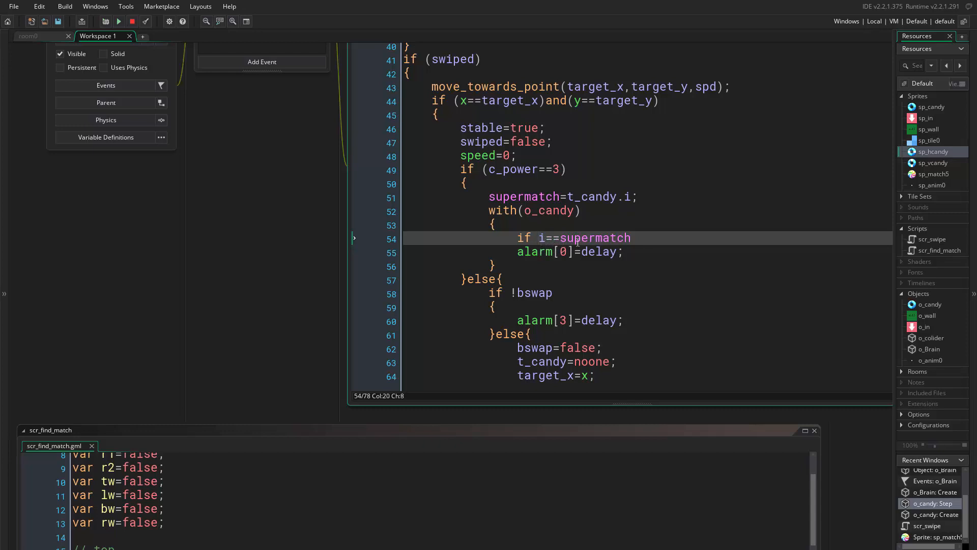
click(579, 197)
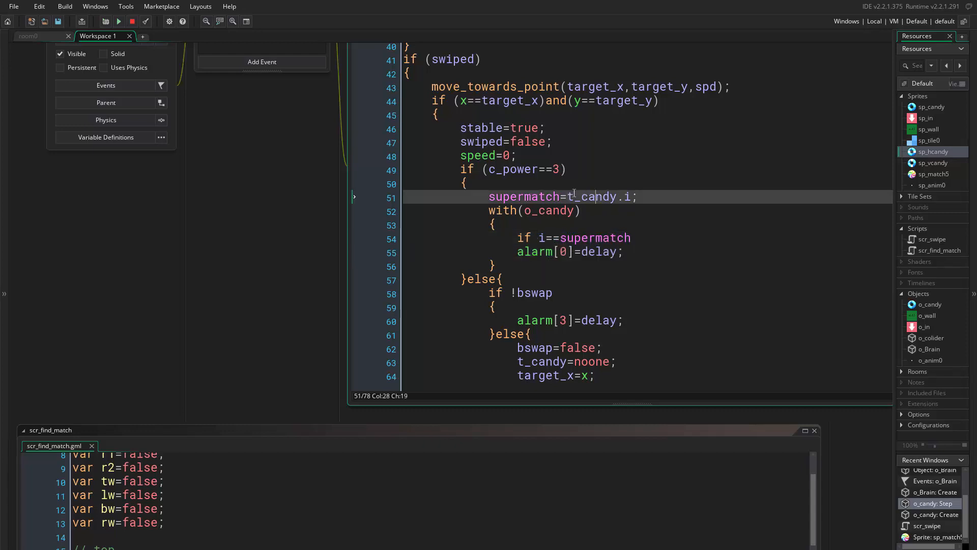
click(564, 251)
text(exit;)
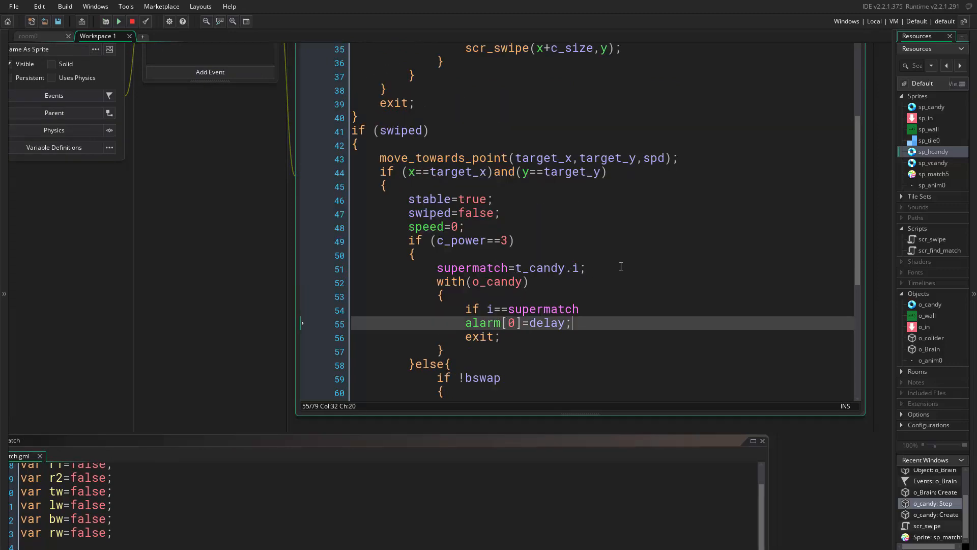
Step: Add 'i=supermatch;' below the supermatch assignment in the Step event
key(enter)
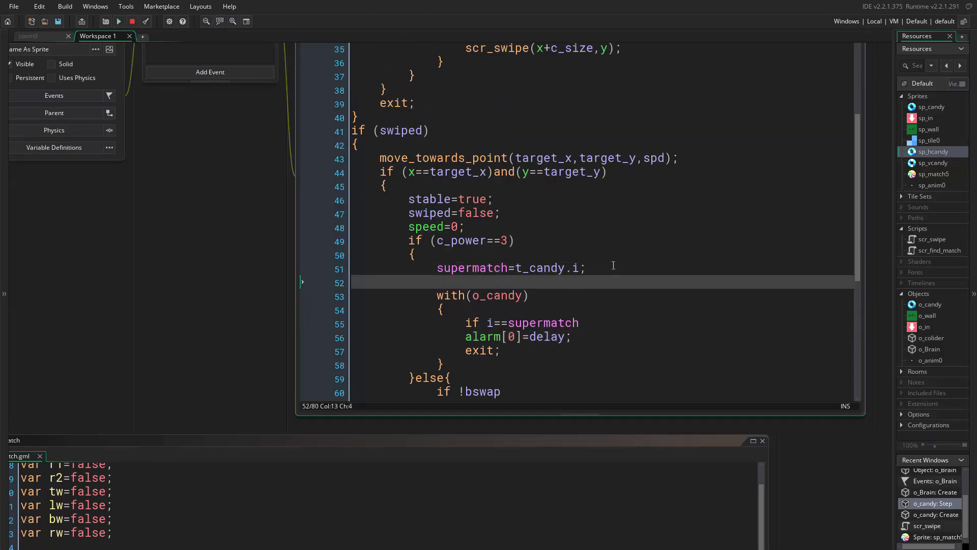
text(i=)
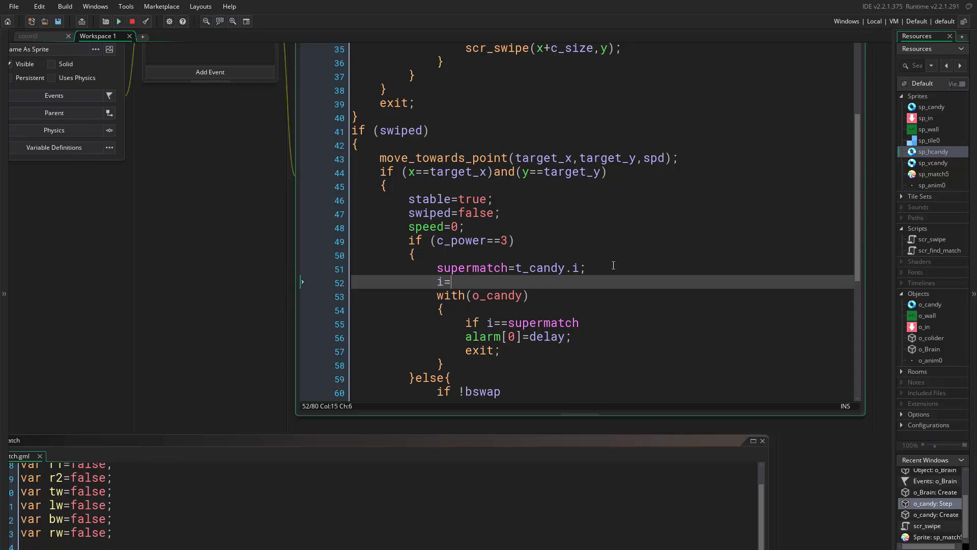
text(super)
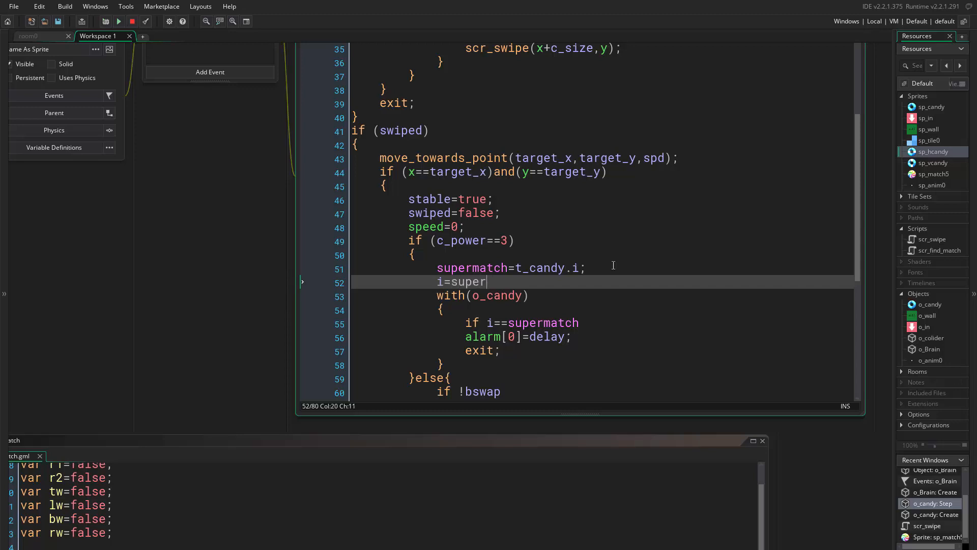
text(match;)
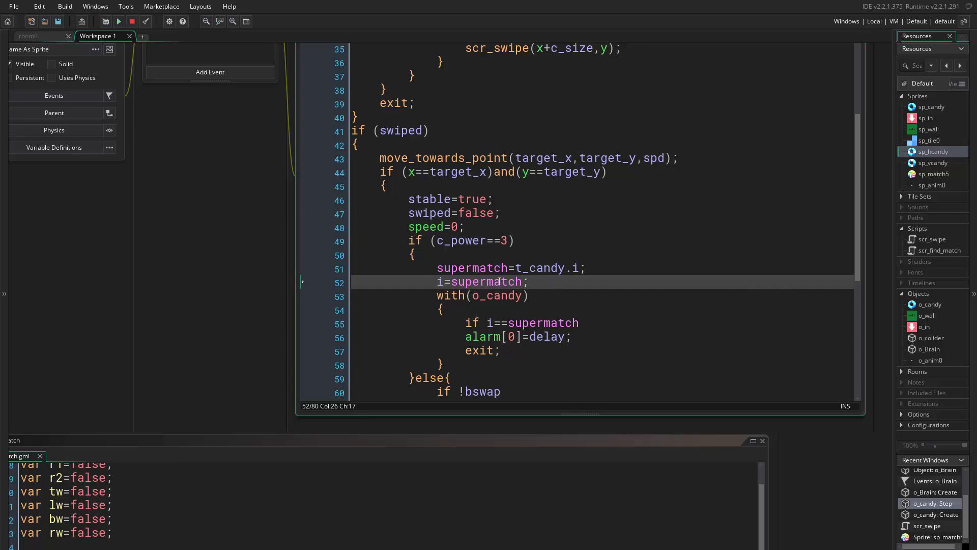
mouse_move(763, 234)
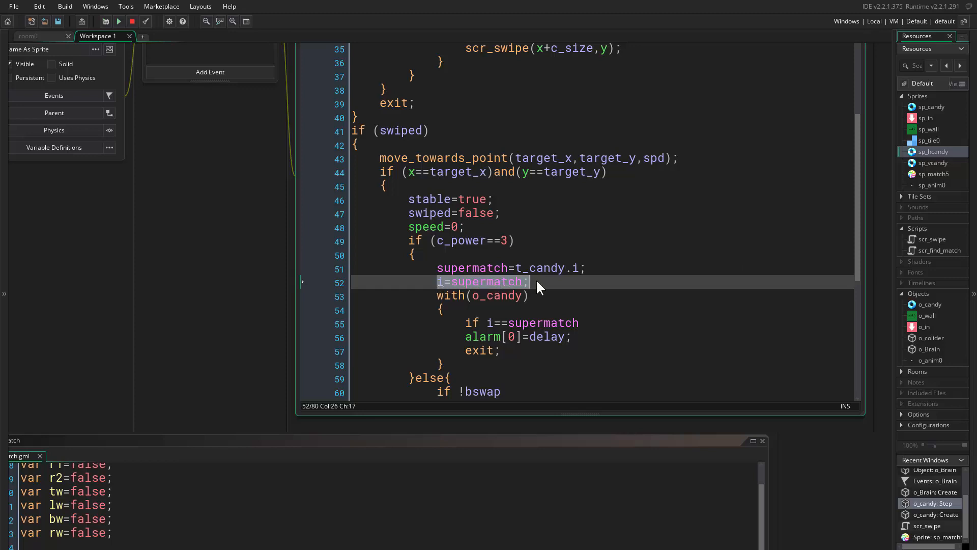
click(530, 281)
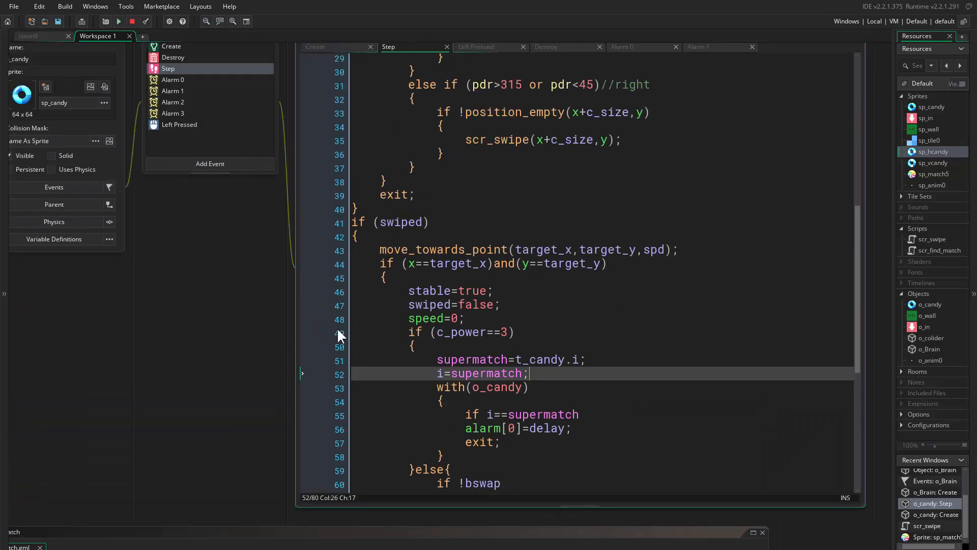
Step: Run the game to test the supermatch change
scroll(down, 3)
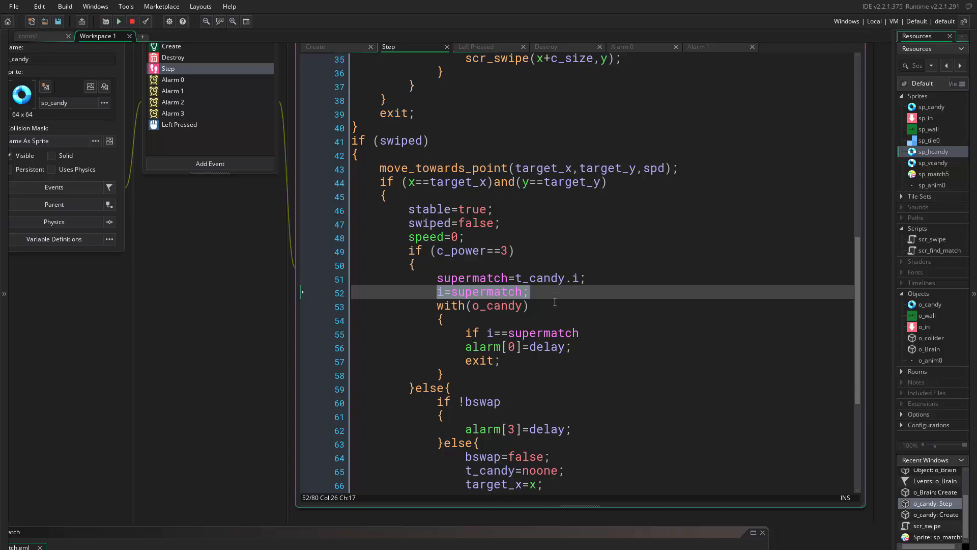
mouse_move(484, 342)
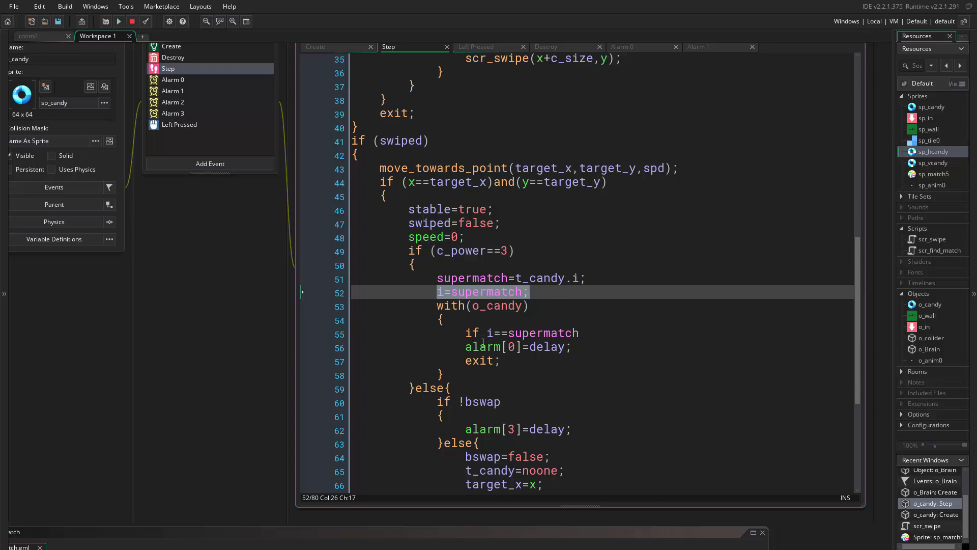
scroll(down, 3)
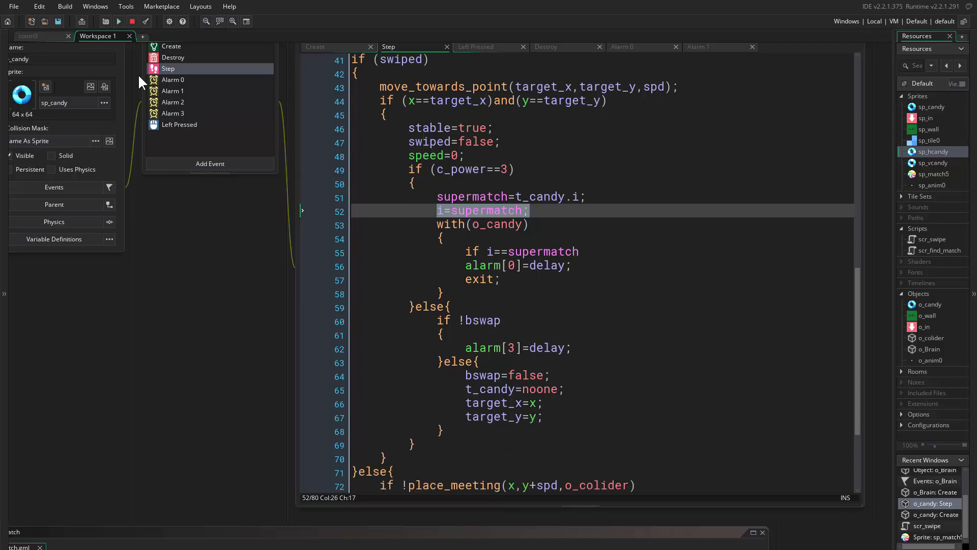
mouse_move(118, 20)
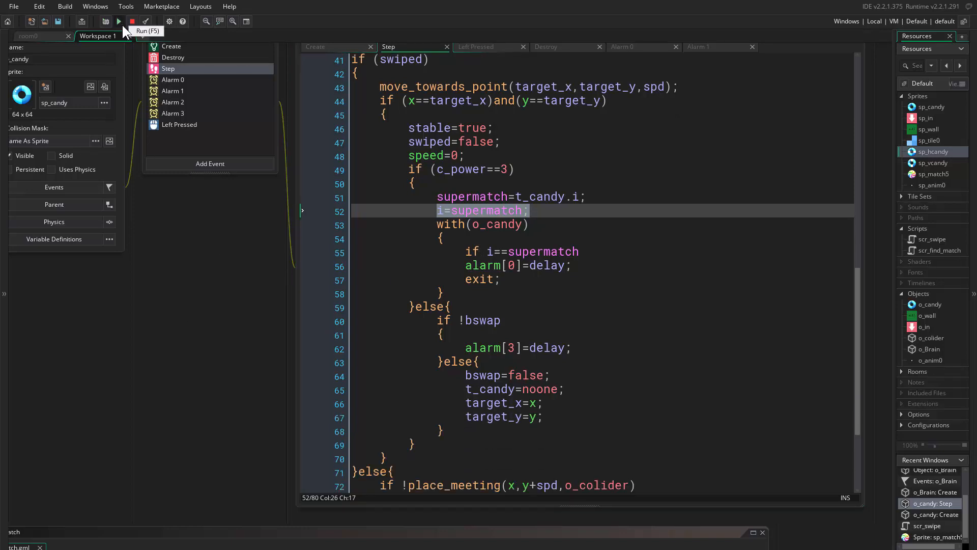
click(119, 20)
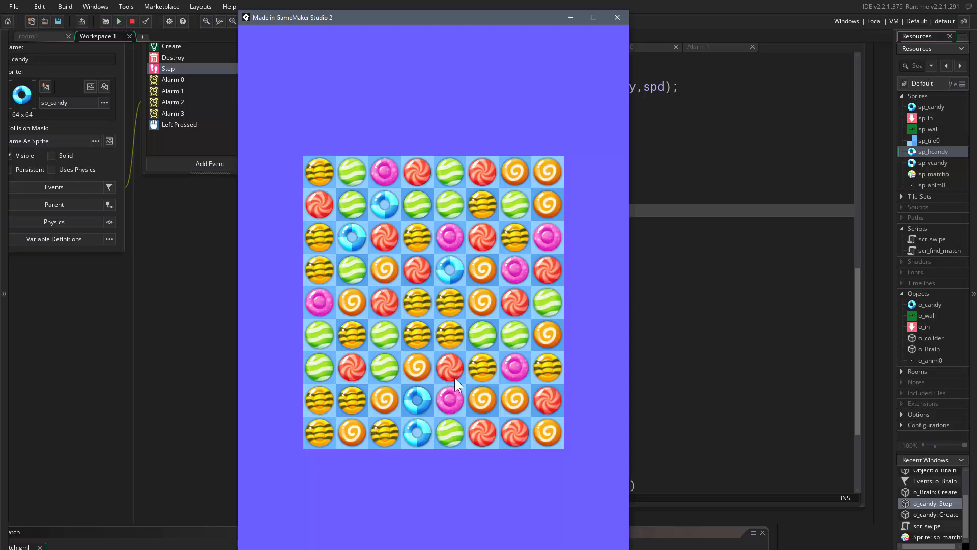
mouse_move(399, 404)
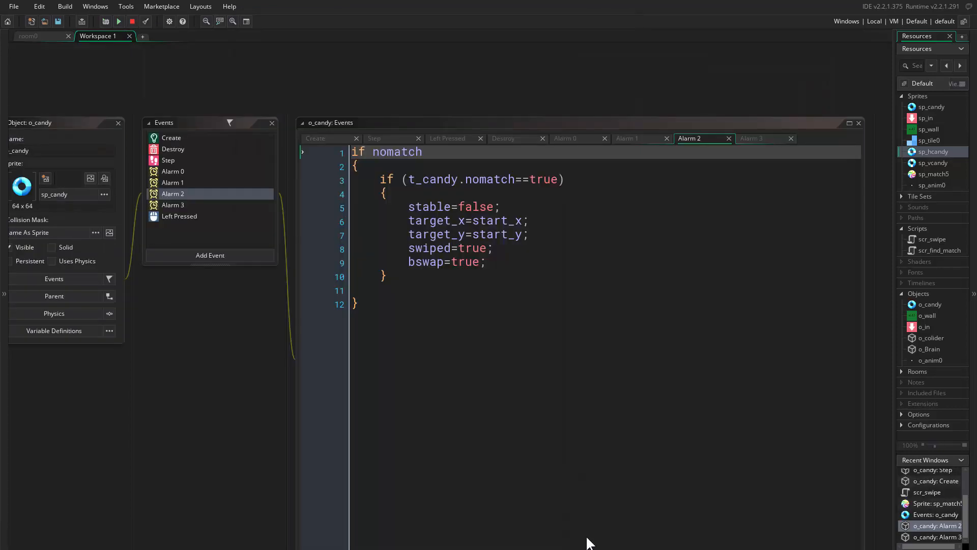
Step: Set o_candy's Create event delay to 5 and view its Left Pressed code
click(316, 138)
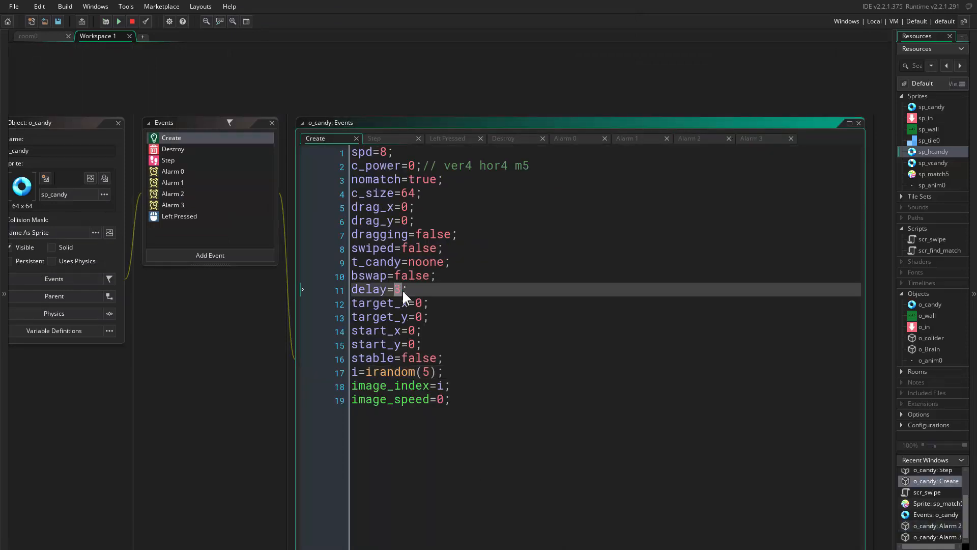
text(5)
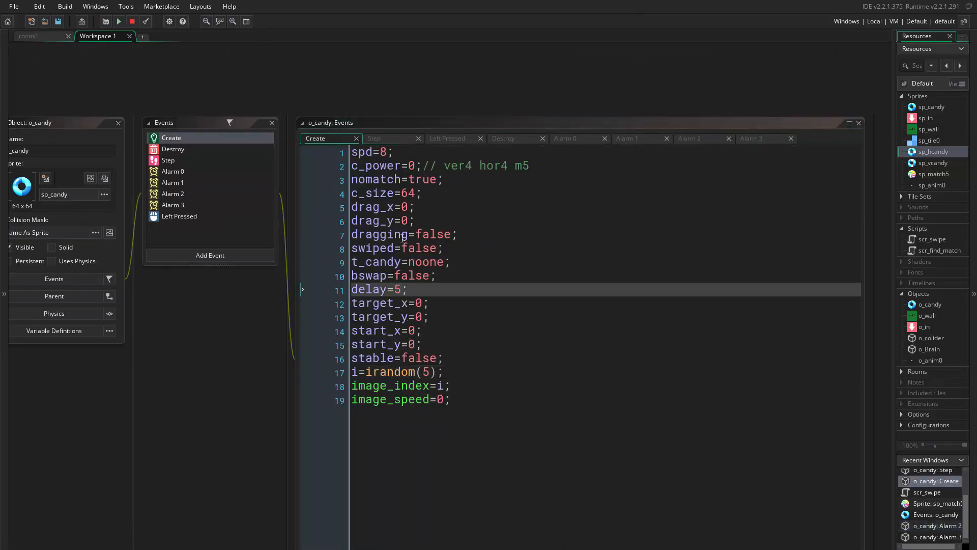
click(210, 255)
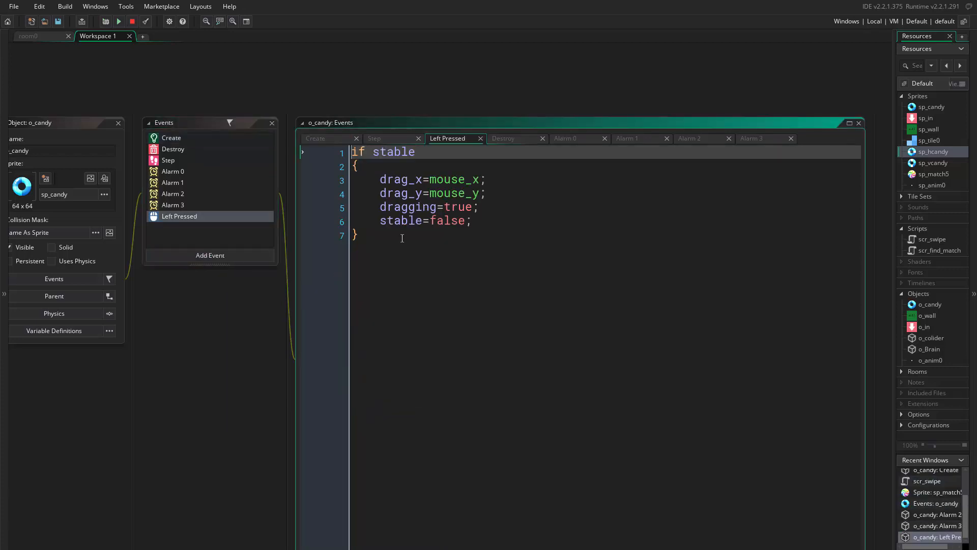
Step: Add a Mouse > Left Released event to o_candy, check Step, then open Left Released
click(210, 255)
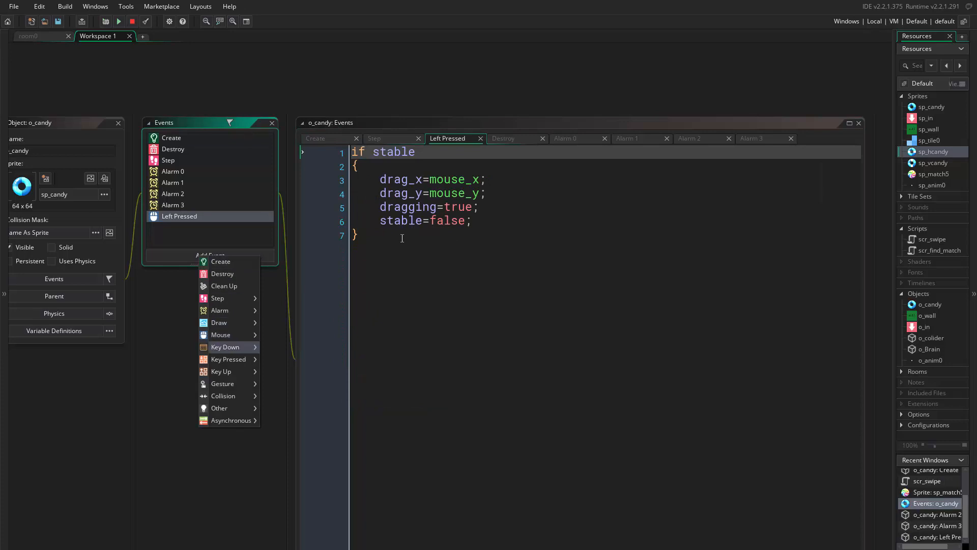
mouse_move(220, 335)
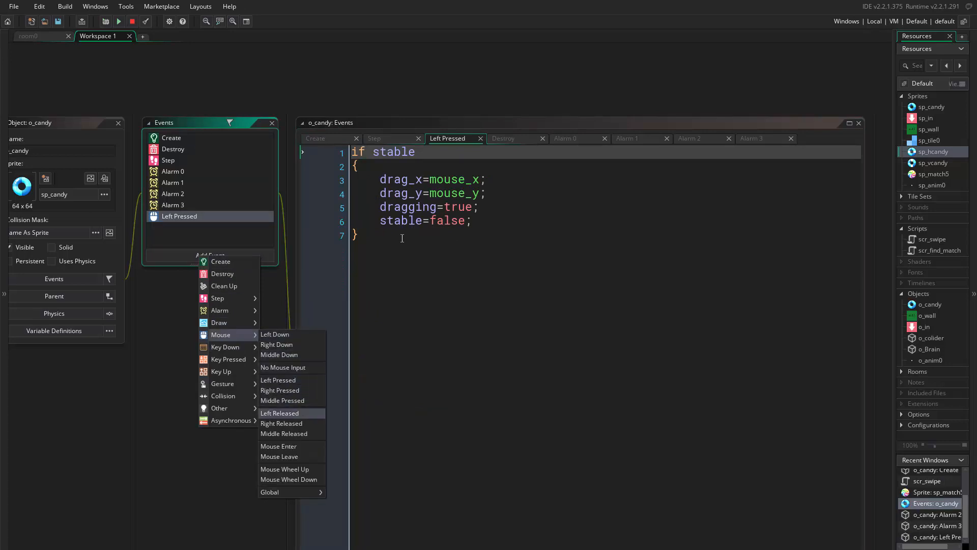
click(279, 413)
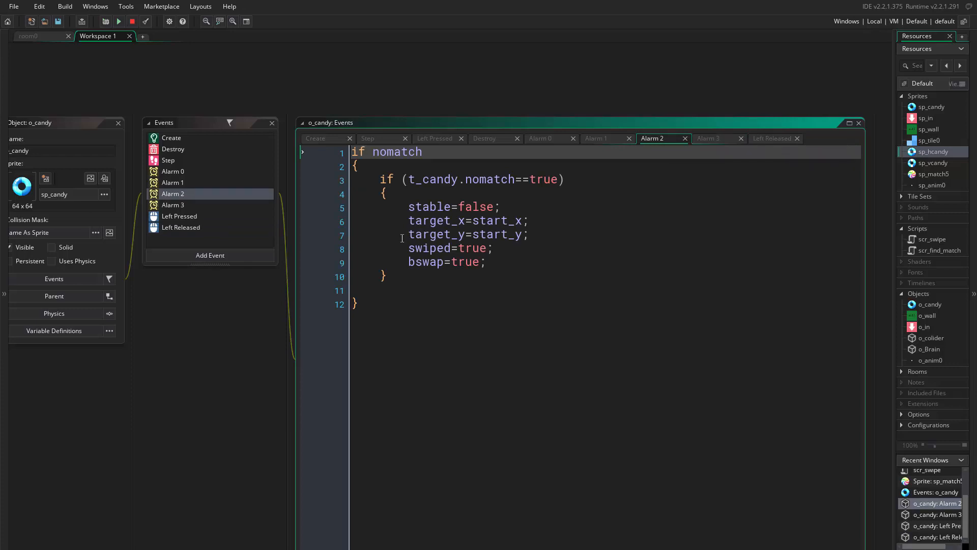
click(179, 216)
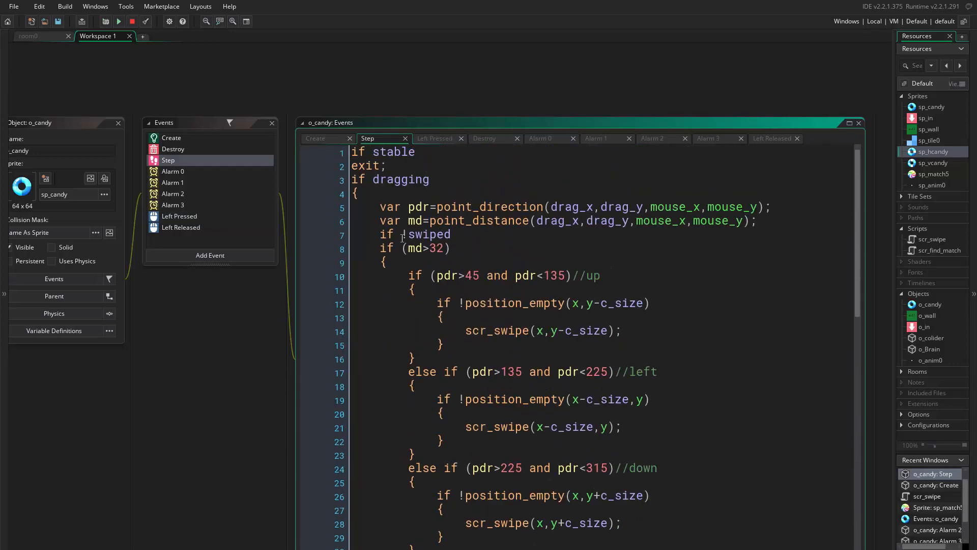
click(772, 138)
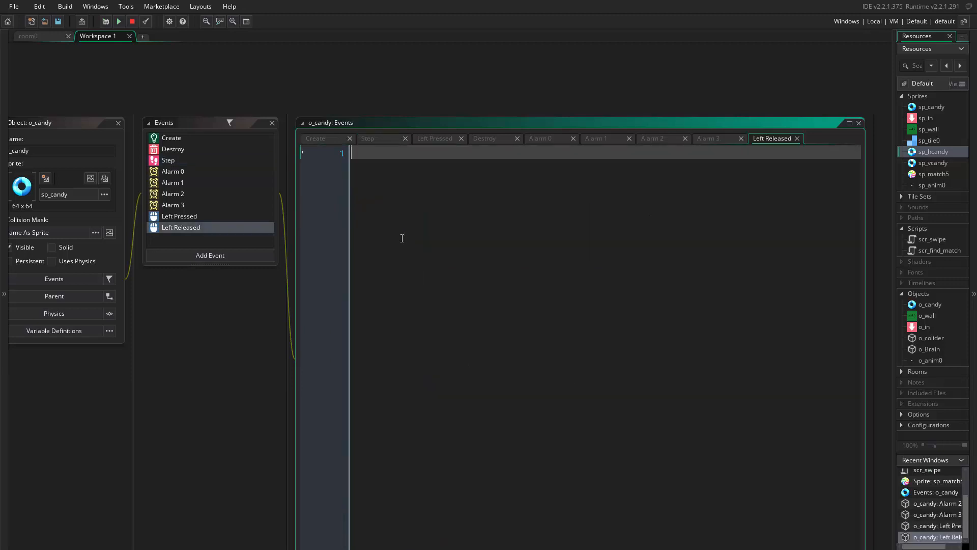
Step: In Left Released, compute md via point_distance and if md<32 set dragging=false, stable=true
text(var md=point_distance(drag_x,drag_y,mouse_x,mouse_y);)
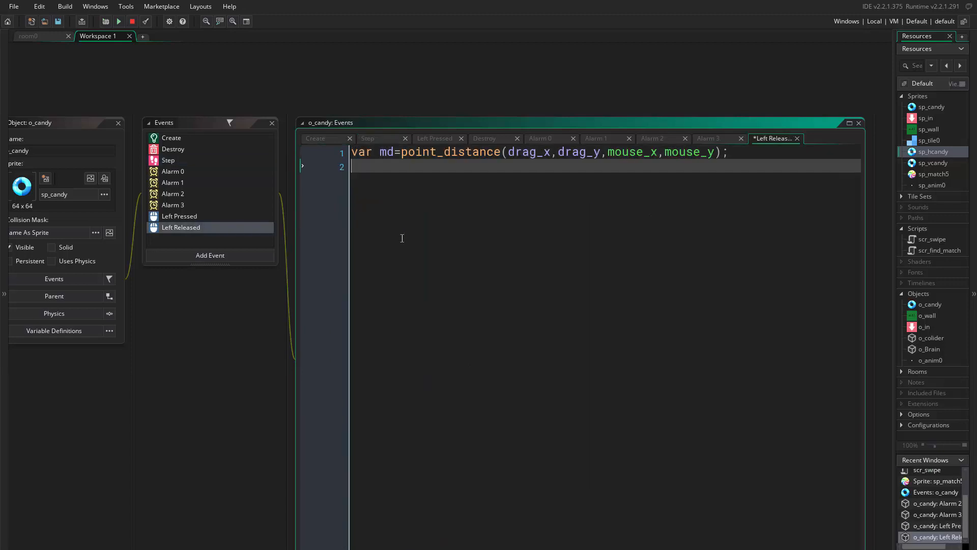
text(if)
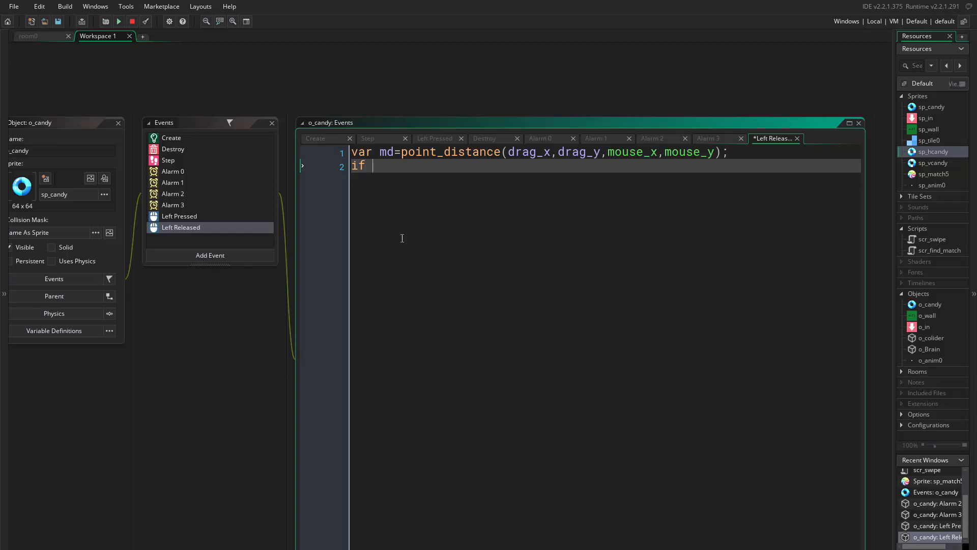
text(md<)
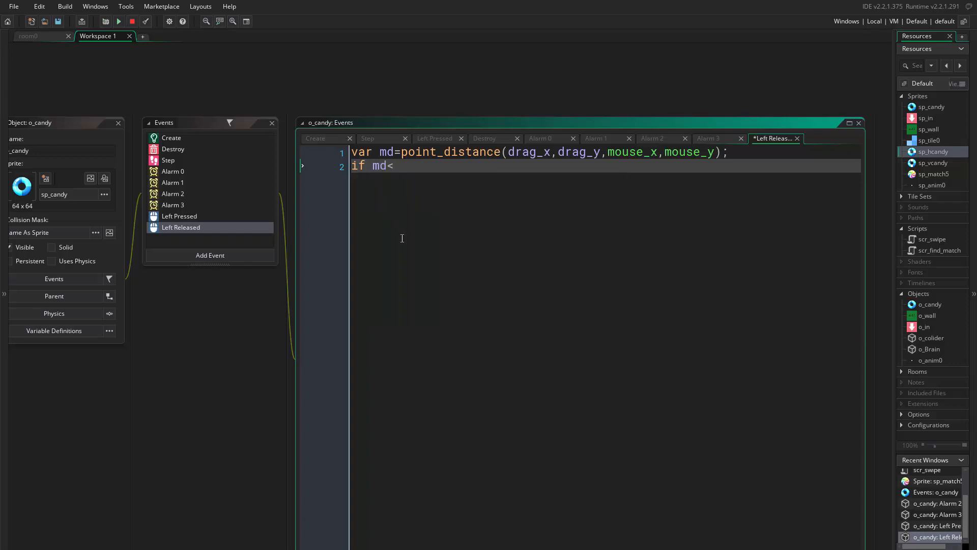
text(32)
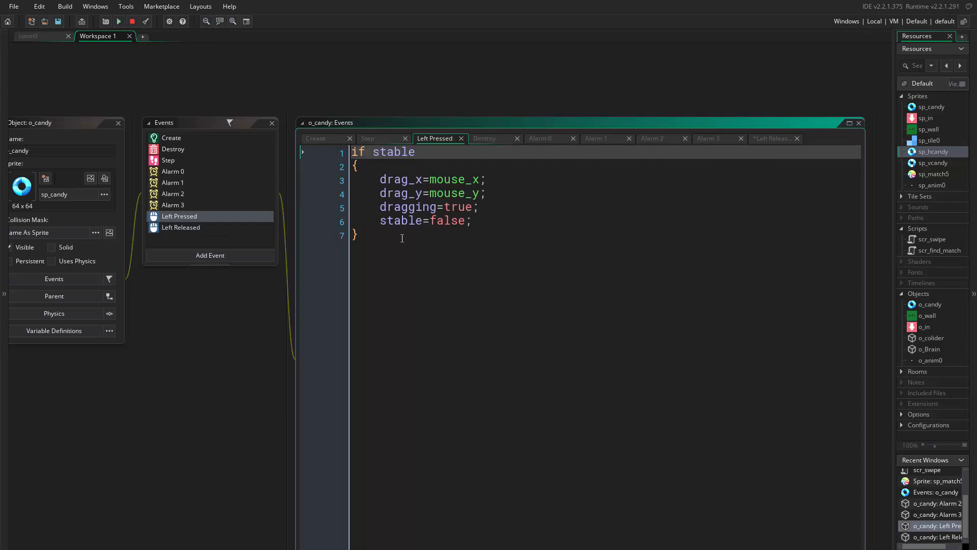
drag(379, 180, 472, 220)
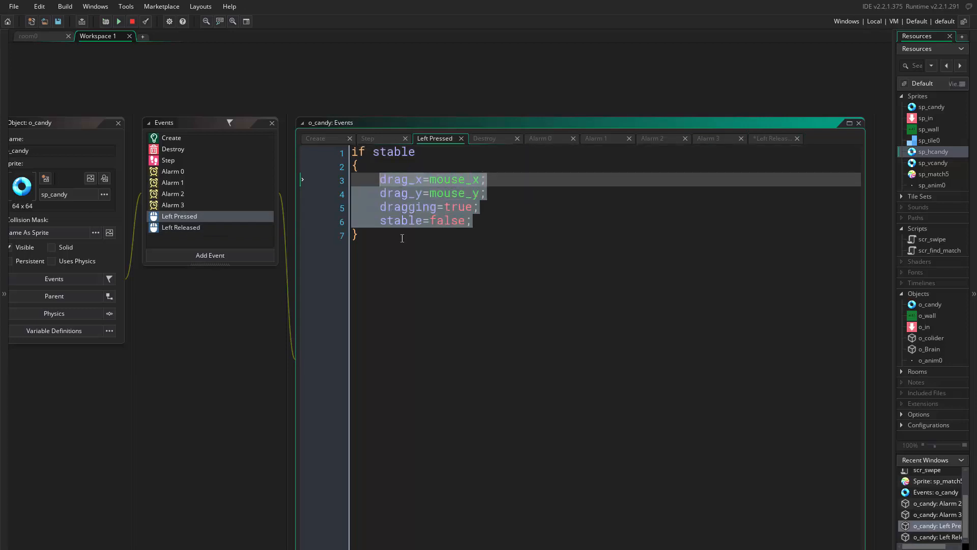
click(181, 227)
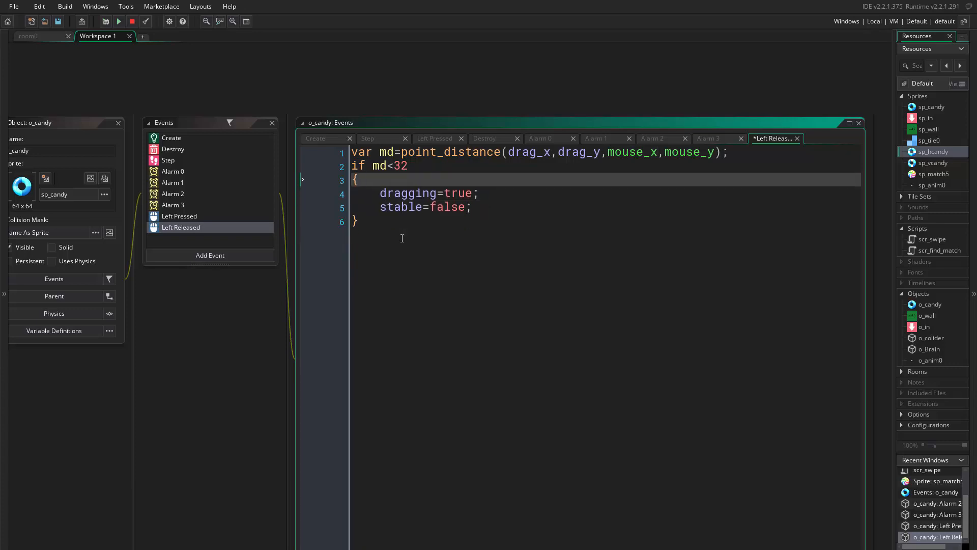
double_click(459, 192)
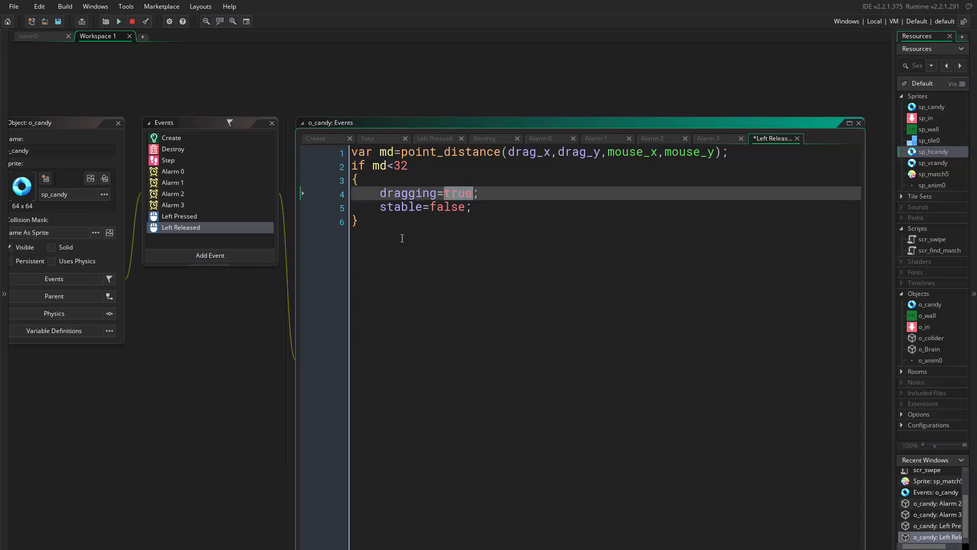
text(false)
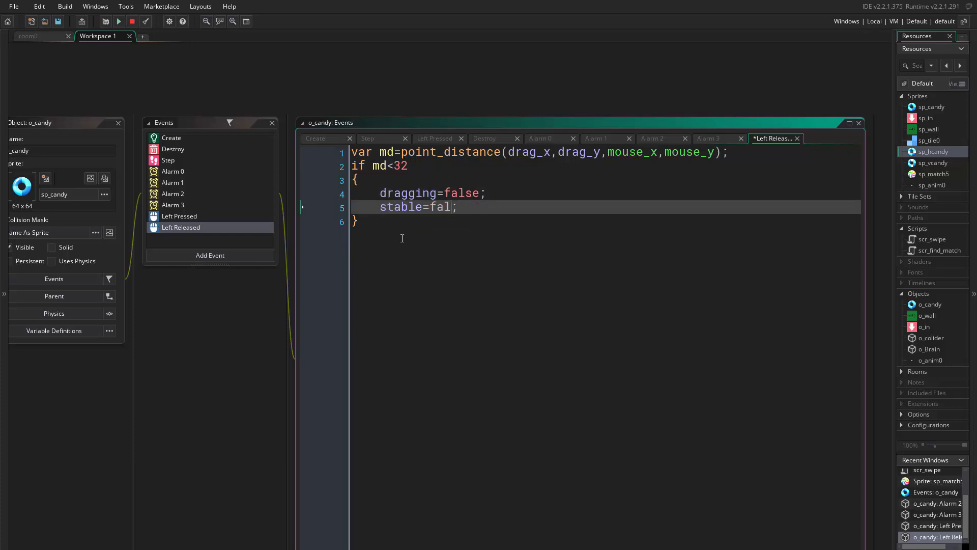
text(rue)
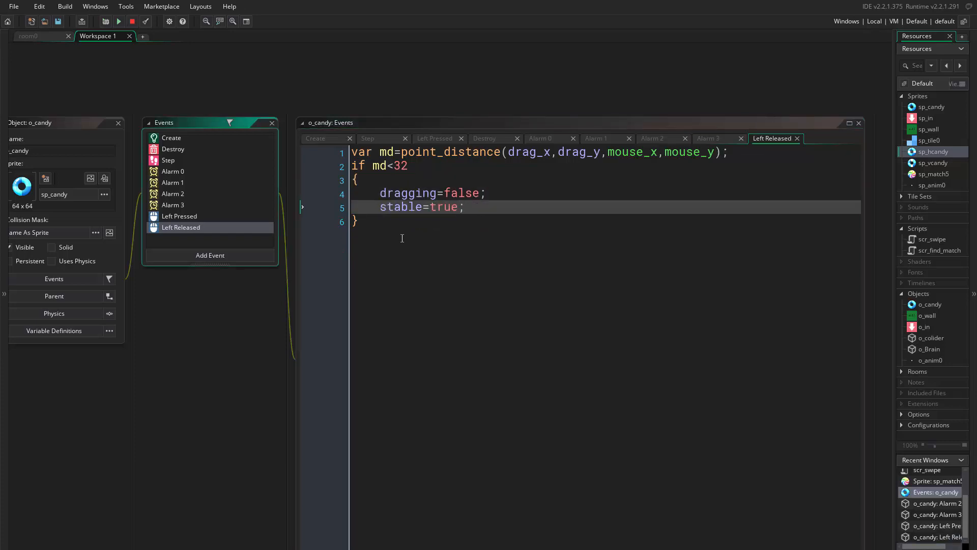
Step: Give o_candy a Right Pressed mouse event whose code calls instance_destroy()
click(211, 255)
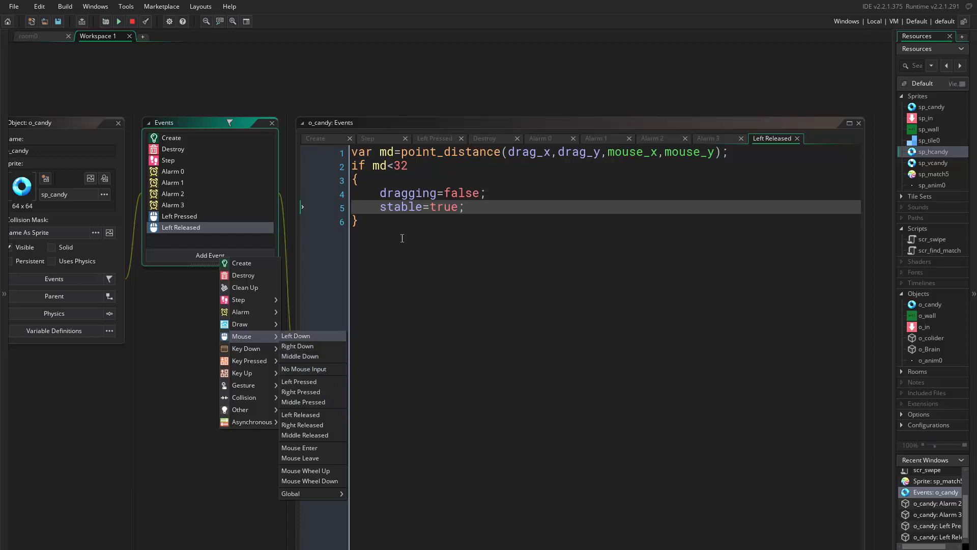
mouse_move(303, 401)
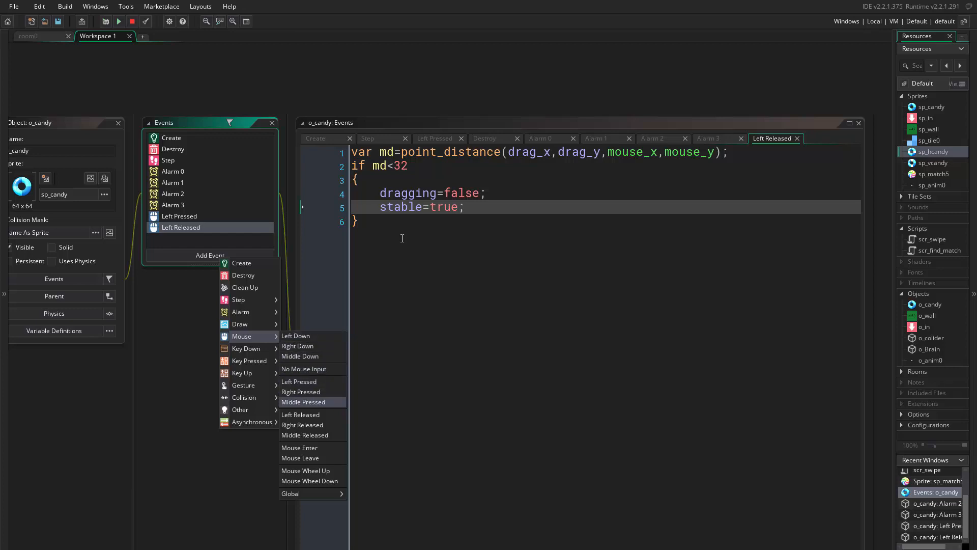
click(300, 392)
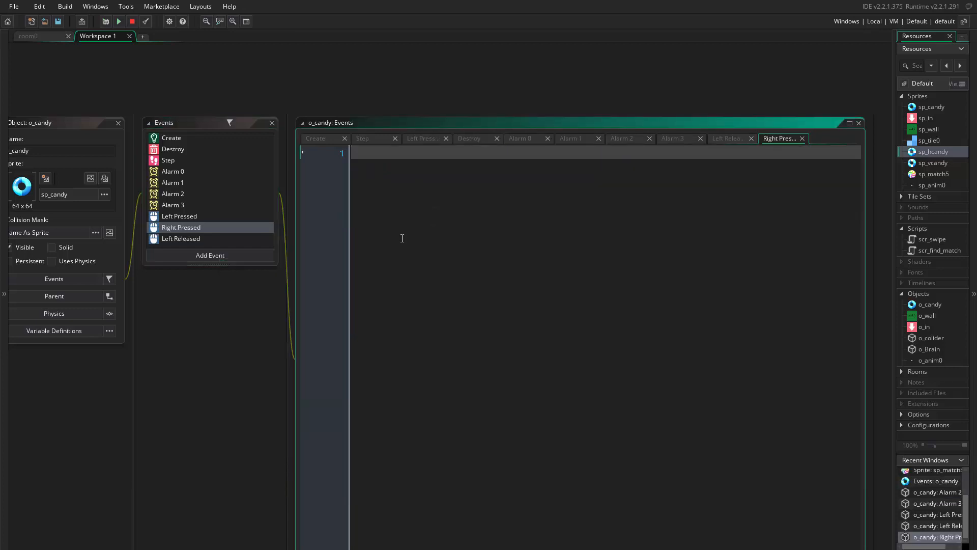
text(instance_destroy();)
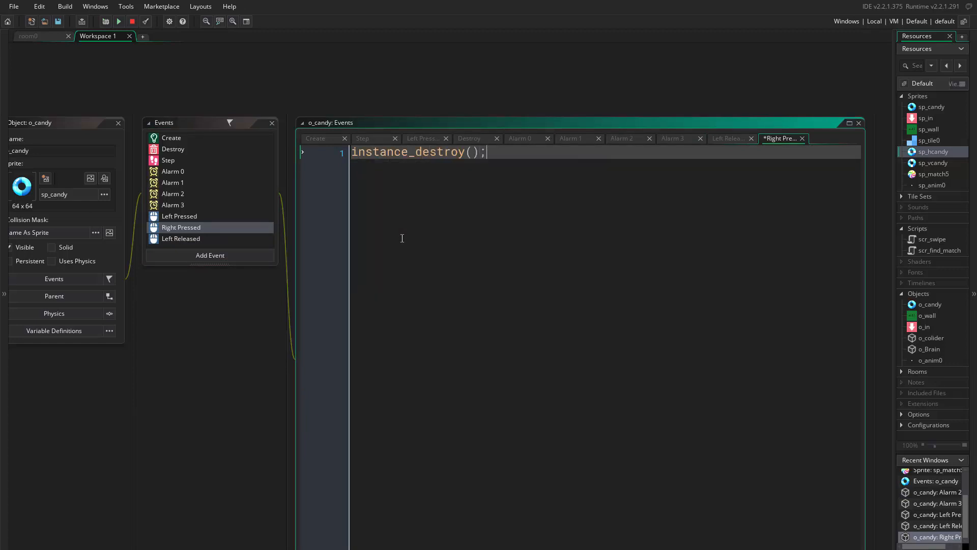
Step: Run the candy game, try clicking candies, then close the game window
click(117, 21)
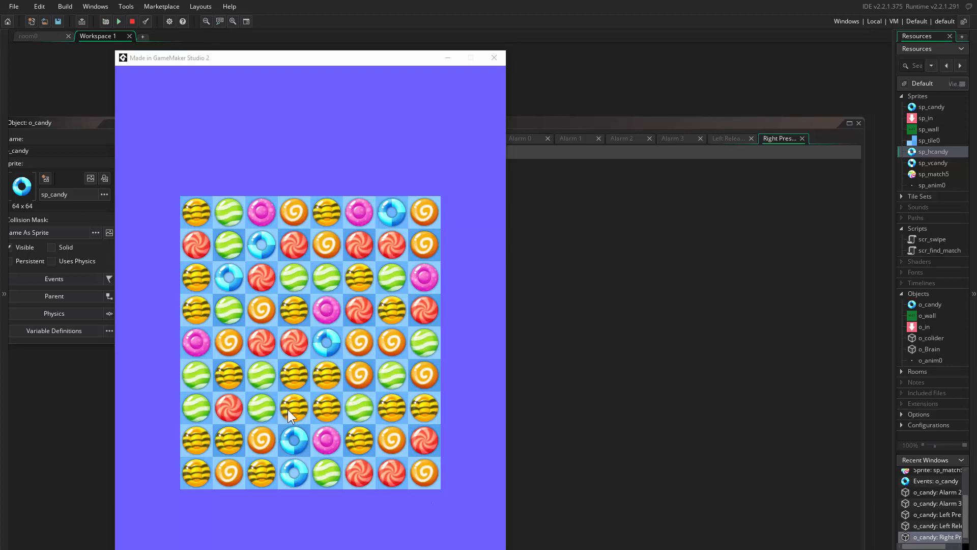
mouse_move(363, 411)
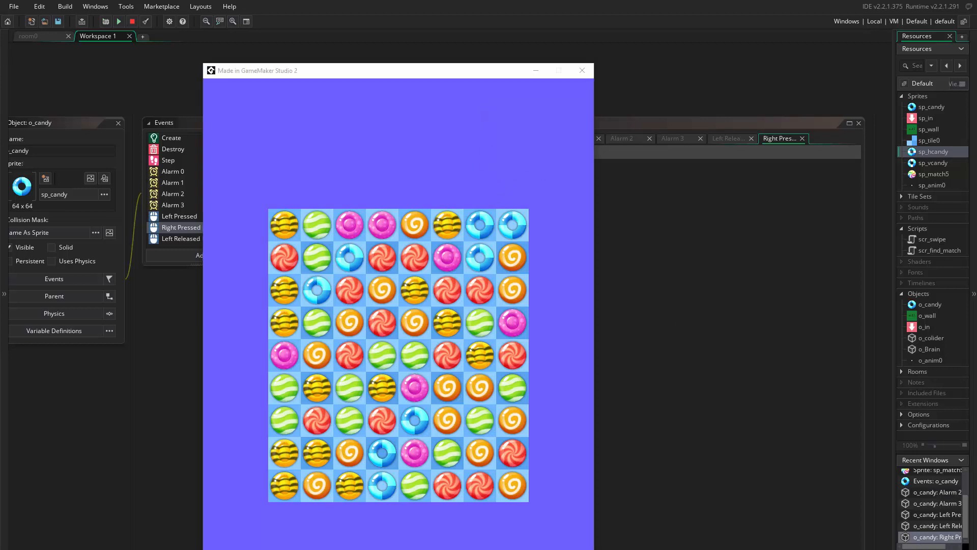
click(580, 69)
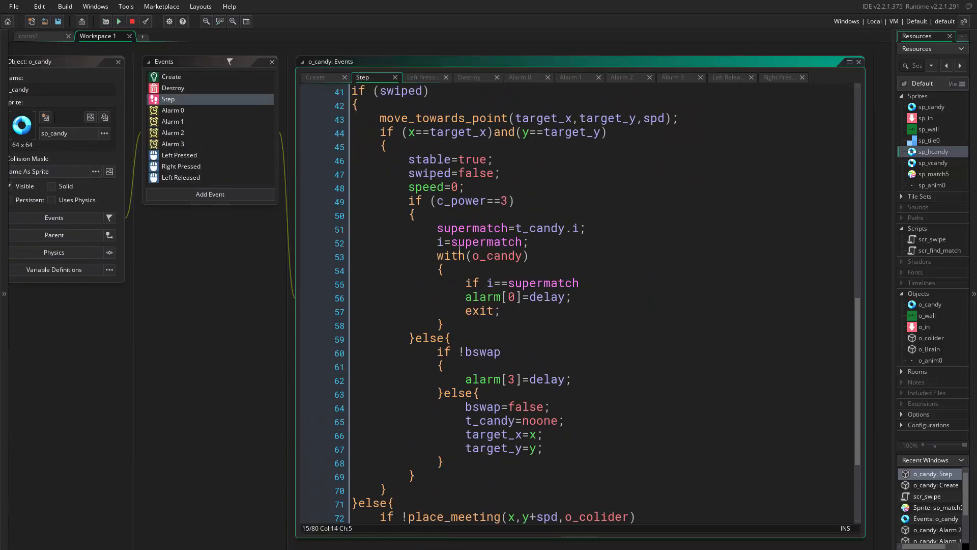
Step: Review the c_power==3 branch and sp_match5 sprite, then open o_candy's Create event
click(412, 216)
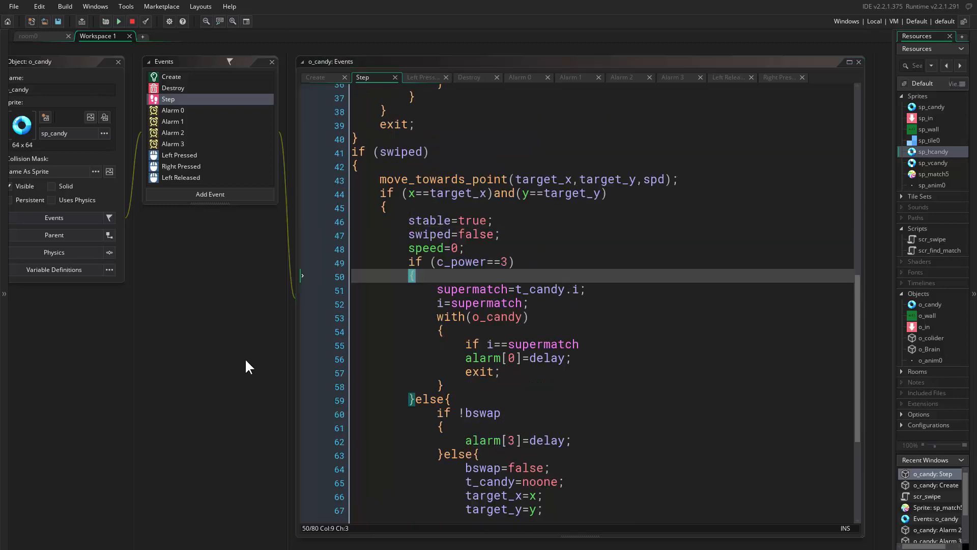
mouse_move(928, 178)
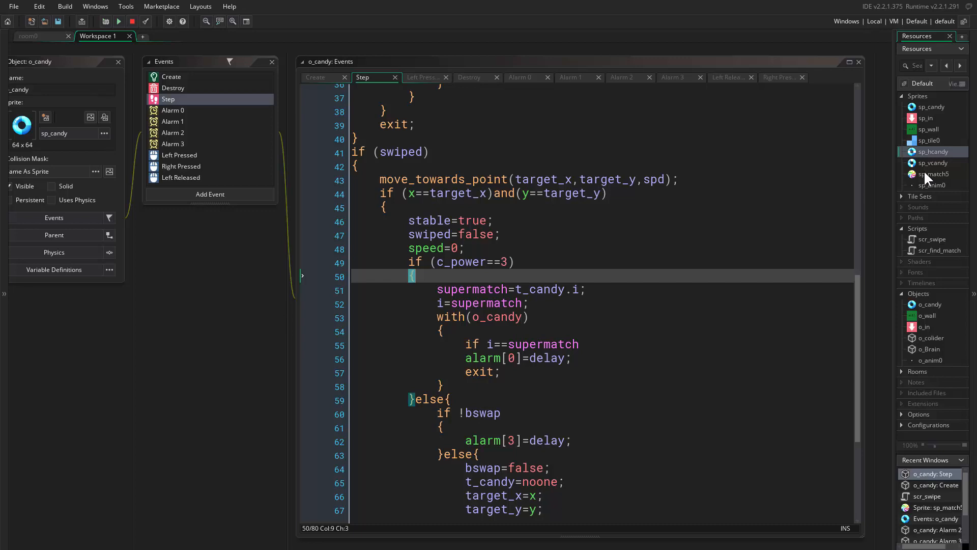
click(933, 174)
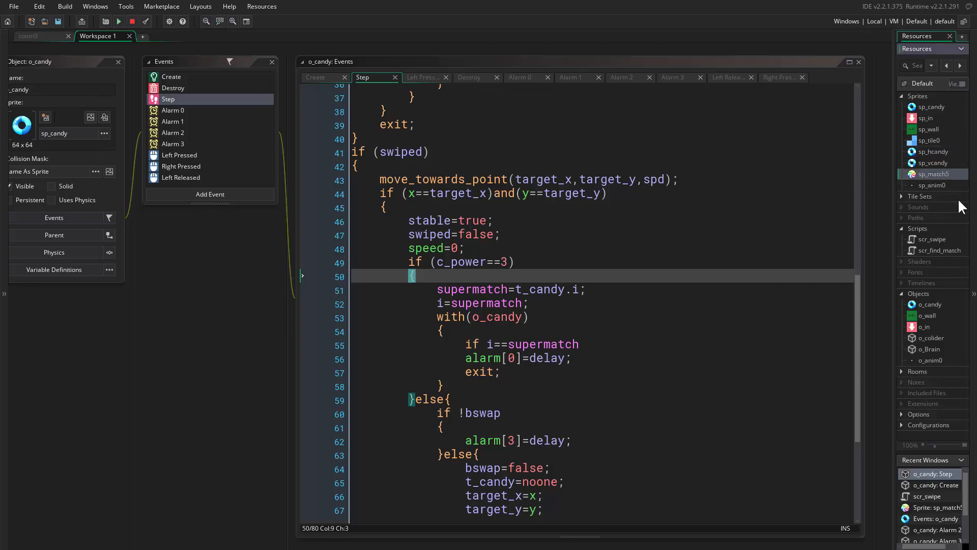
mouse_move(331, 112)
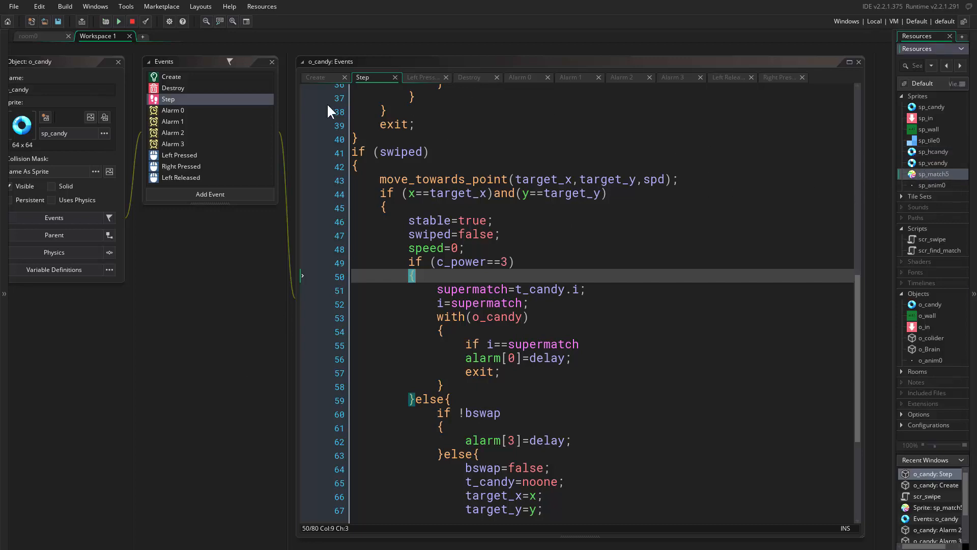
click(319, 78)
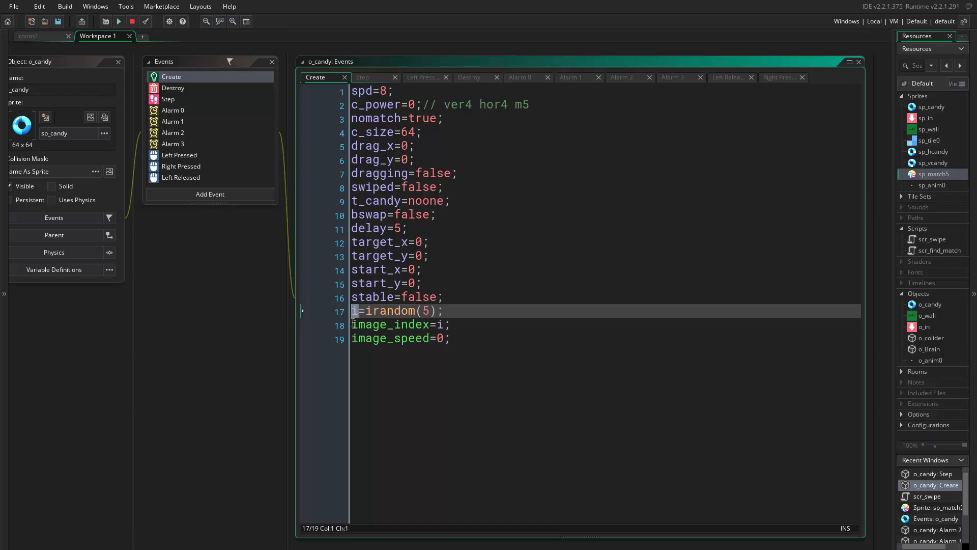
mouse_move(503, 51)
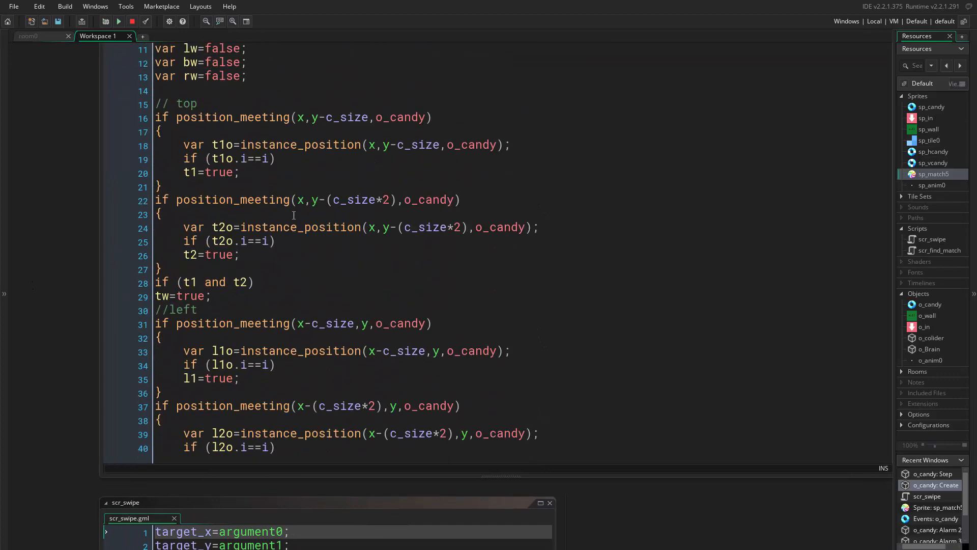
Step: Add i=6; after c_power=3 in the tw/bw and rw/lw five-match blocks
scroll(down, 3)
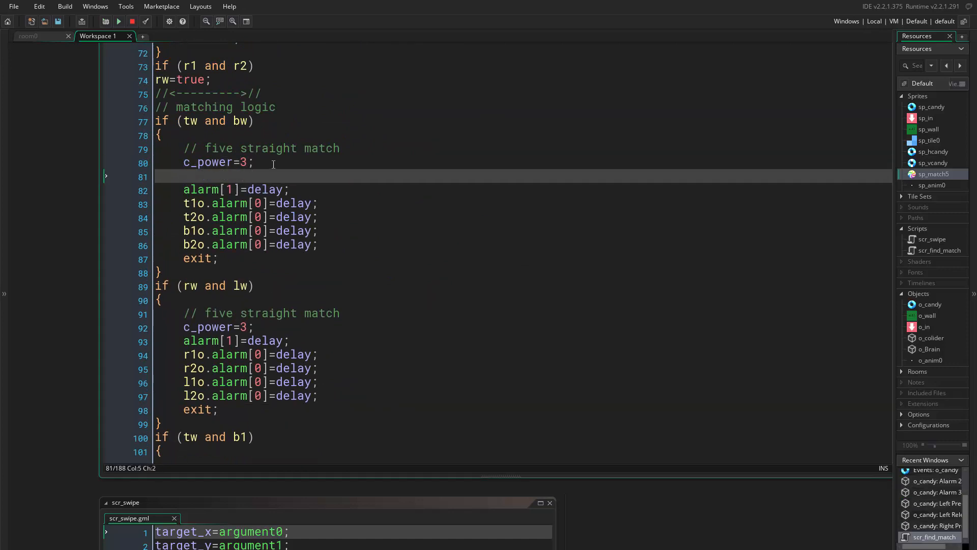
text(i)
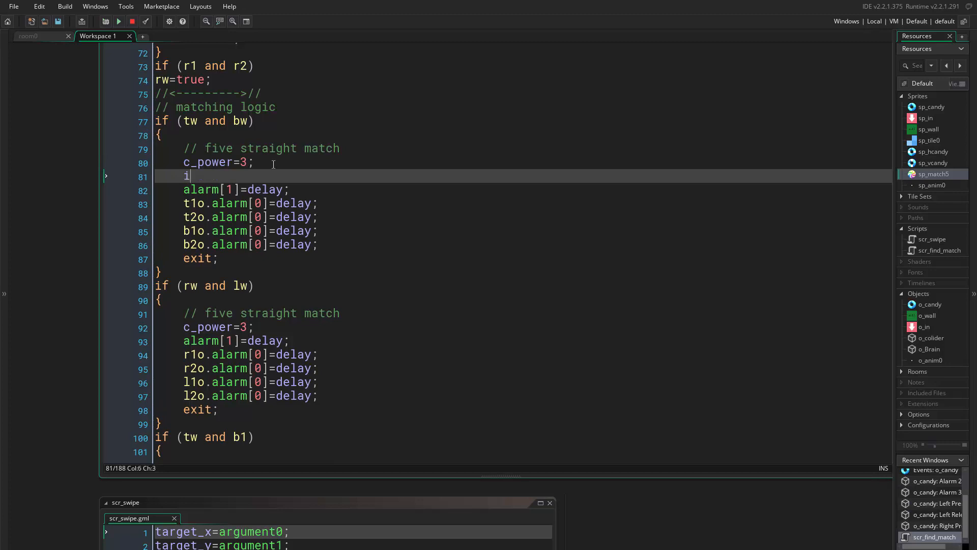
text(=)
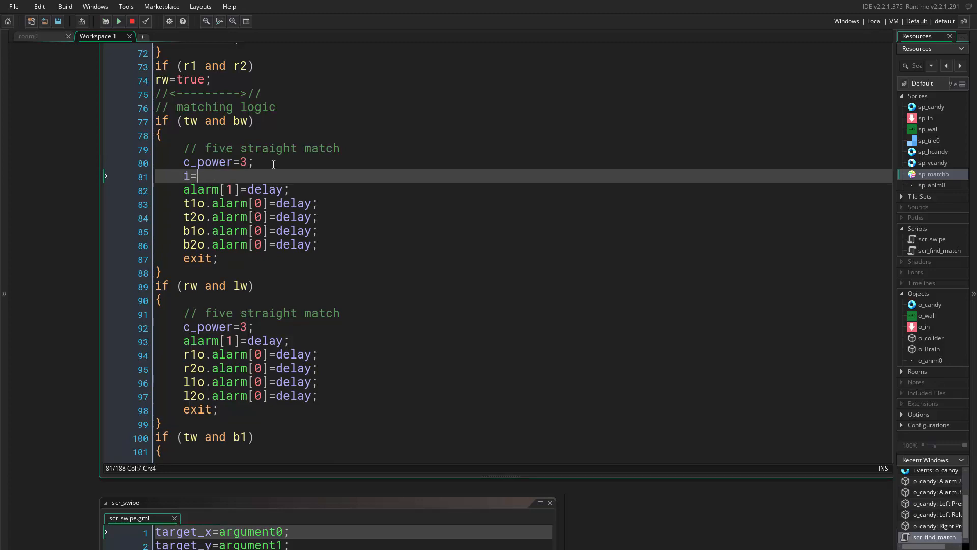
text(6;)
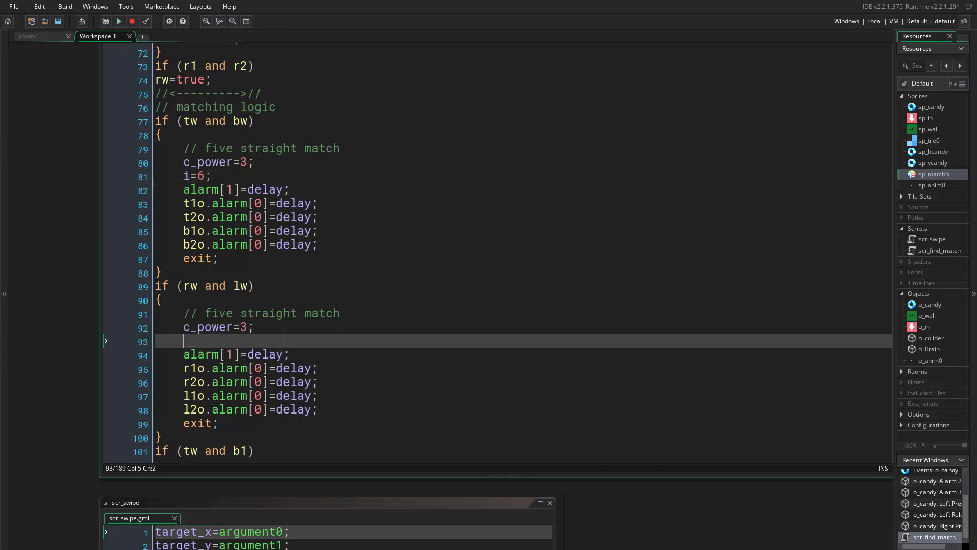
text(i=6;)
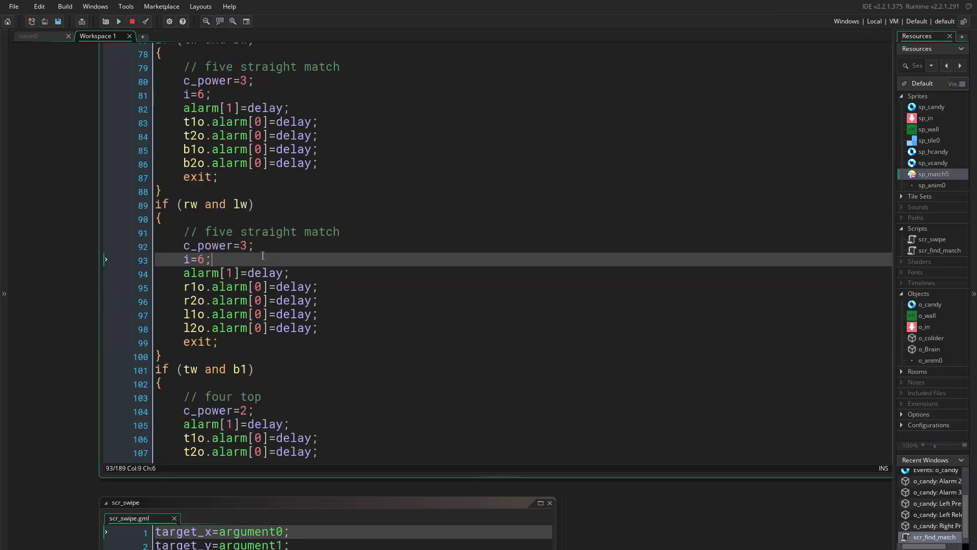
scroll(down, 3)
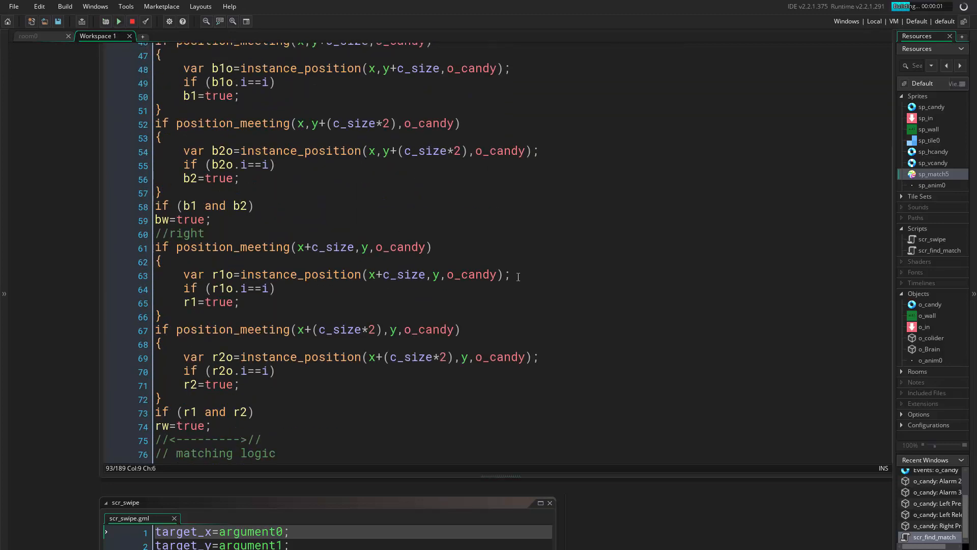
Step: Build and launch the candy game to see its candy grid
click(118, 21)
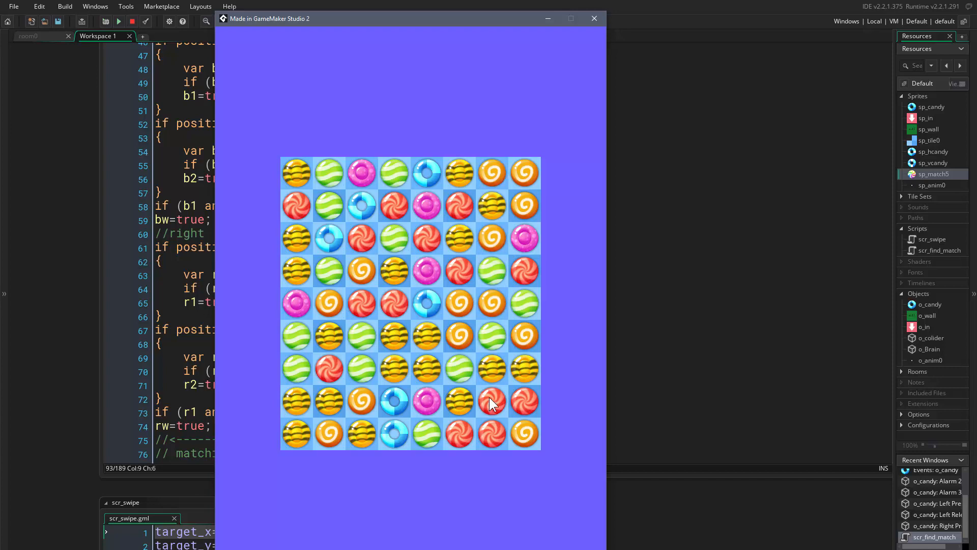
mouse_move(459, 391)
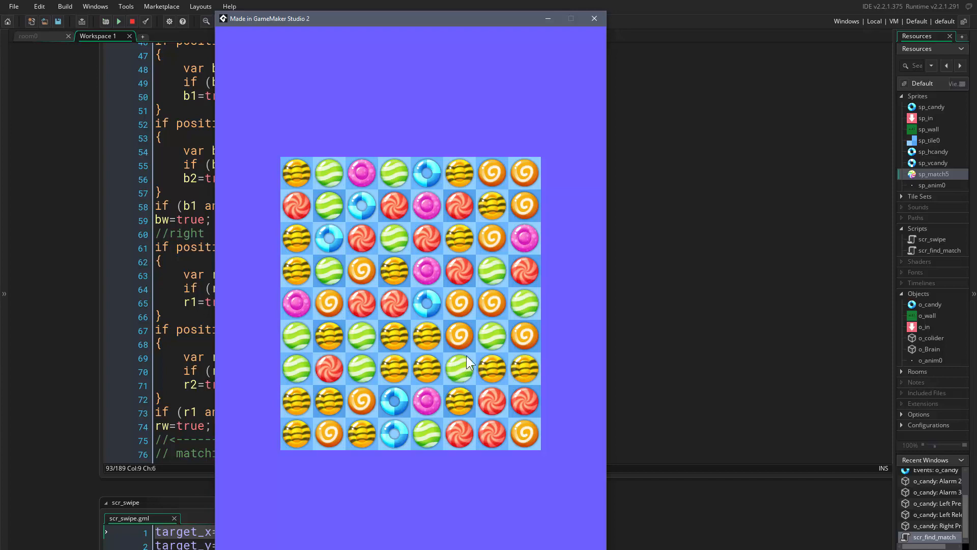
mouse_move(459, 372)
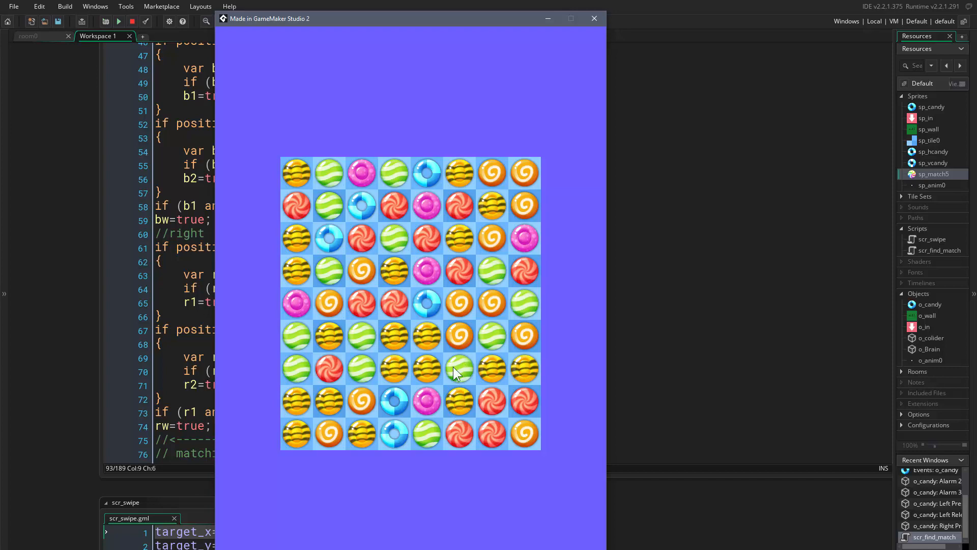
mouse_move(436, 387)
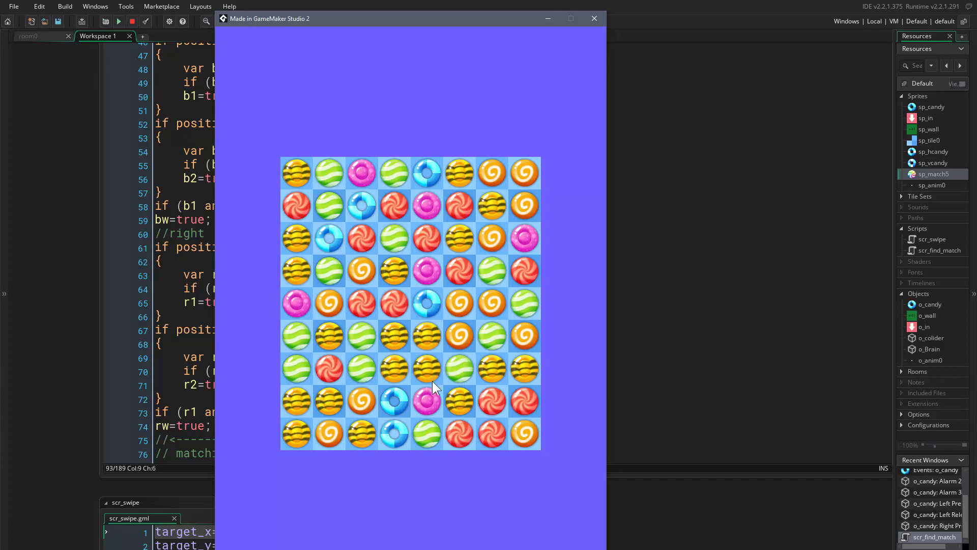
mouse_move(460, 403)
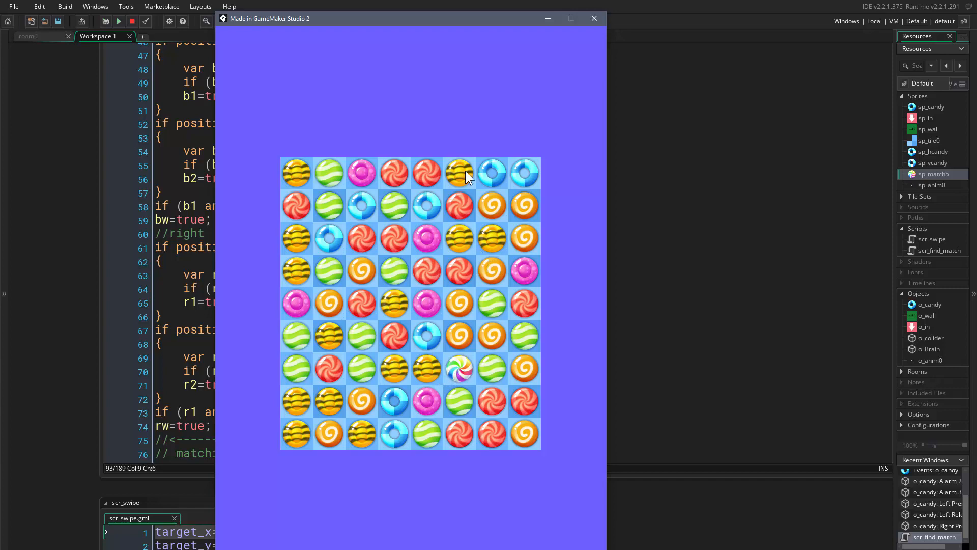
mouse_move(322, 419)
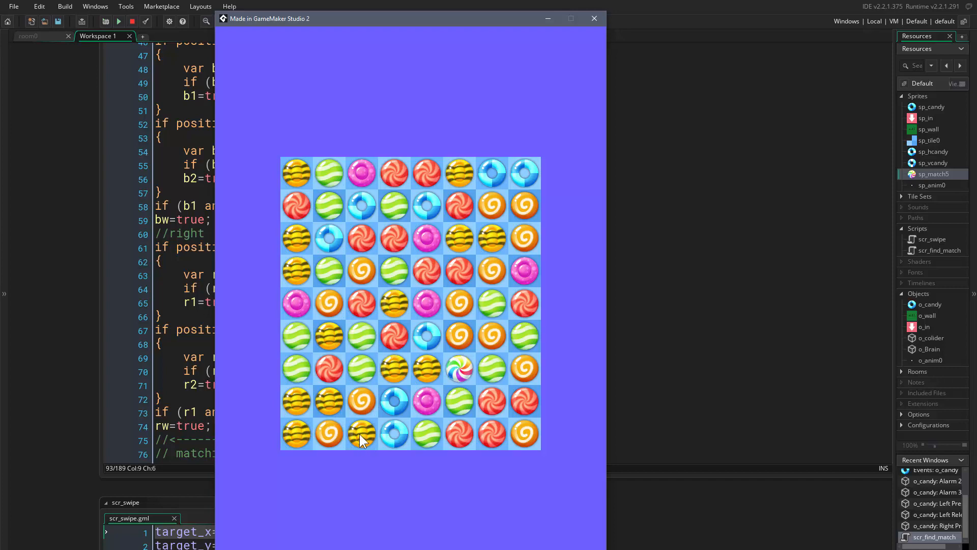
mouse_move(341, 406)
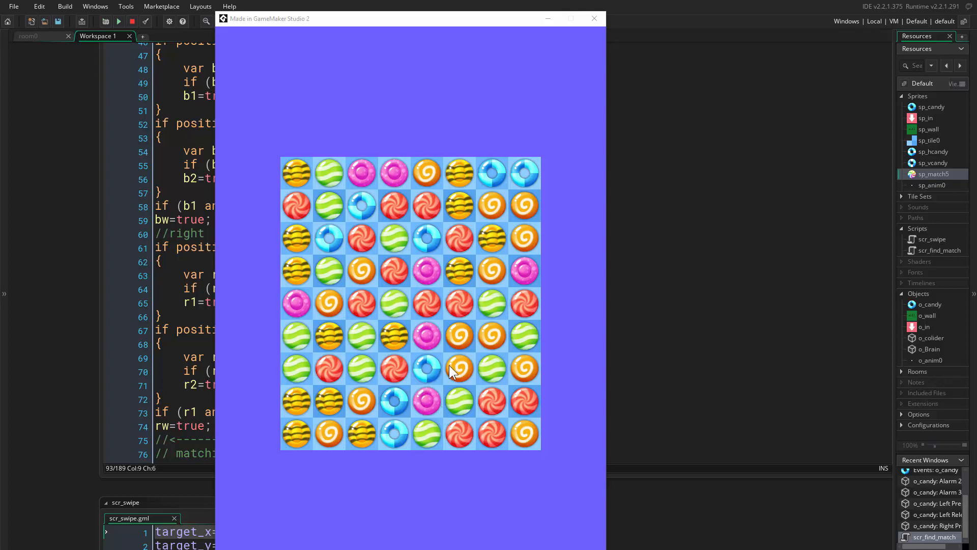
mouse_move(368, 334)
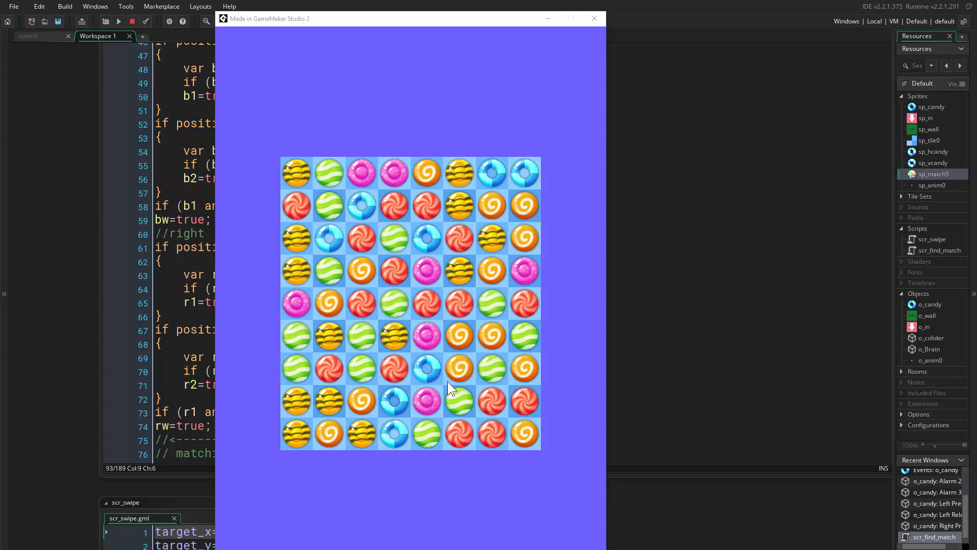
mouse_move(477, 377)
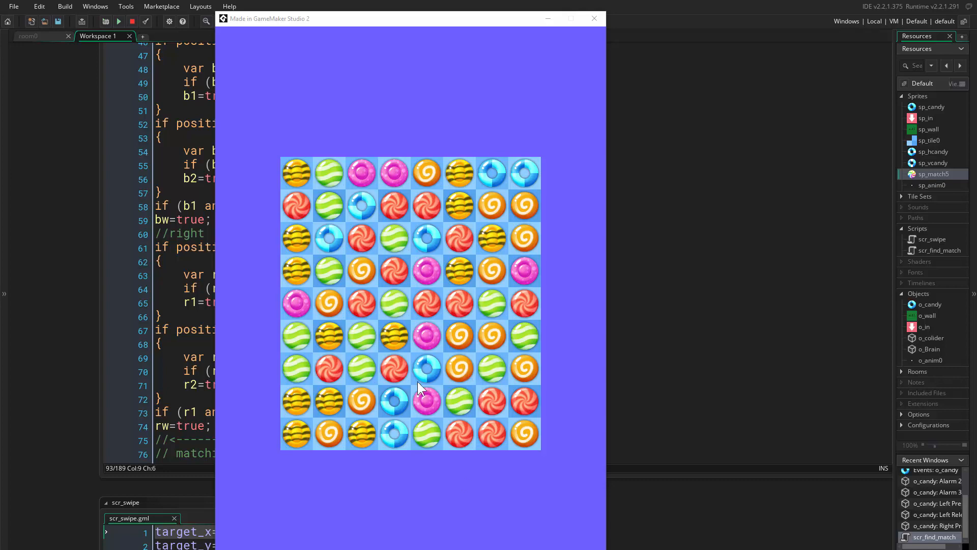
mouse_move(455, 411)
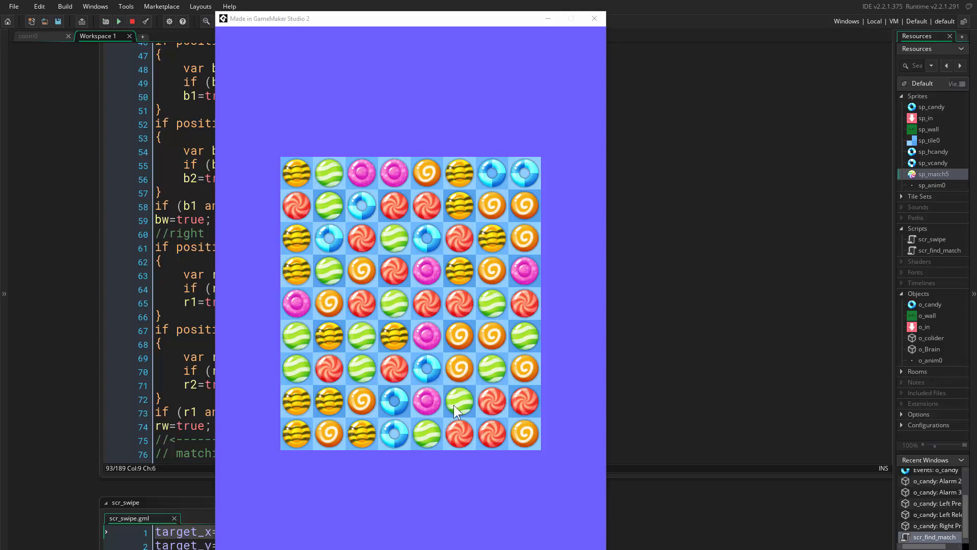
mouse_move(456, 417)
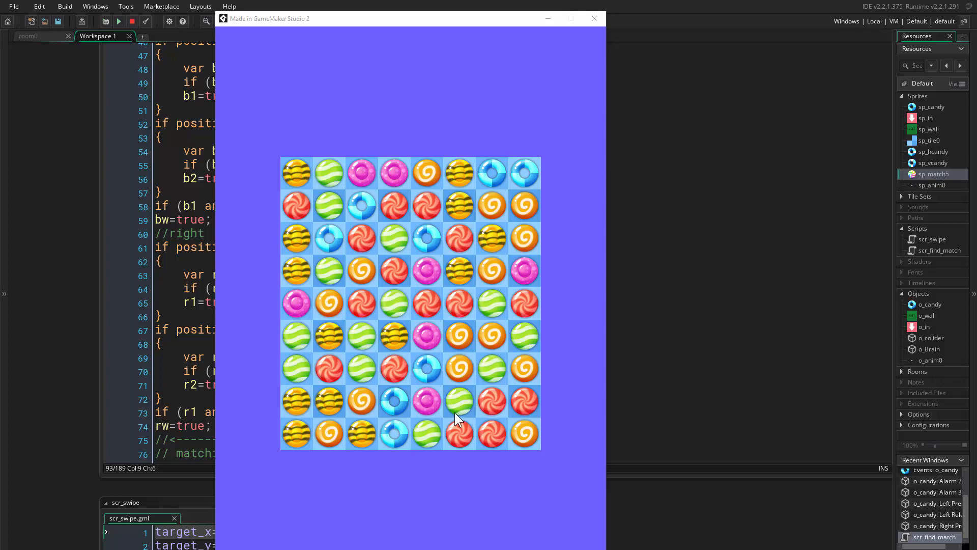
mouse_move(458, 379)
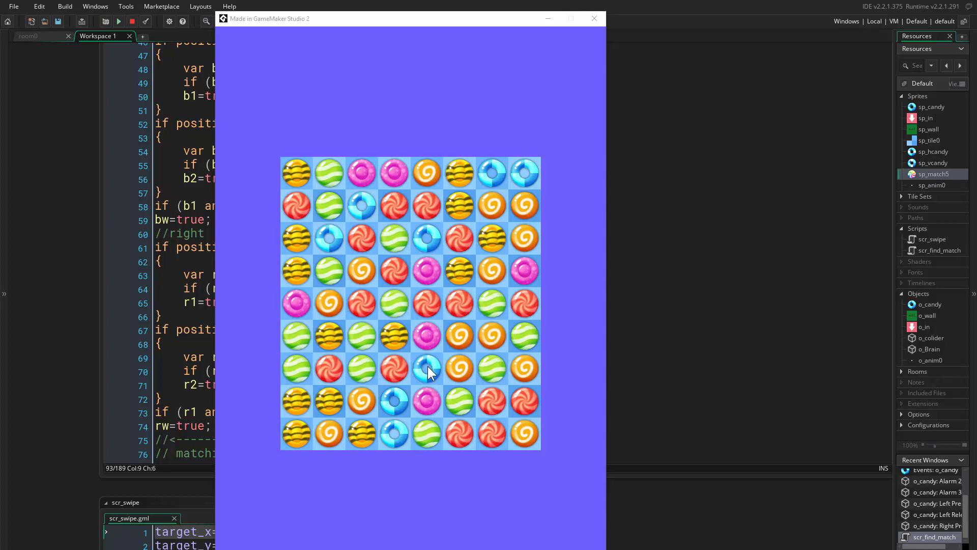
Step: Close the game and scroll o_candy's Step event to the swiped and c_power==3 blocks
click(593, 19)
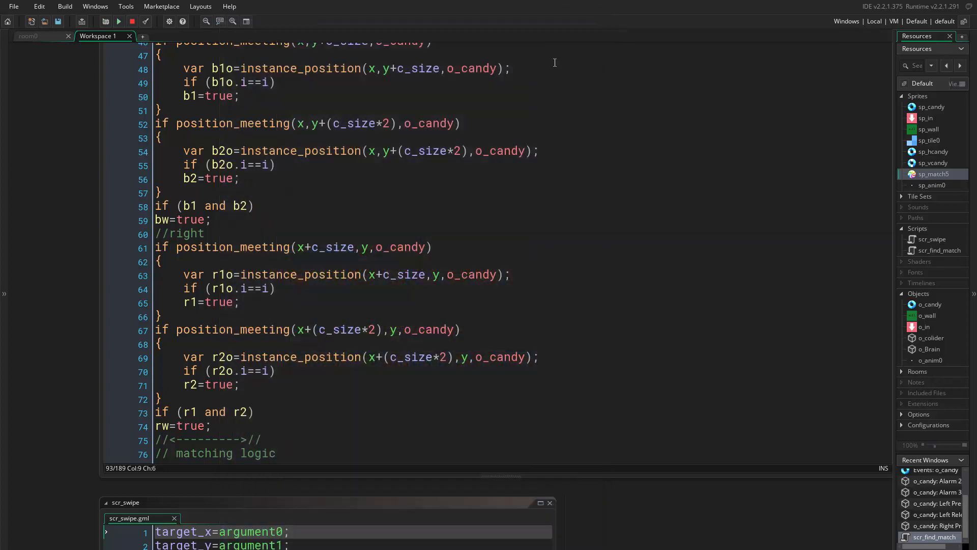
scroll(down, 3)
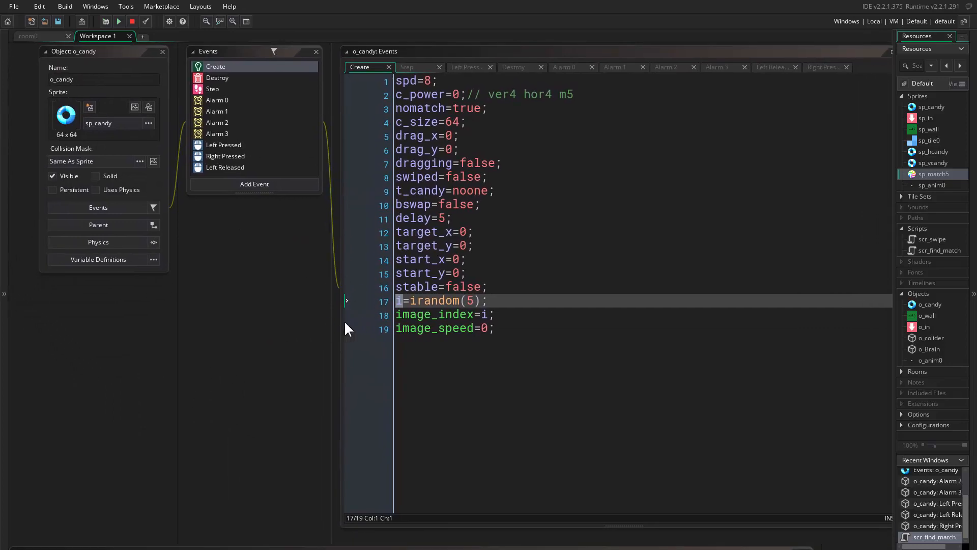
click(408, 67)
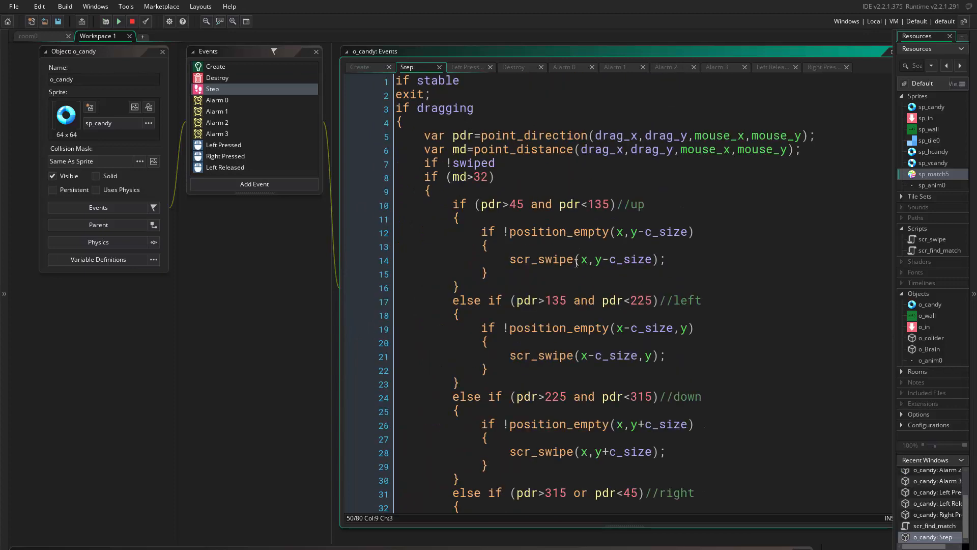
scroll(down, 3)
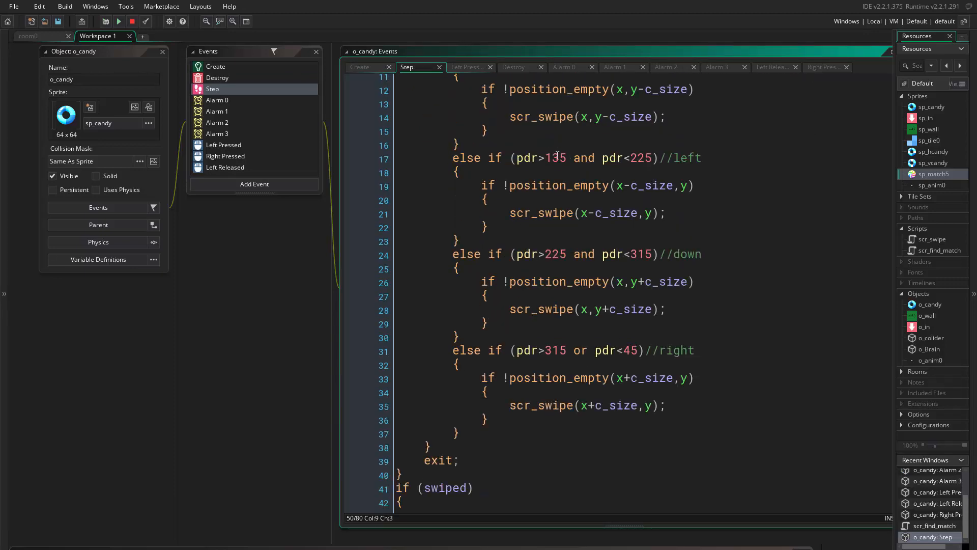
scroll(down, 3)
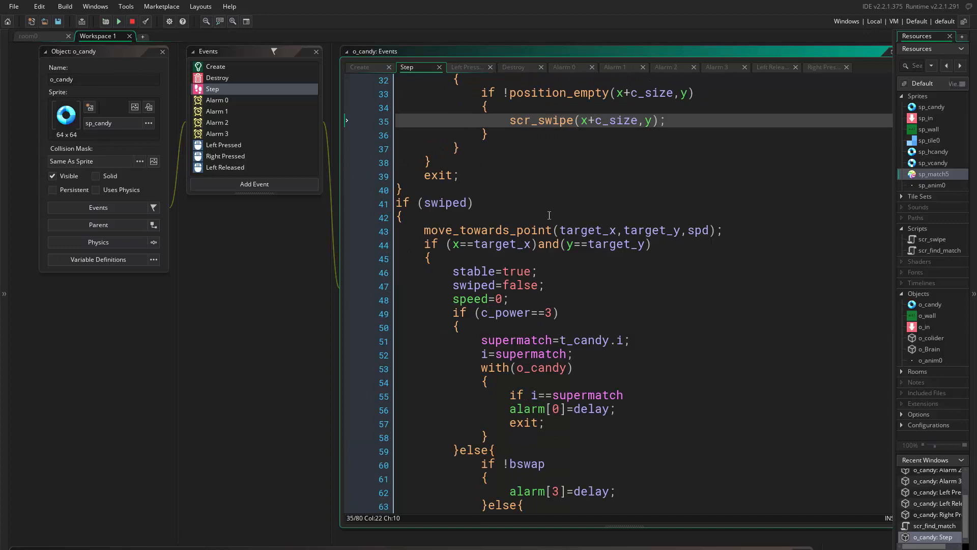
mouse_move(544, 229)
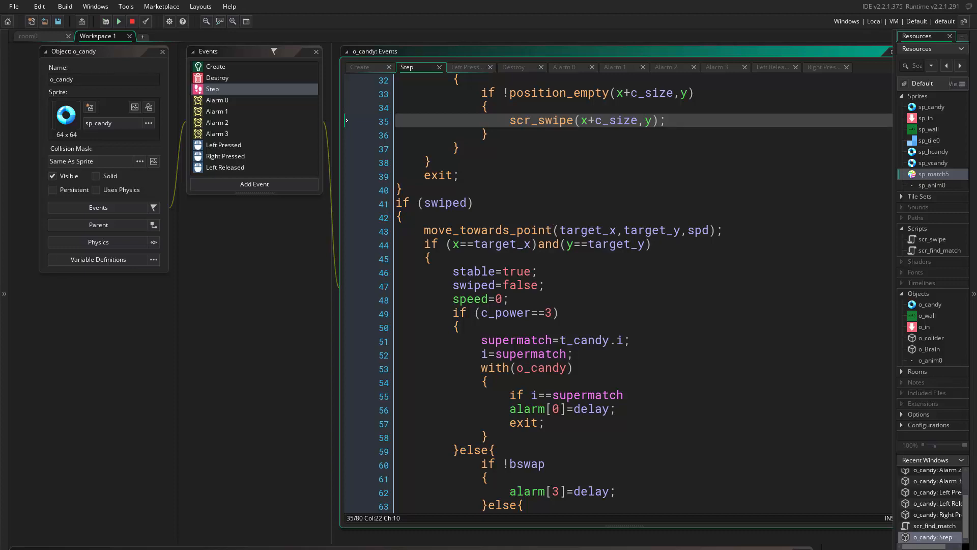
mouse_move(231, 417)
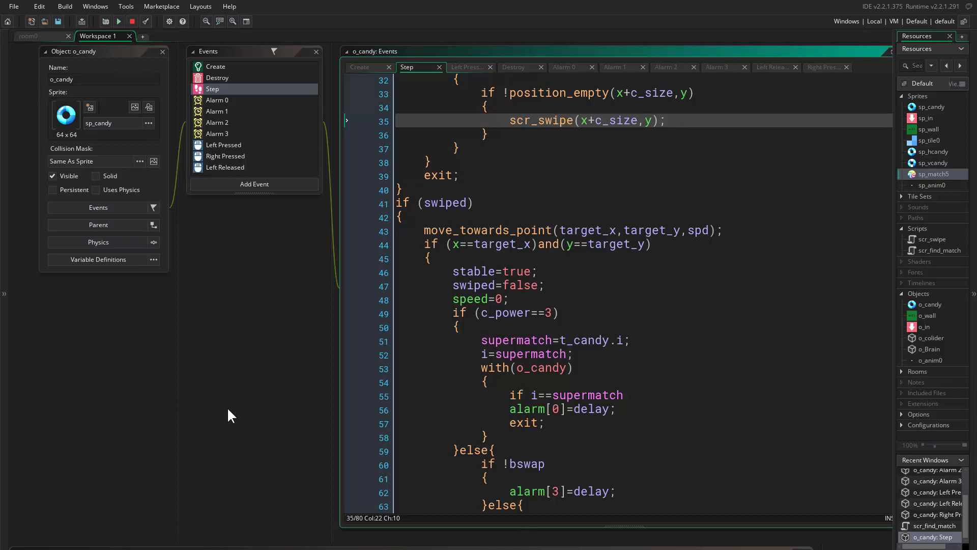
mouse_move(266, 417)
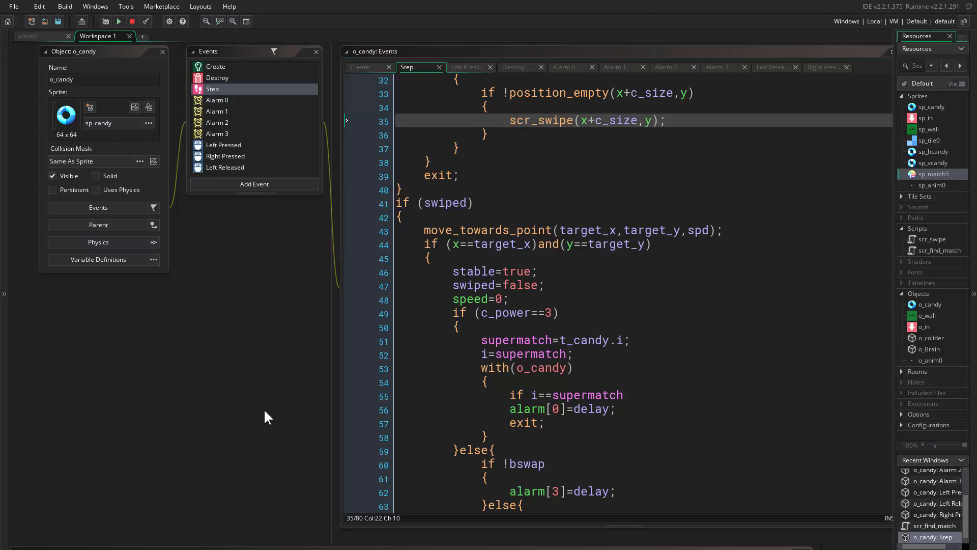
mouse_move(261, 422)
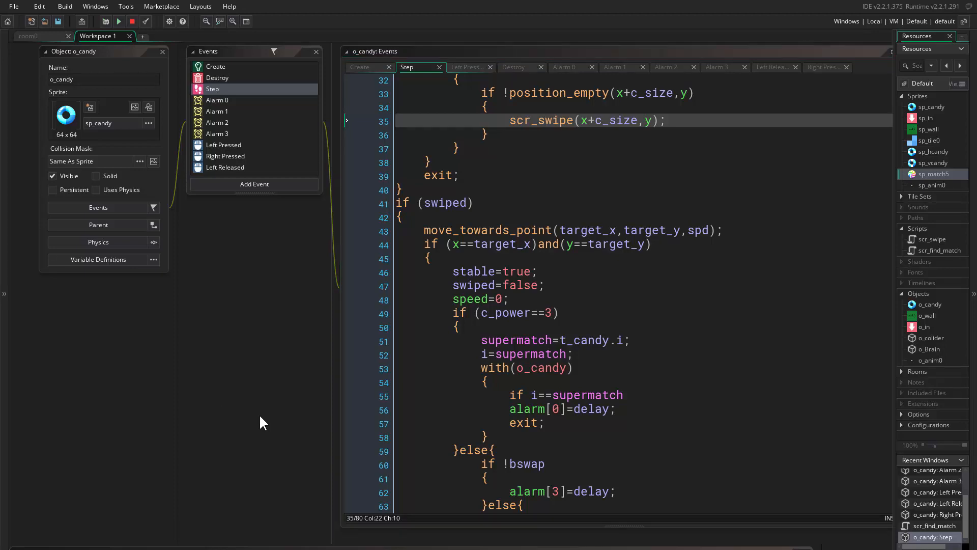